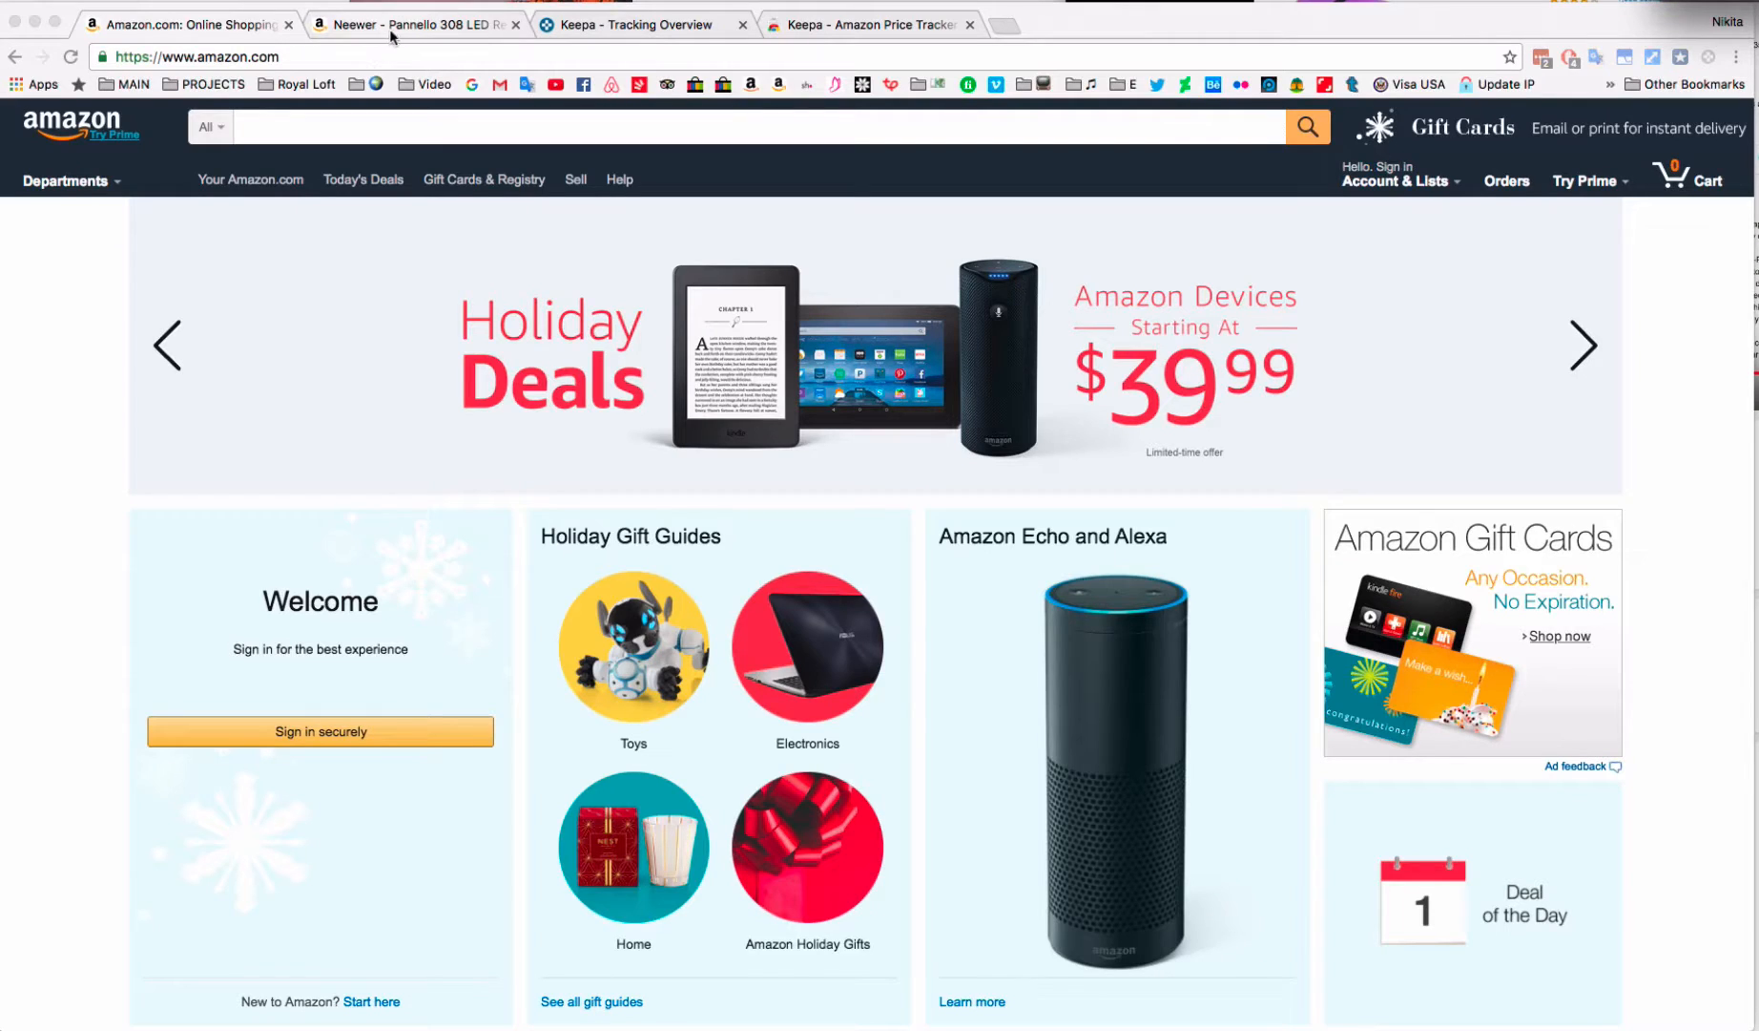
{"action": "mouse_move", "coordinate": [623, 31]}
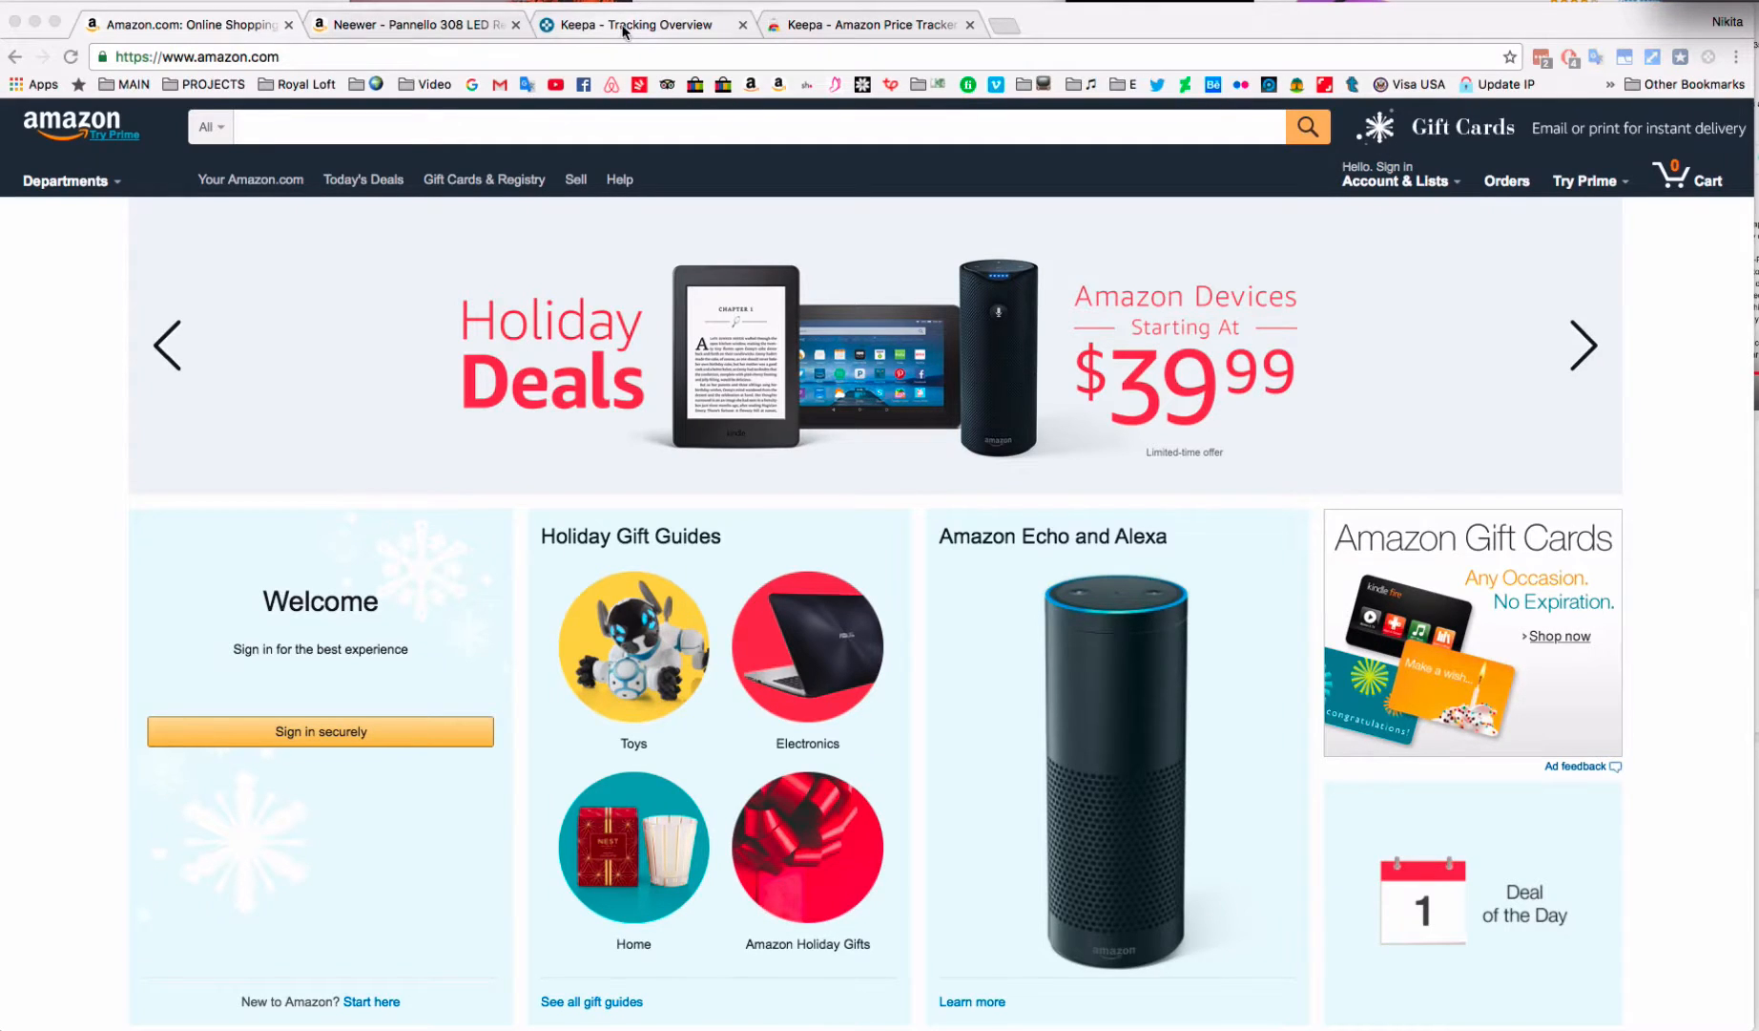
Step: Switch through the Keepa Tracking Overview and Web Store tabs to the Neewer LED panel tab
{"action": "left_click", "coordinate": [639, 24]}
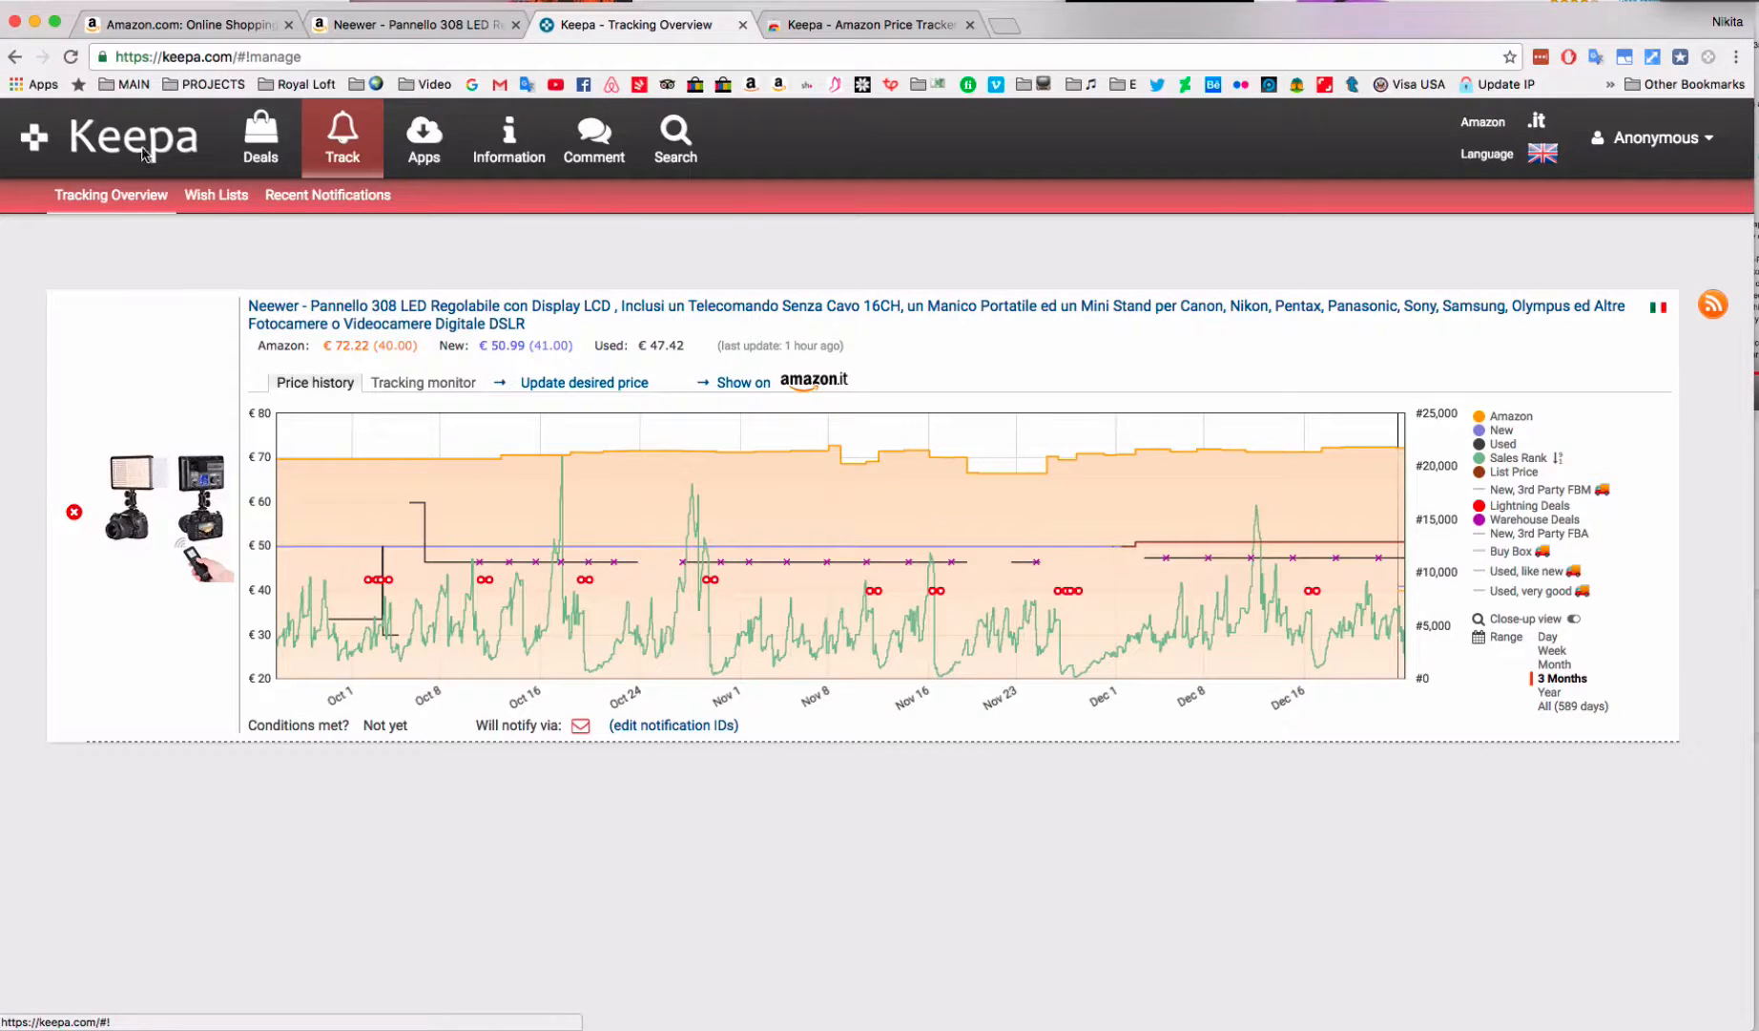
{"action": "left_click", "coordinate": [870, 24]}
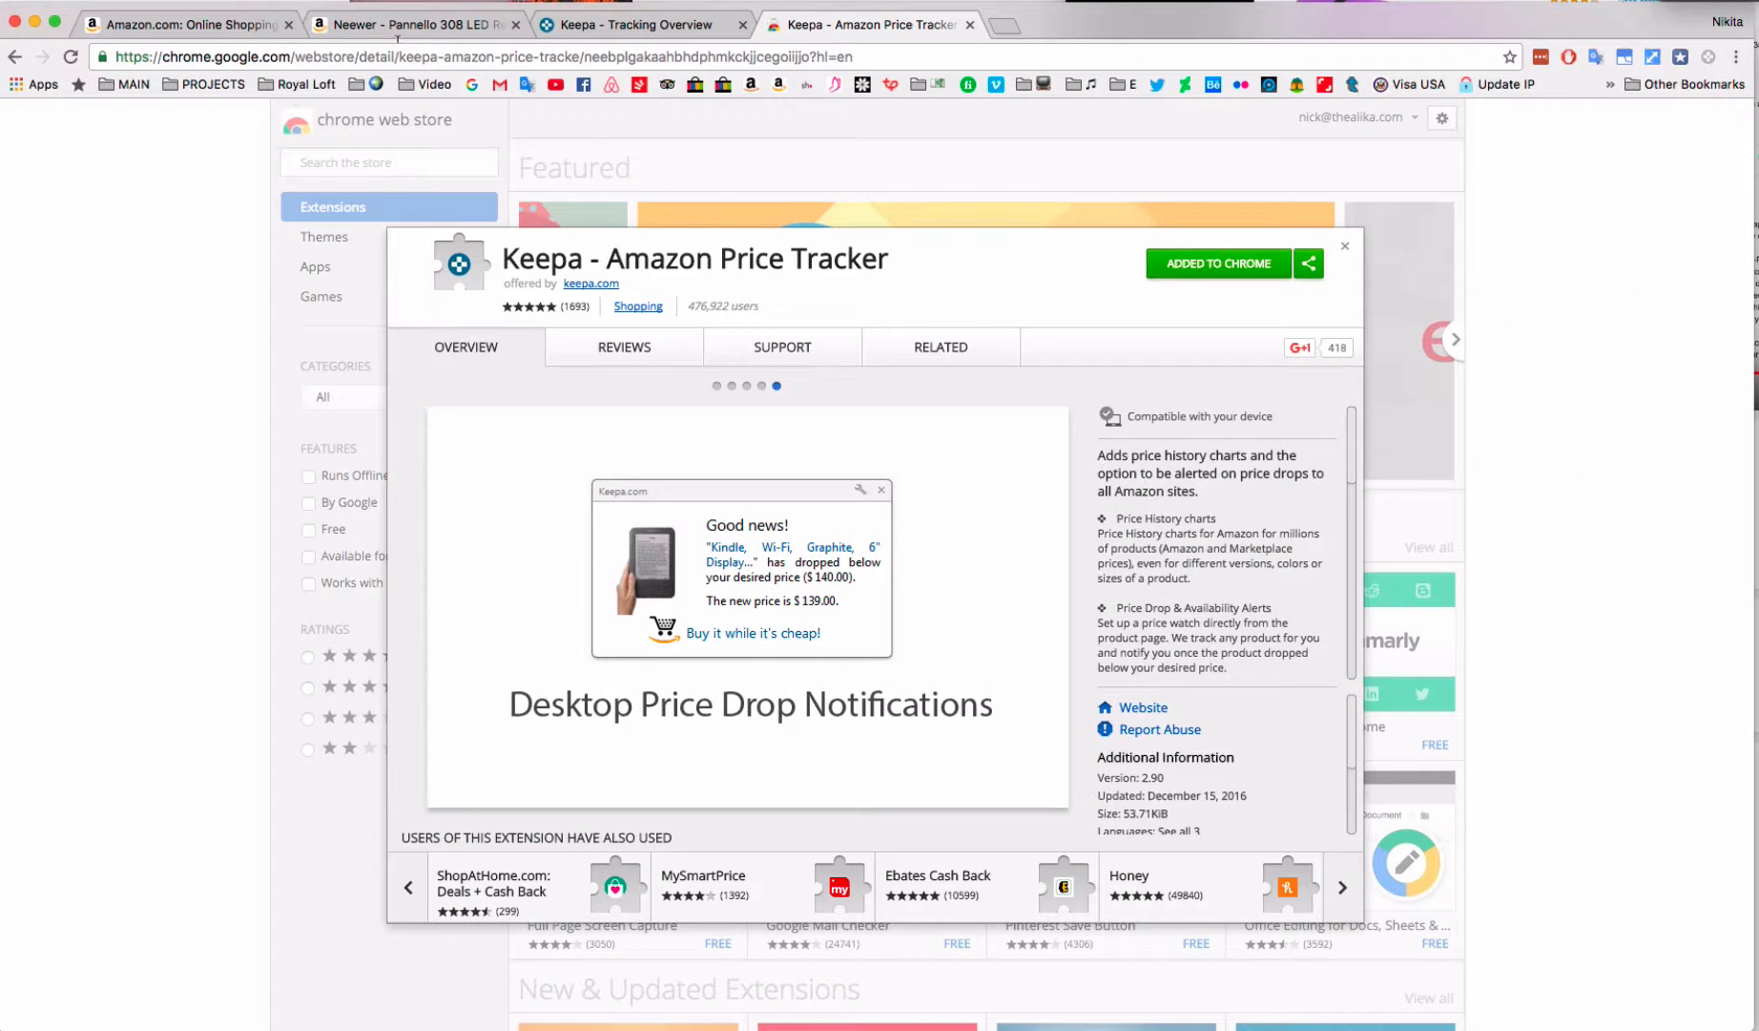
{"action": "left_click", "coordinate": [415, 24]}
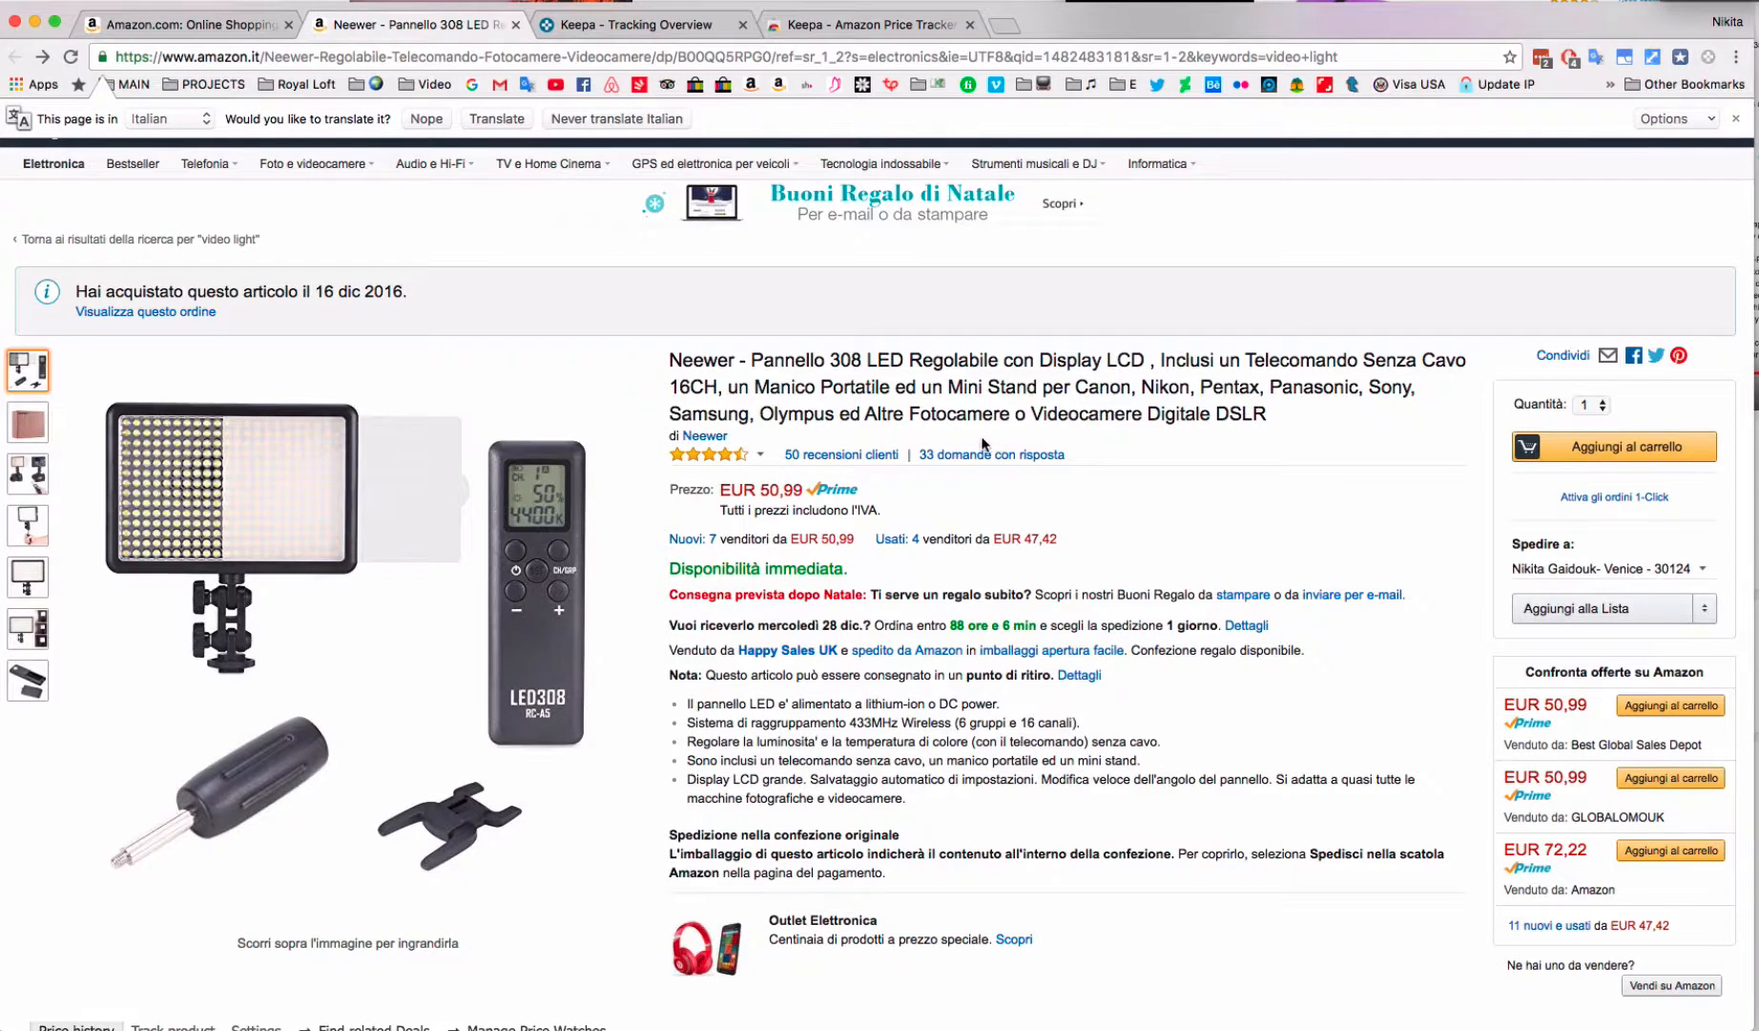
{"action": "mouse_move", "coordinate": [224, 516]}
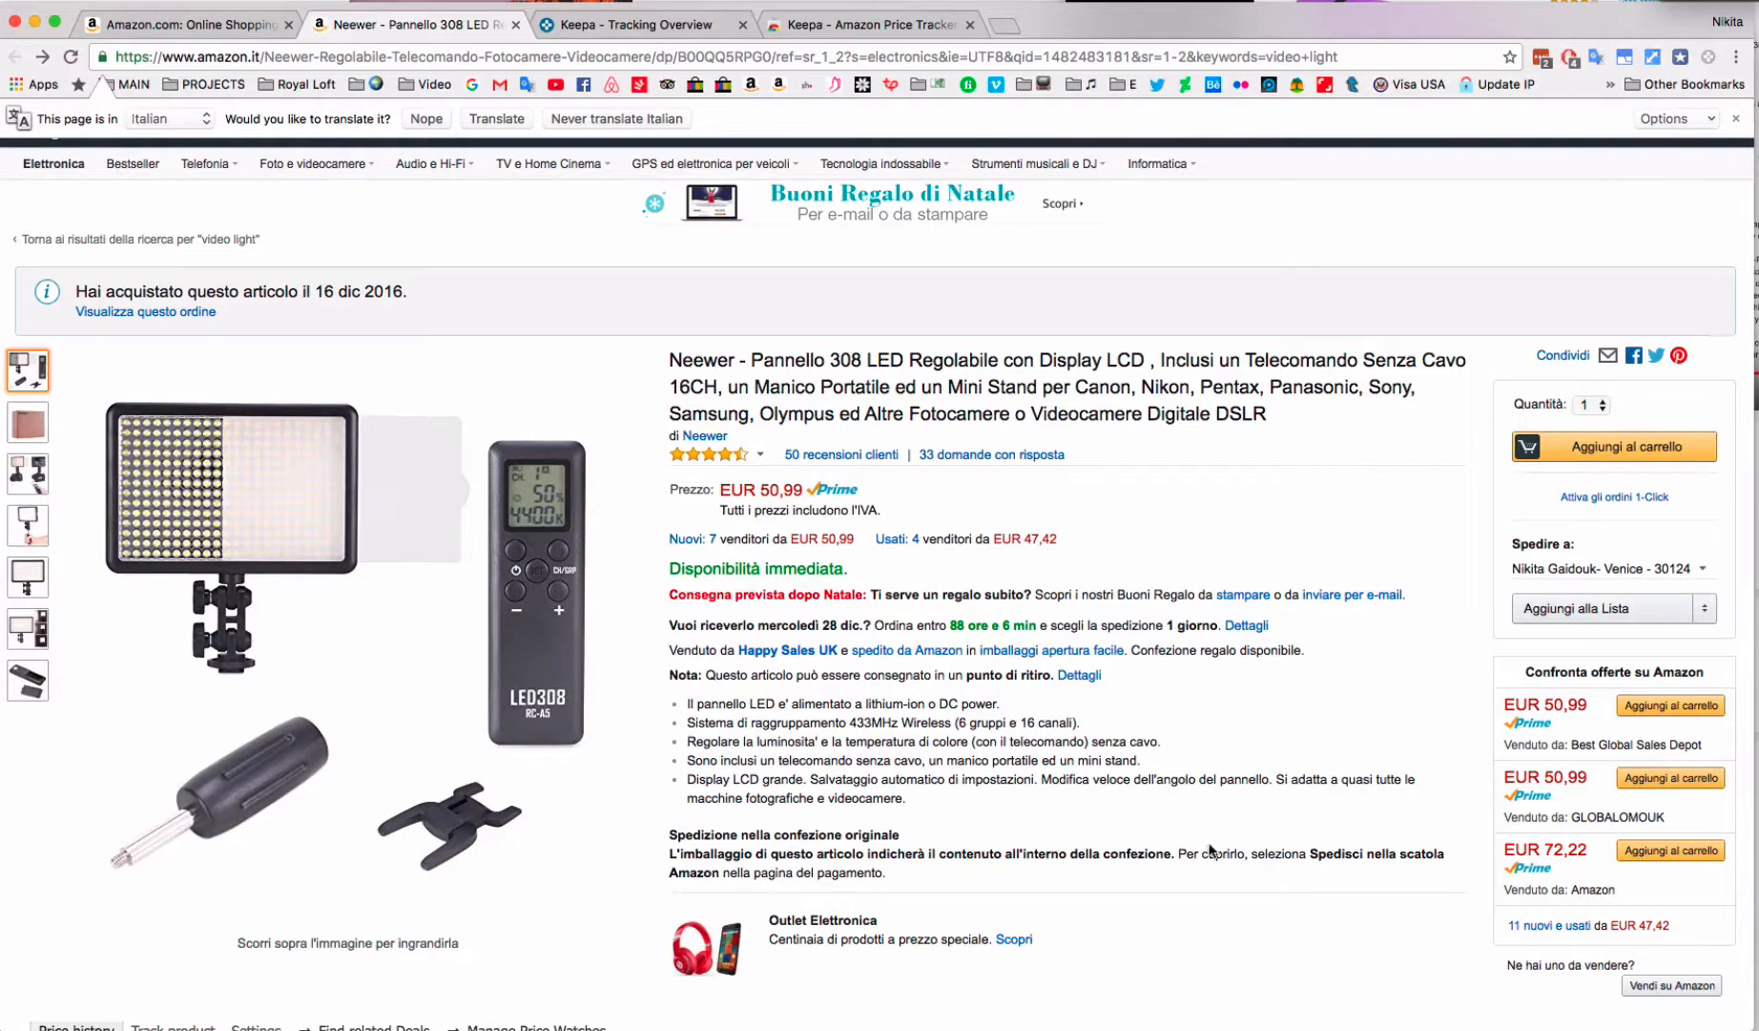
Step: Scroll down to Keepa's three-month Amazon price chart, around €70, below the product details
{"action": "scroll", "scroll_direction": "down", "scroll_amount": 3}
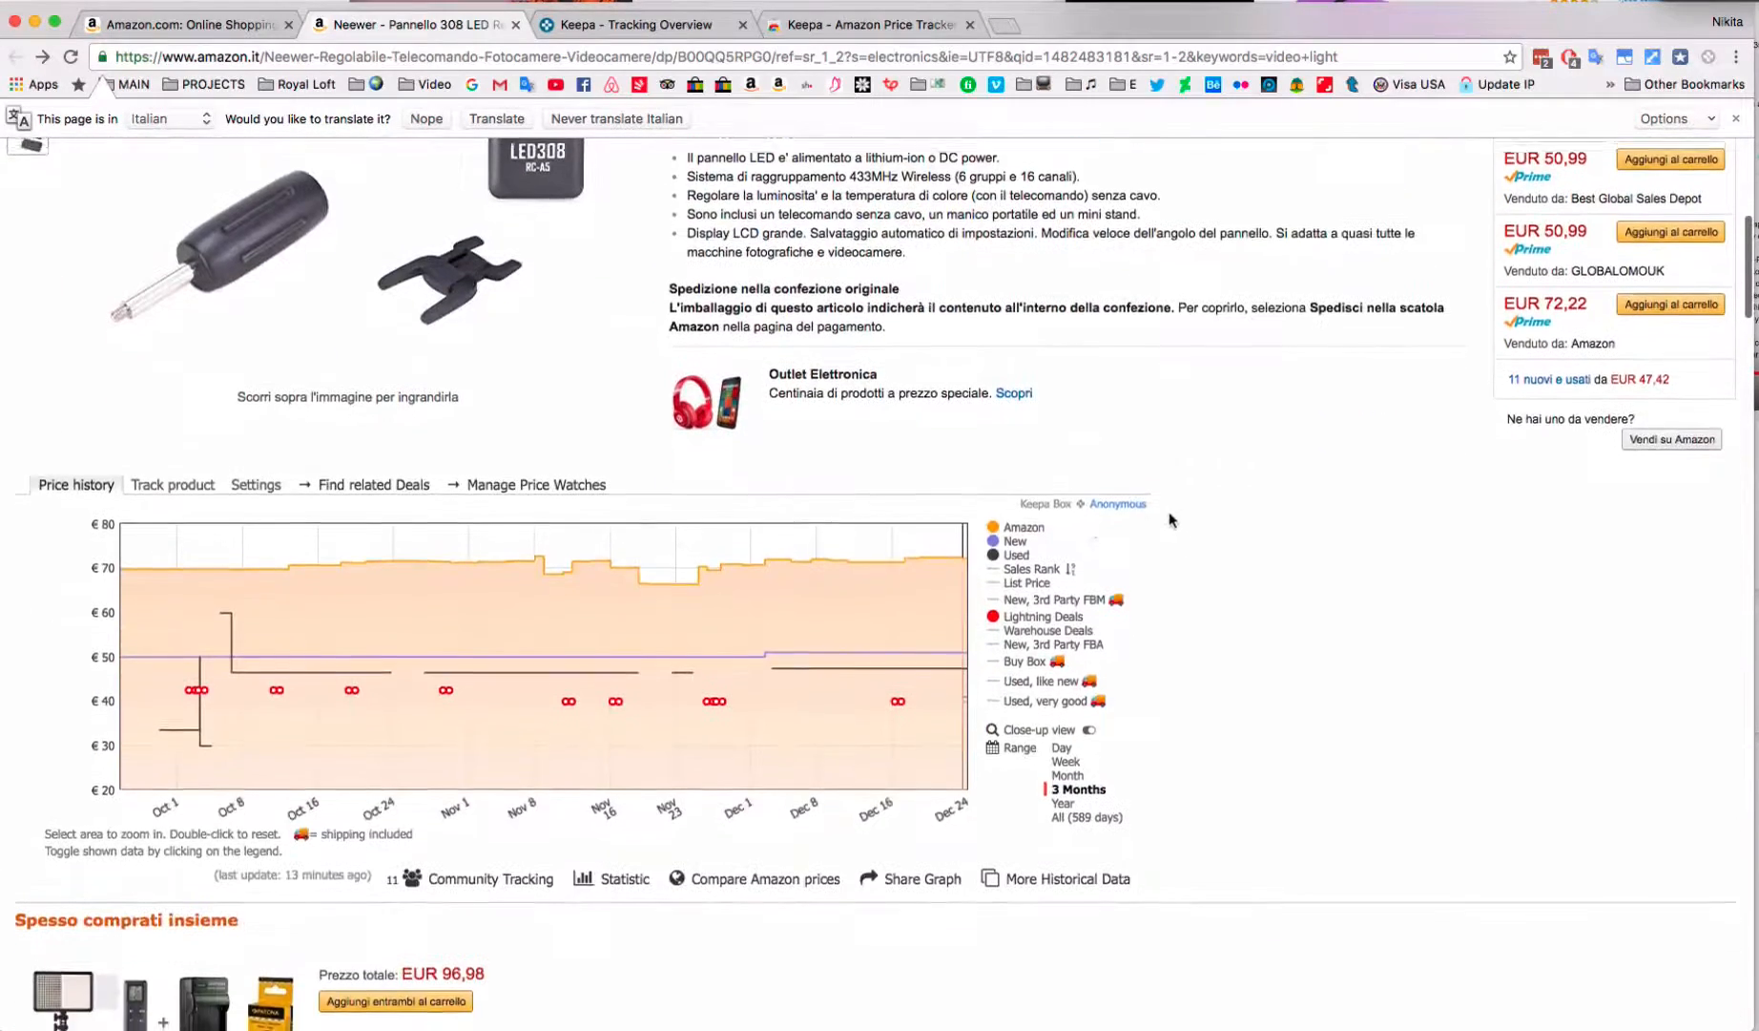
{"action": "mouse_move", "coordinate": [884, 733]}
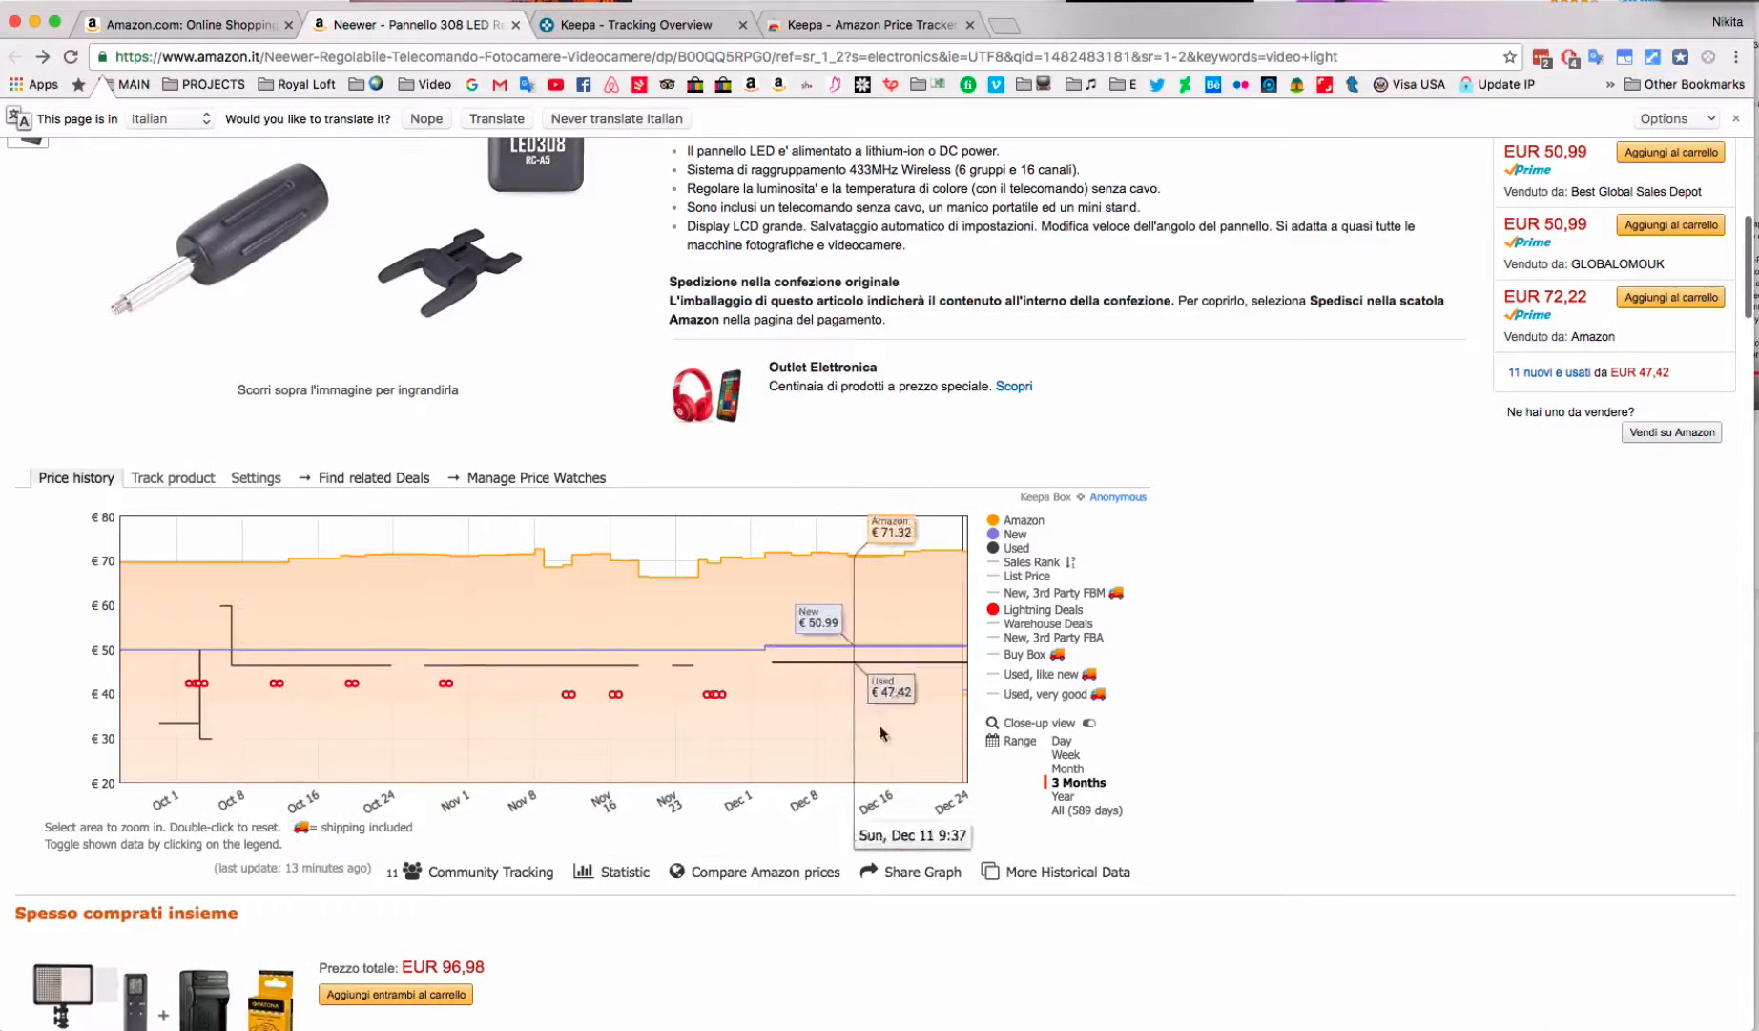
{"action": "mouse_move", "coordinate": [811, 865]}
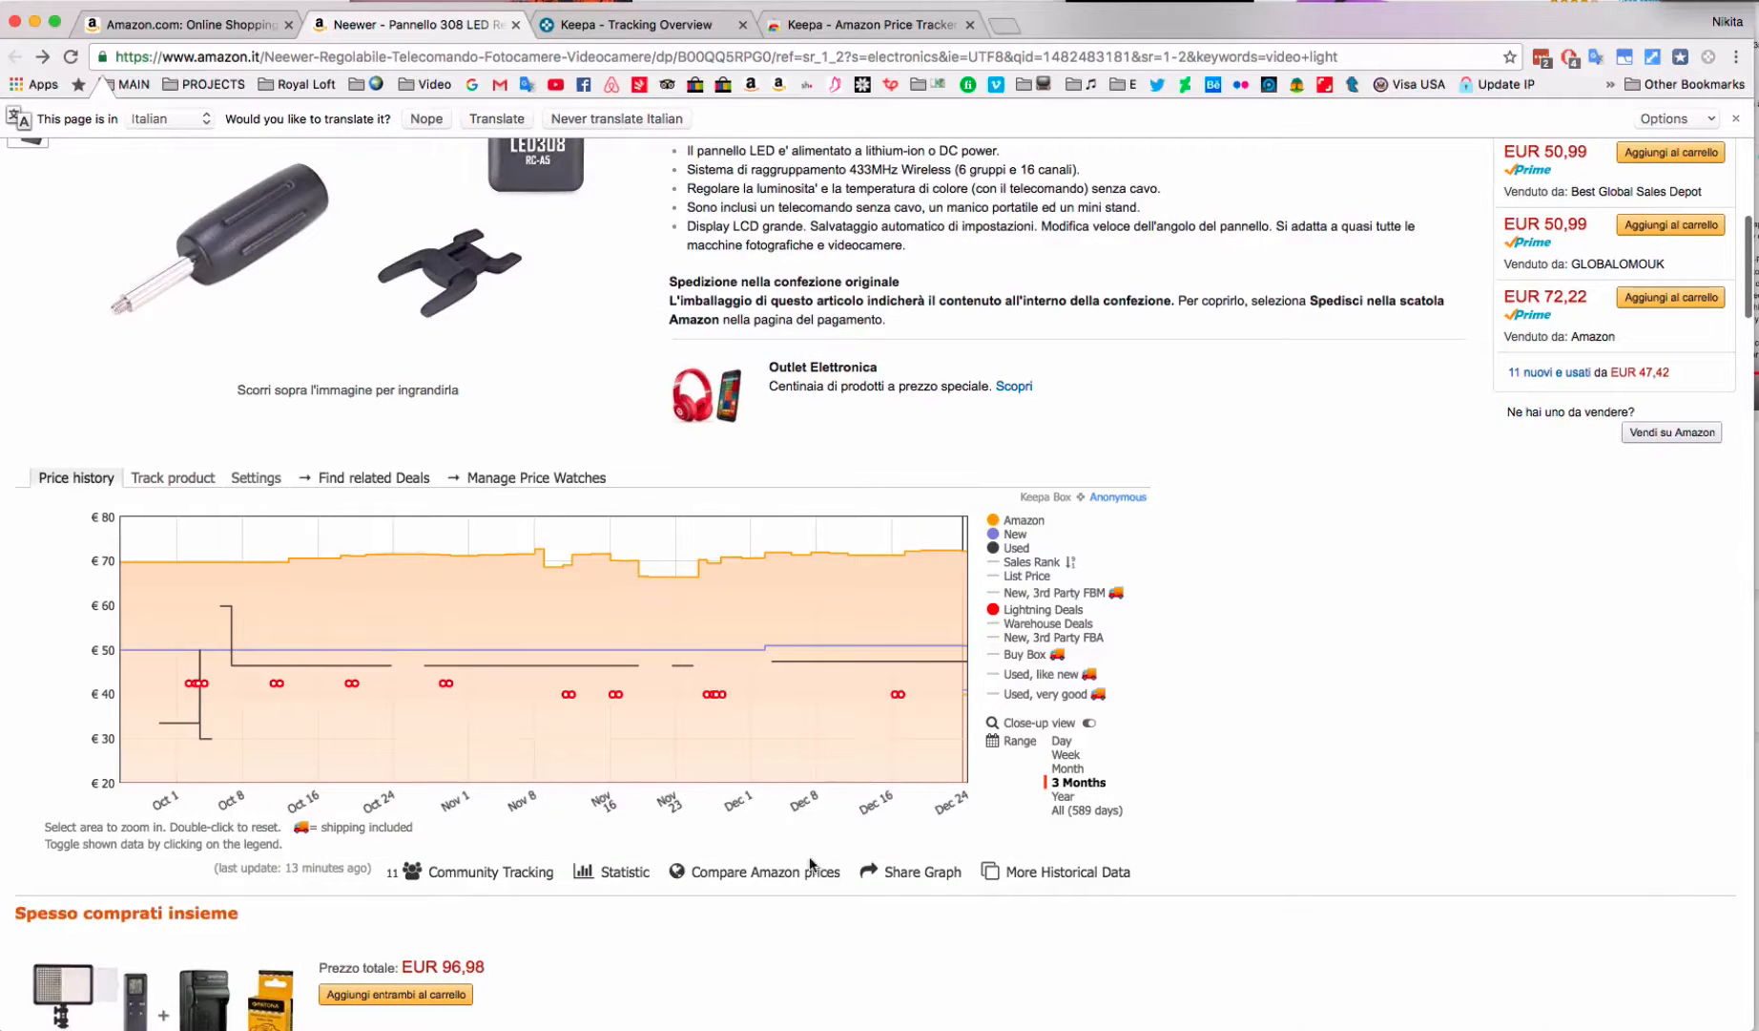
{"action": "mouse_move", "coordinate": [1282, 662]}
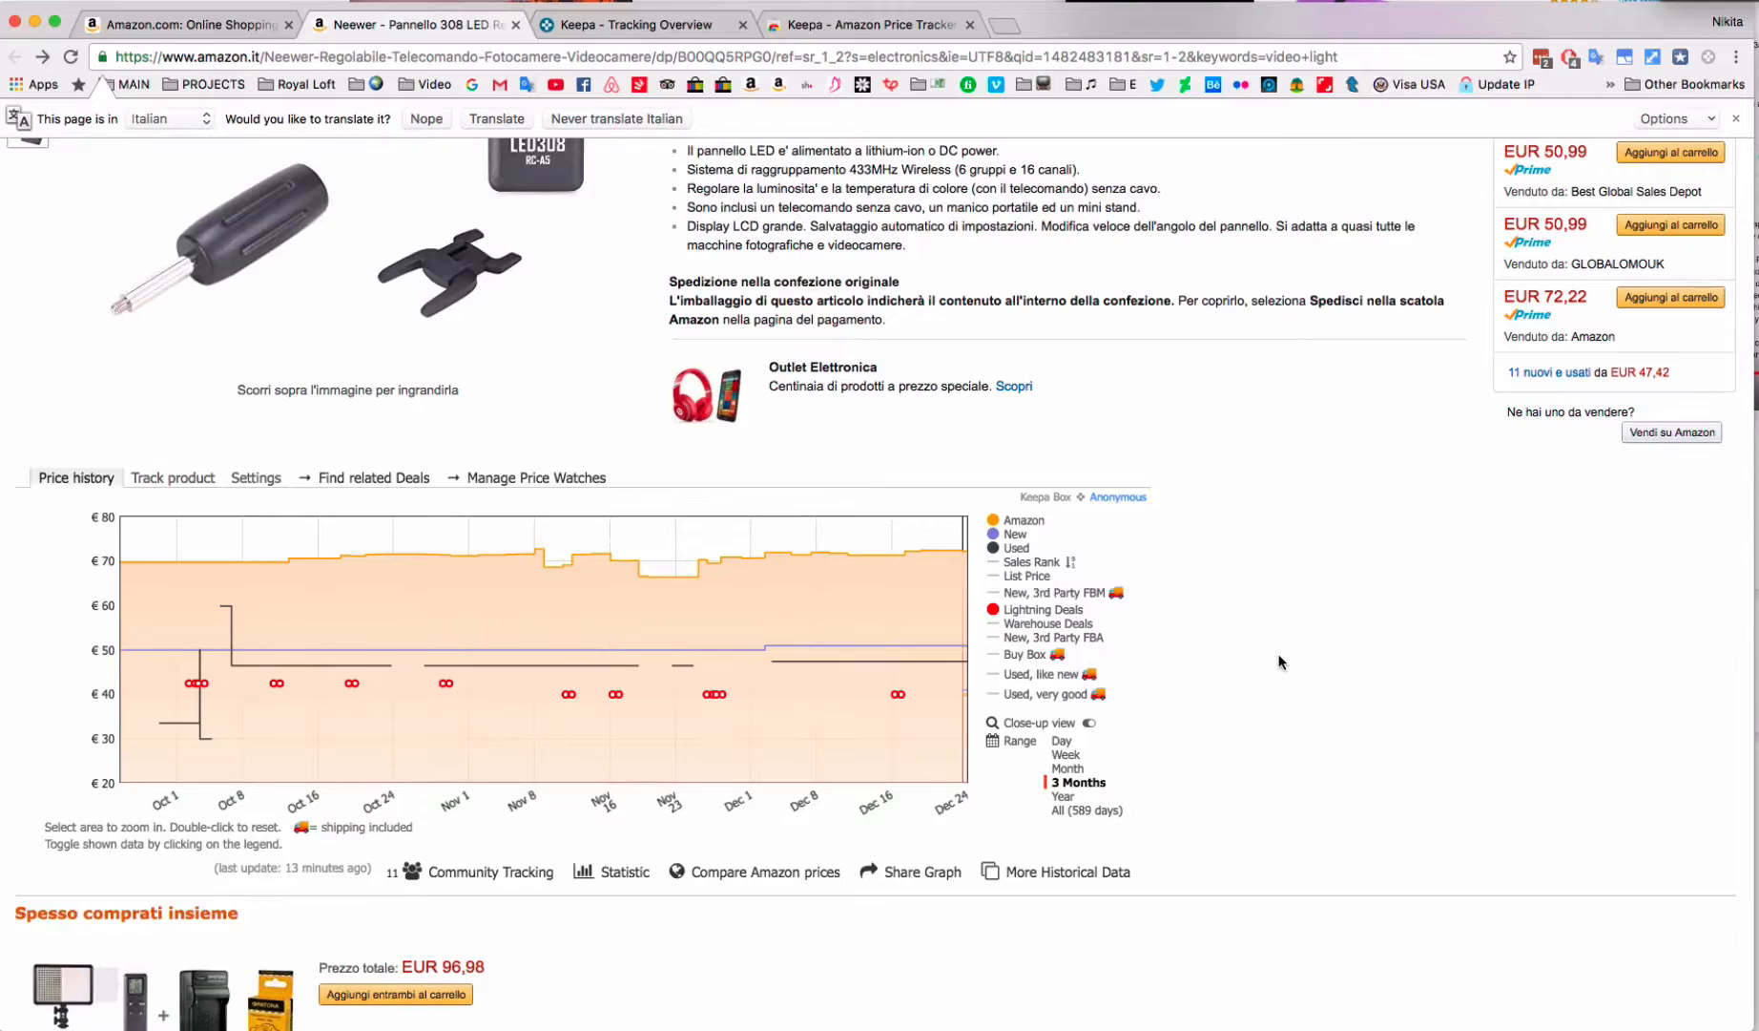
{"action": "mouse_move", "coordinate": [1145, 651]}
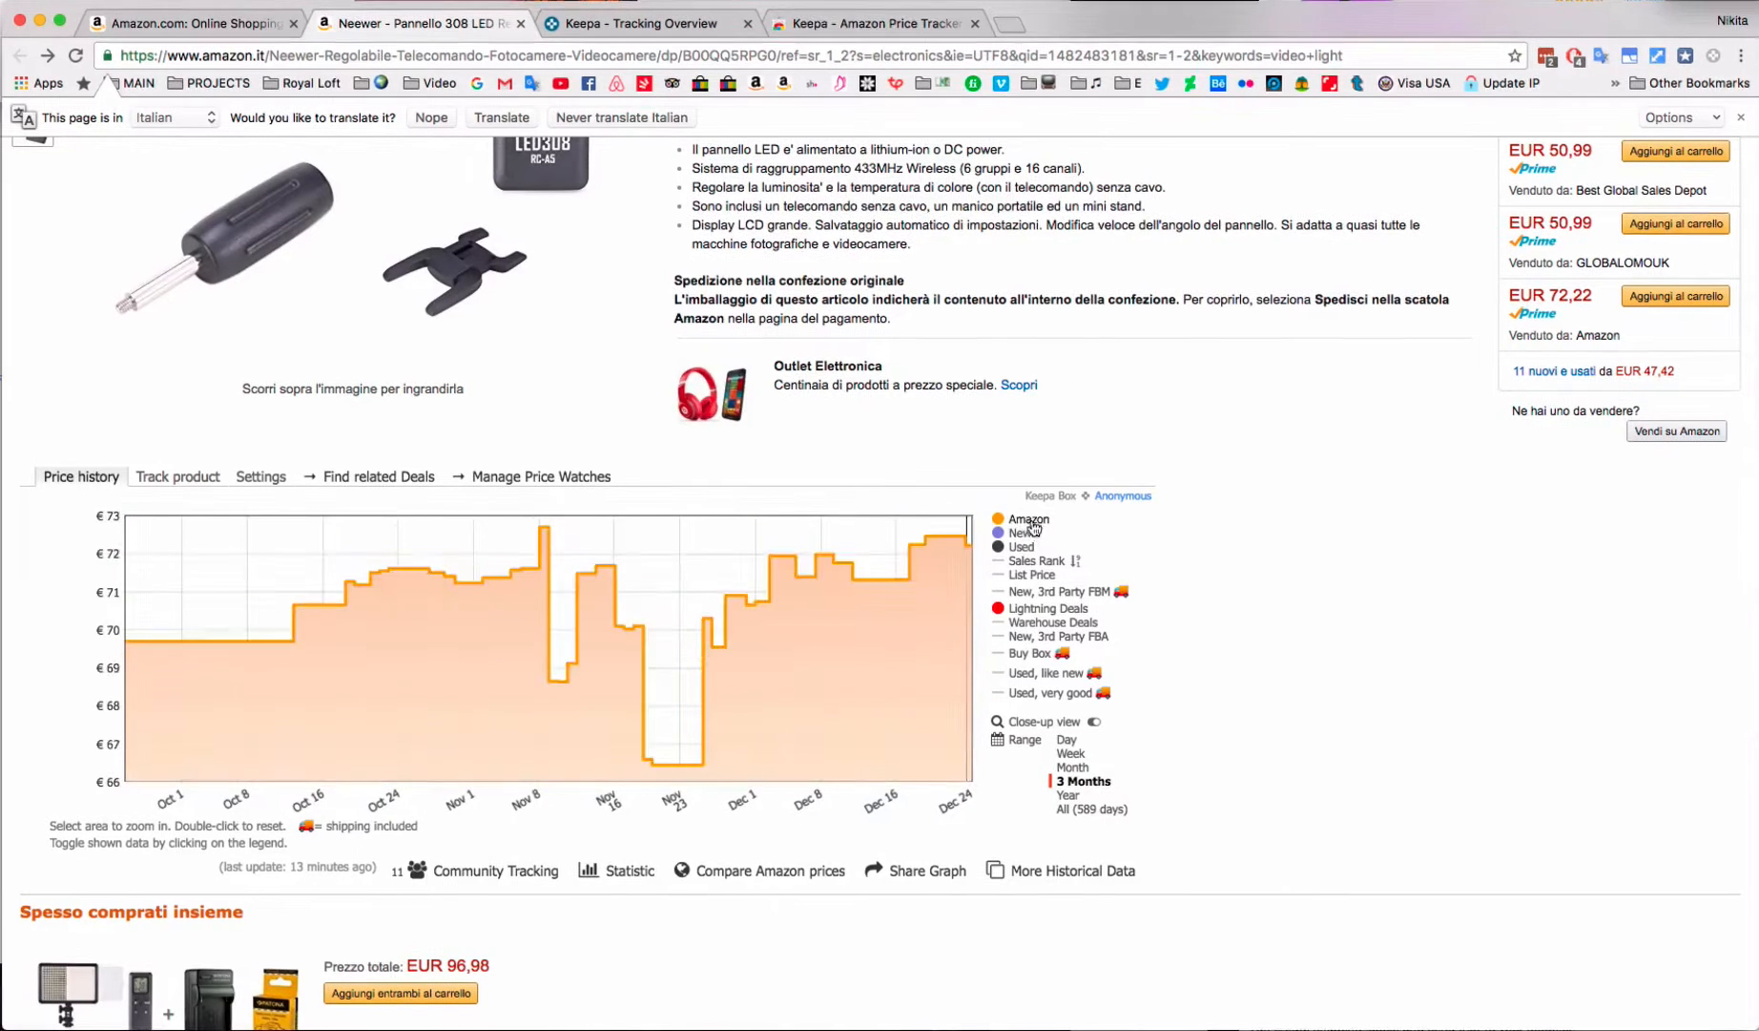
{"action": "mouse_move", "coordinate": [1028, 519]}
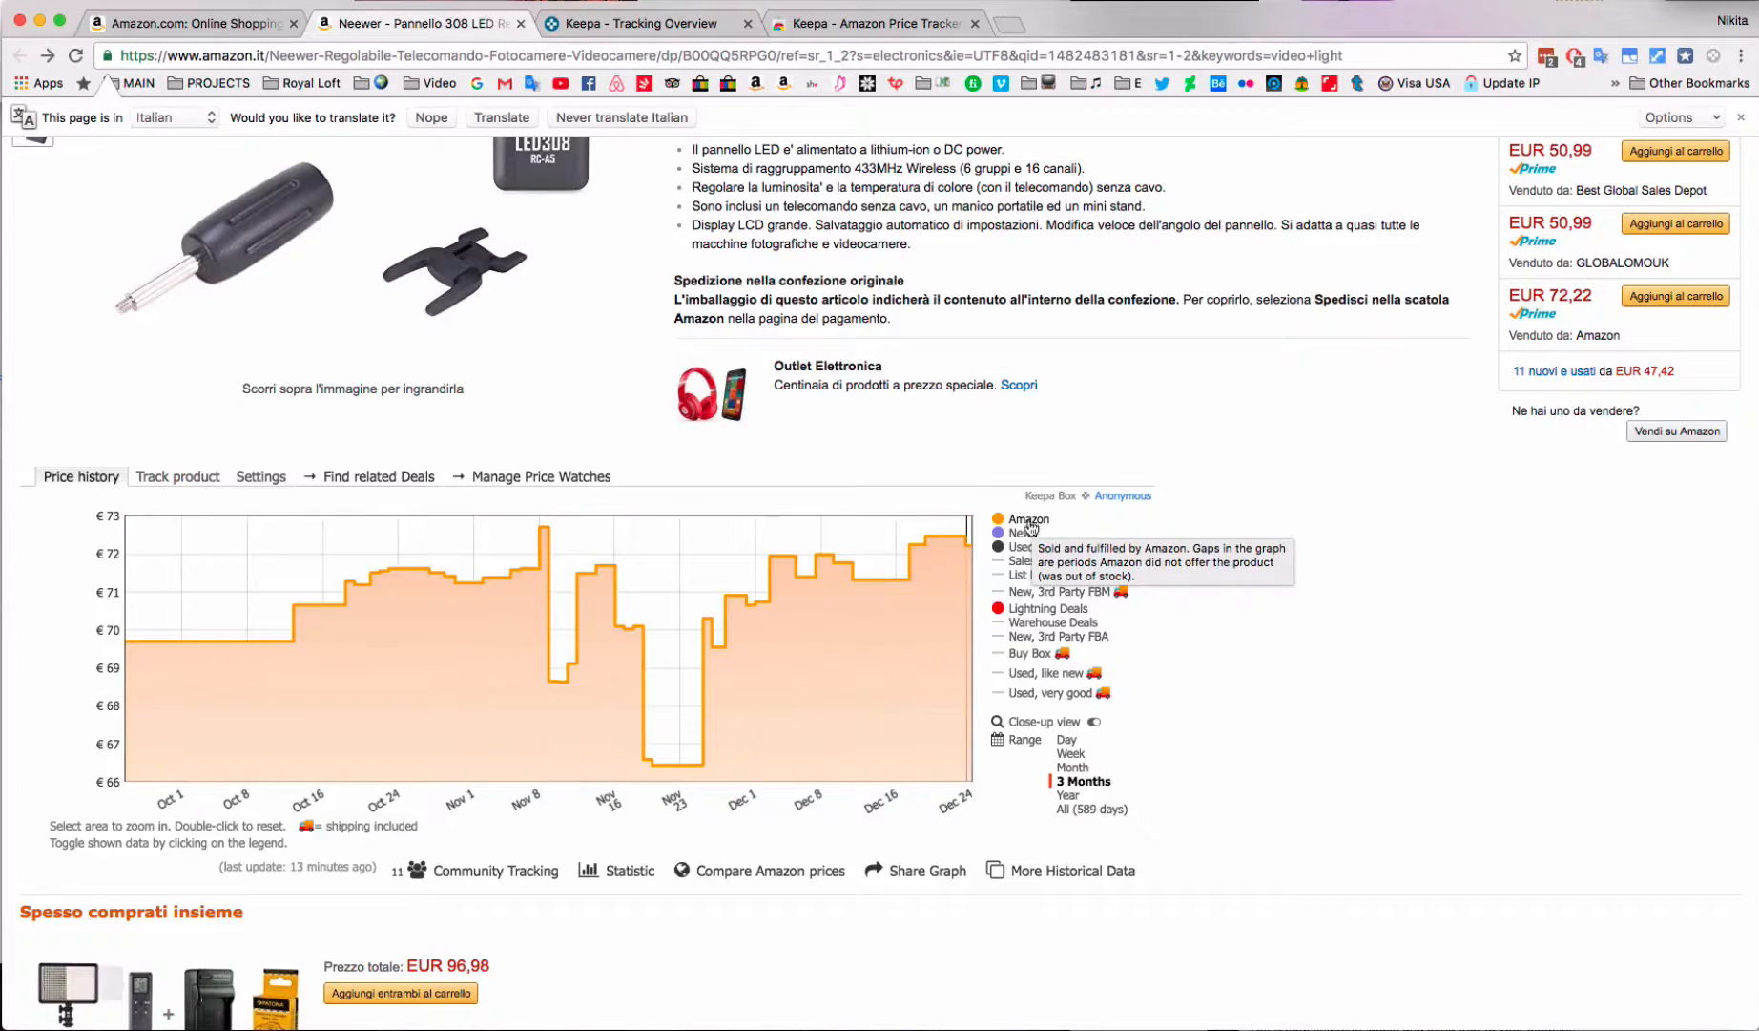
Step: Read Amazon, New (~€50) and Used prices on the chart, then scroll back to the summary
{"action": "scroll", "scroll_direction": "up", "scroll_amount": 3}
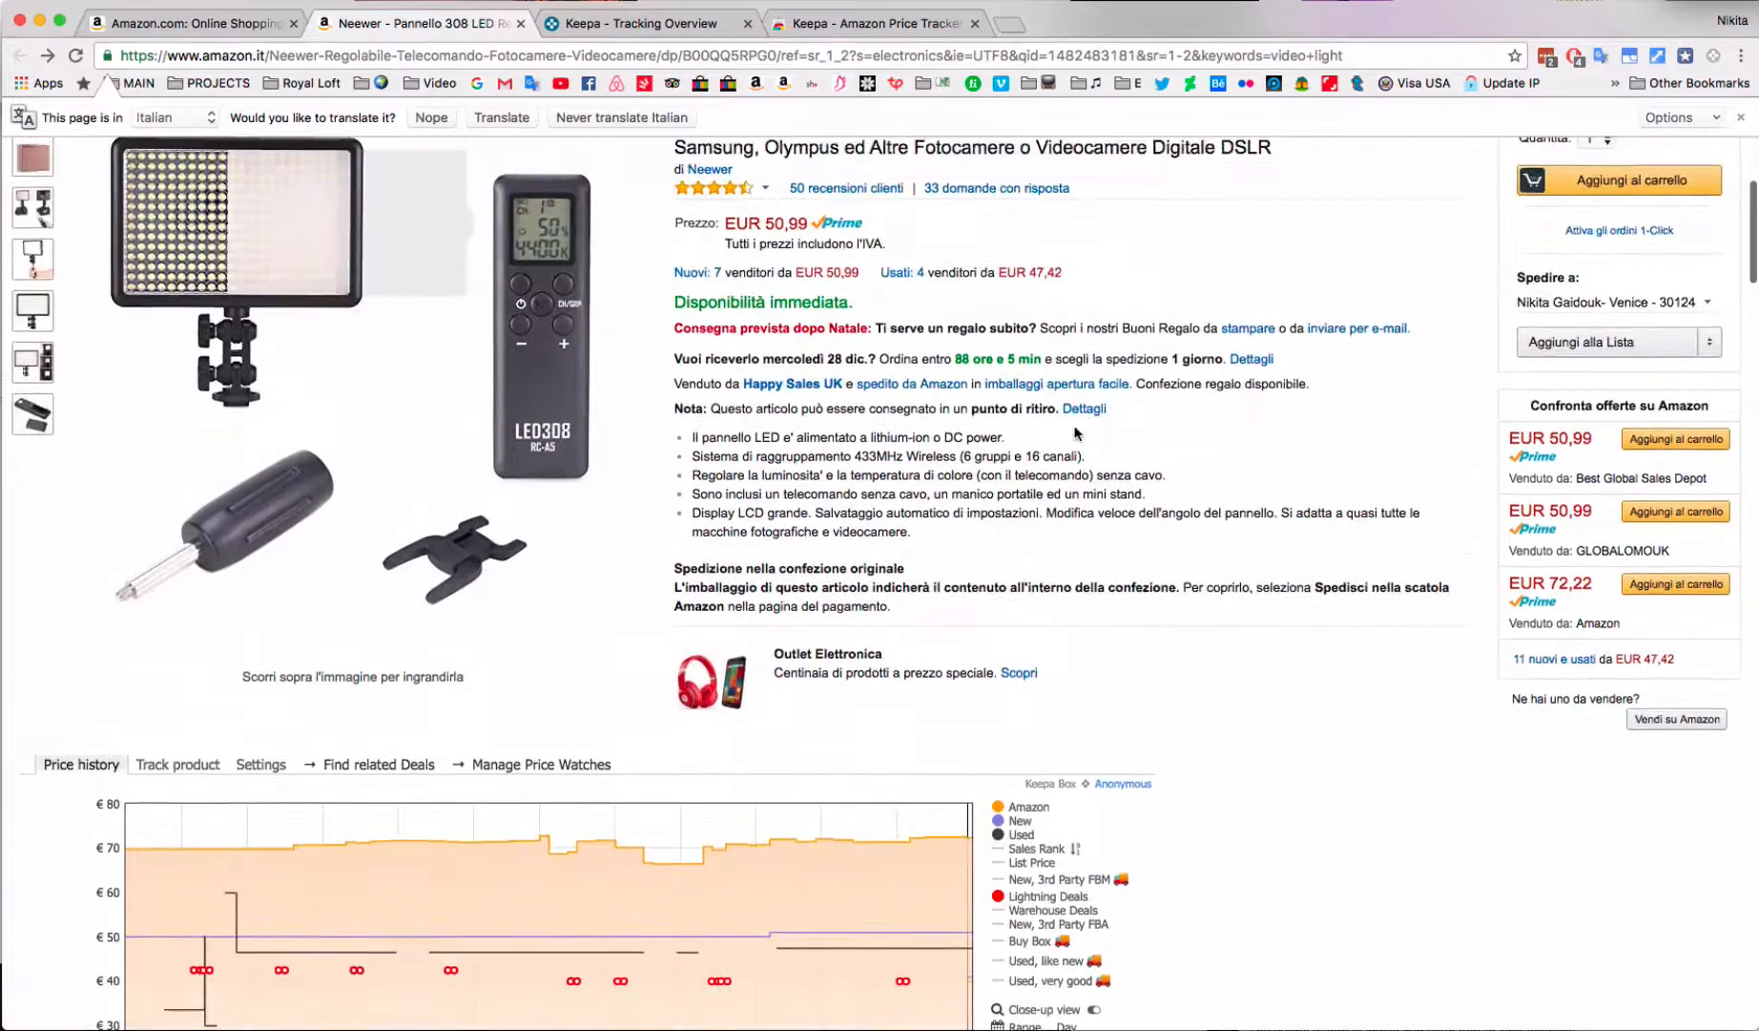
{"action": "mouse_move", "coordinate": [219, 855]}
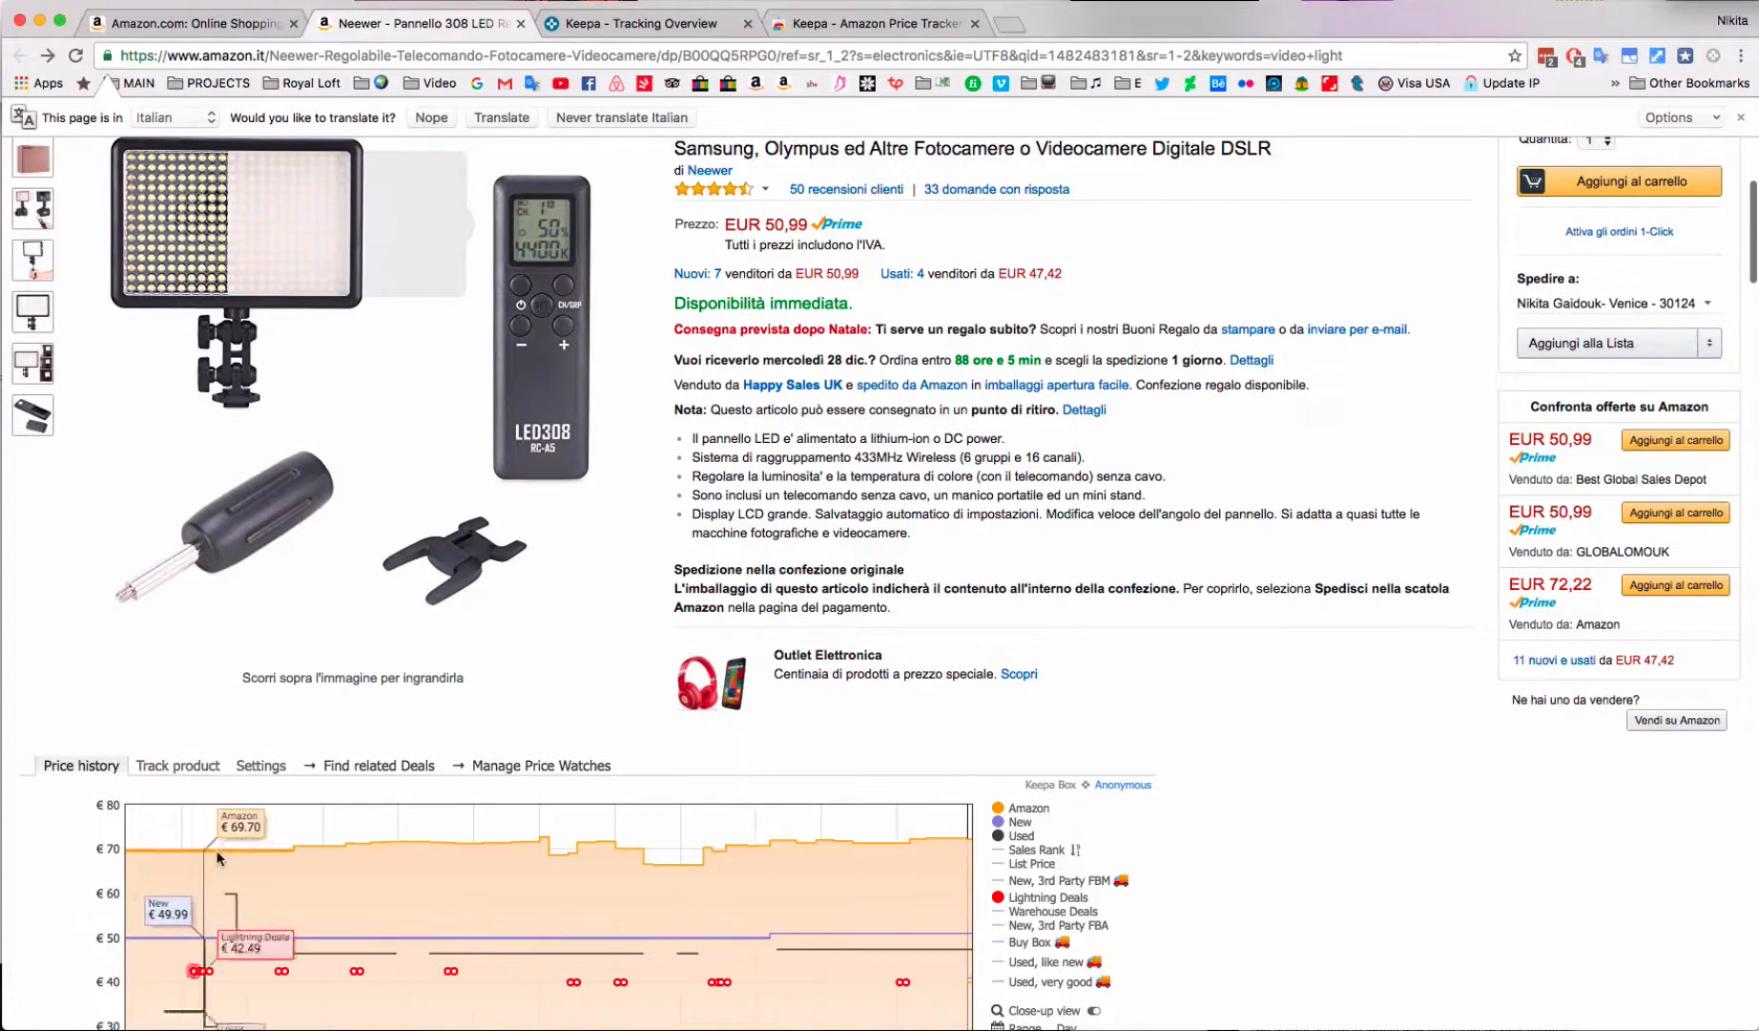
{"action": "mouse_move", "coordinate": [542, 851]}
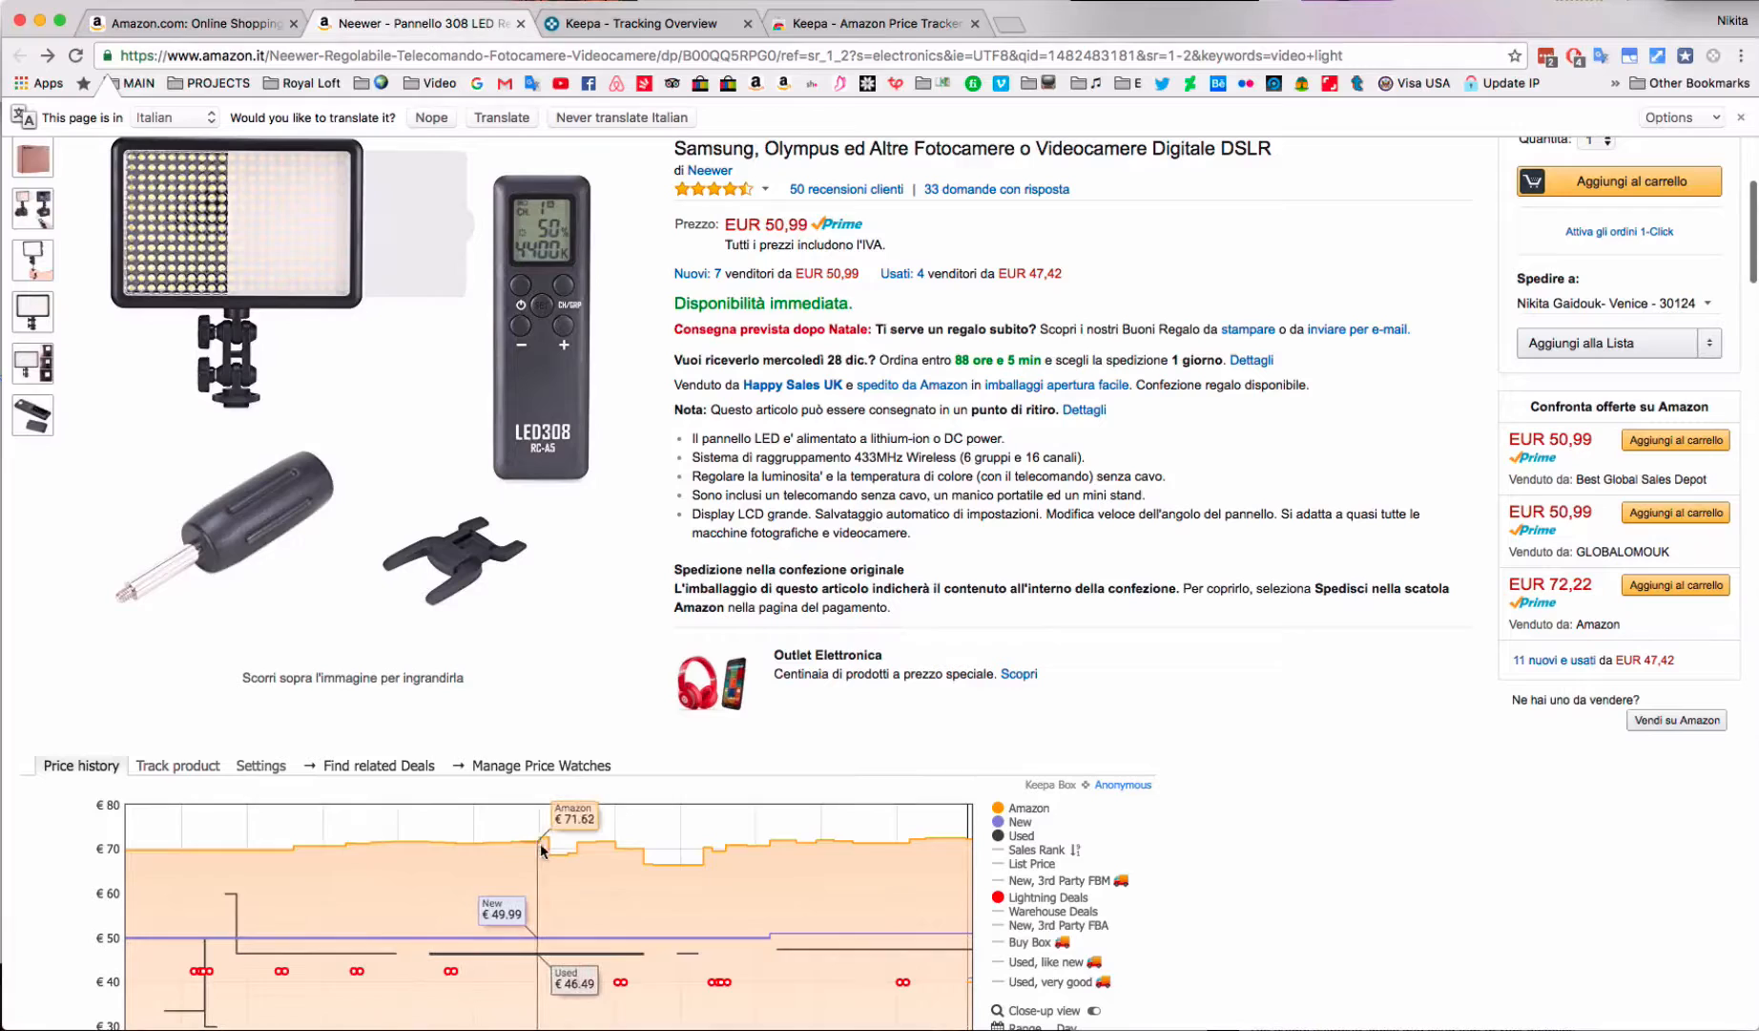
{"action": "mouse_move", "coordinate": [684, 853]}
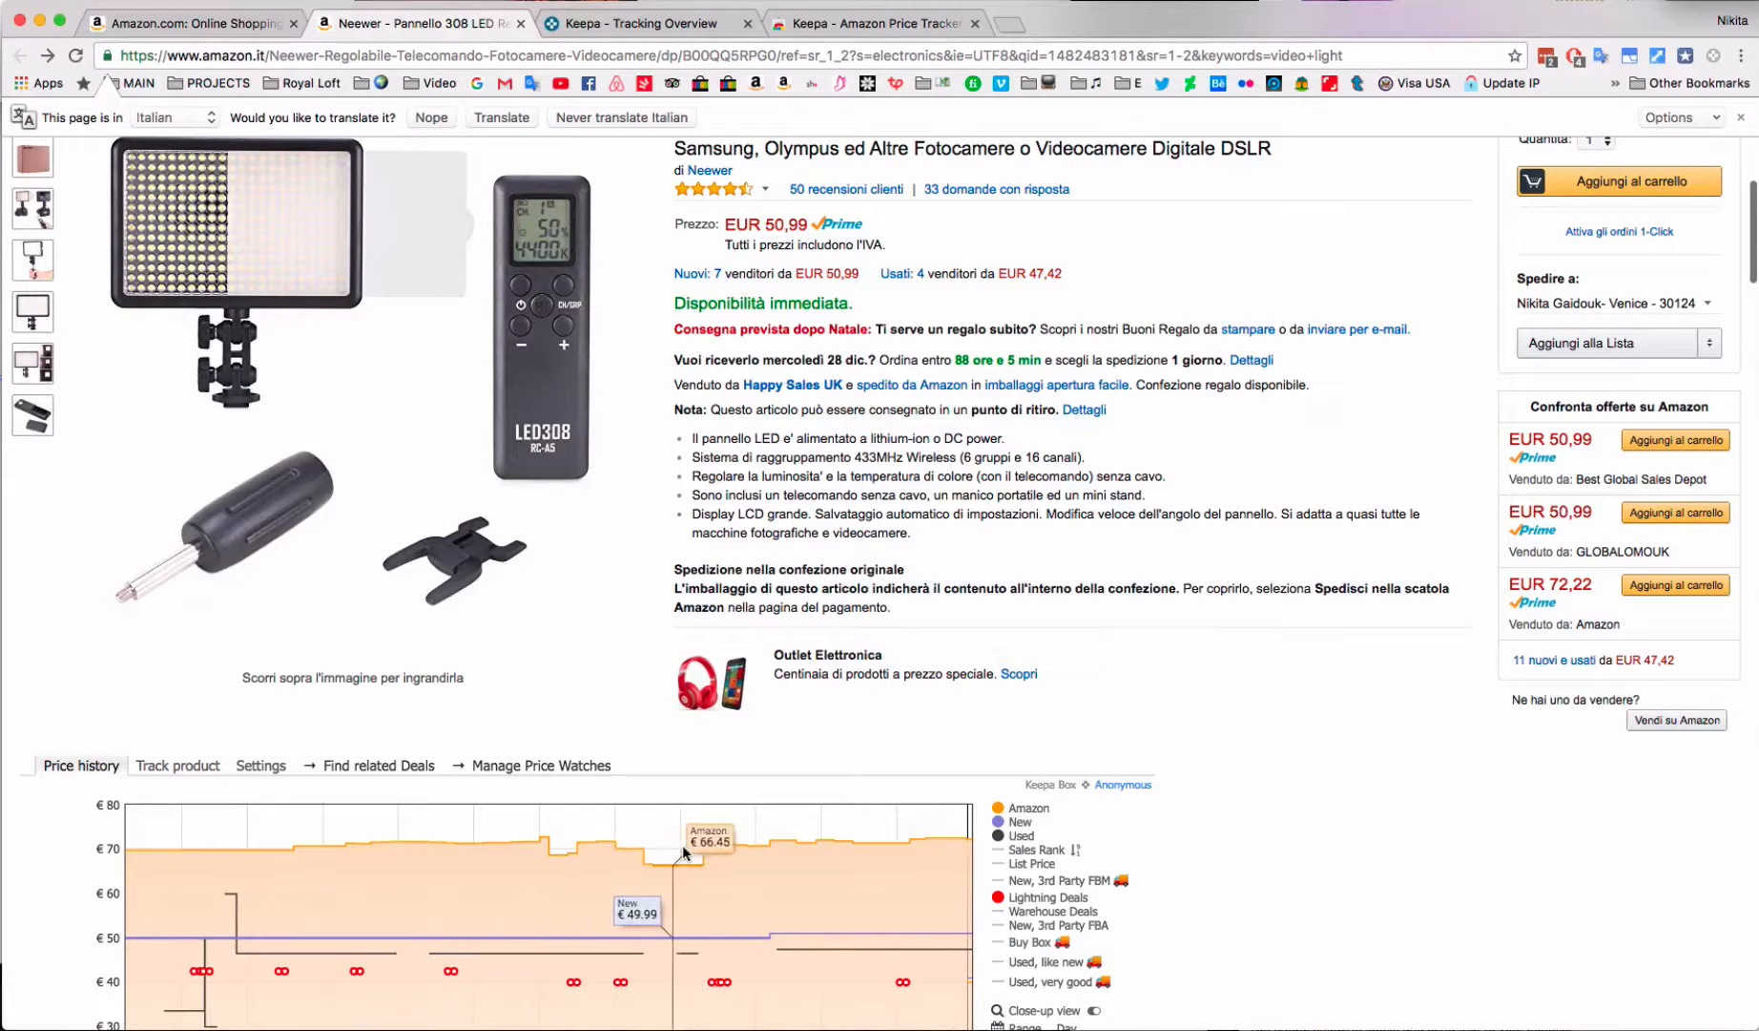
{"action": "scroll", "scroll_direction": "down", "scroll_amount": 3}
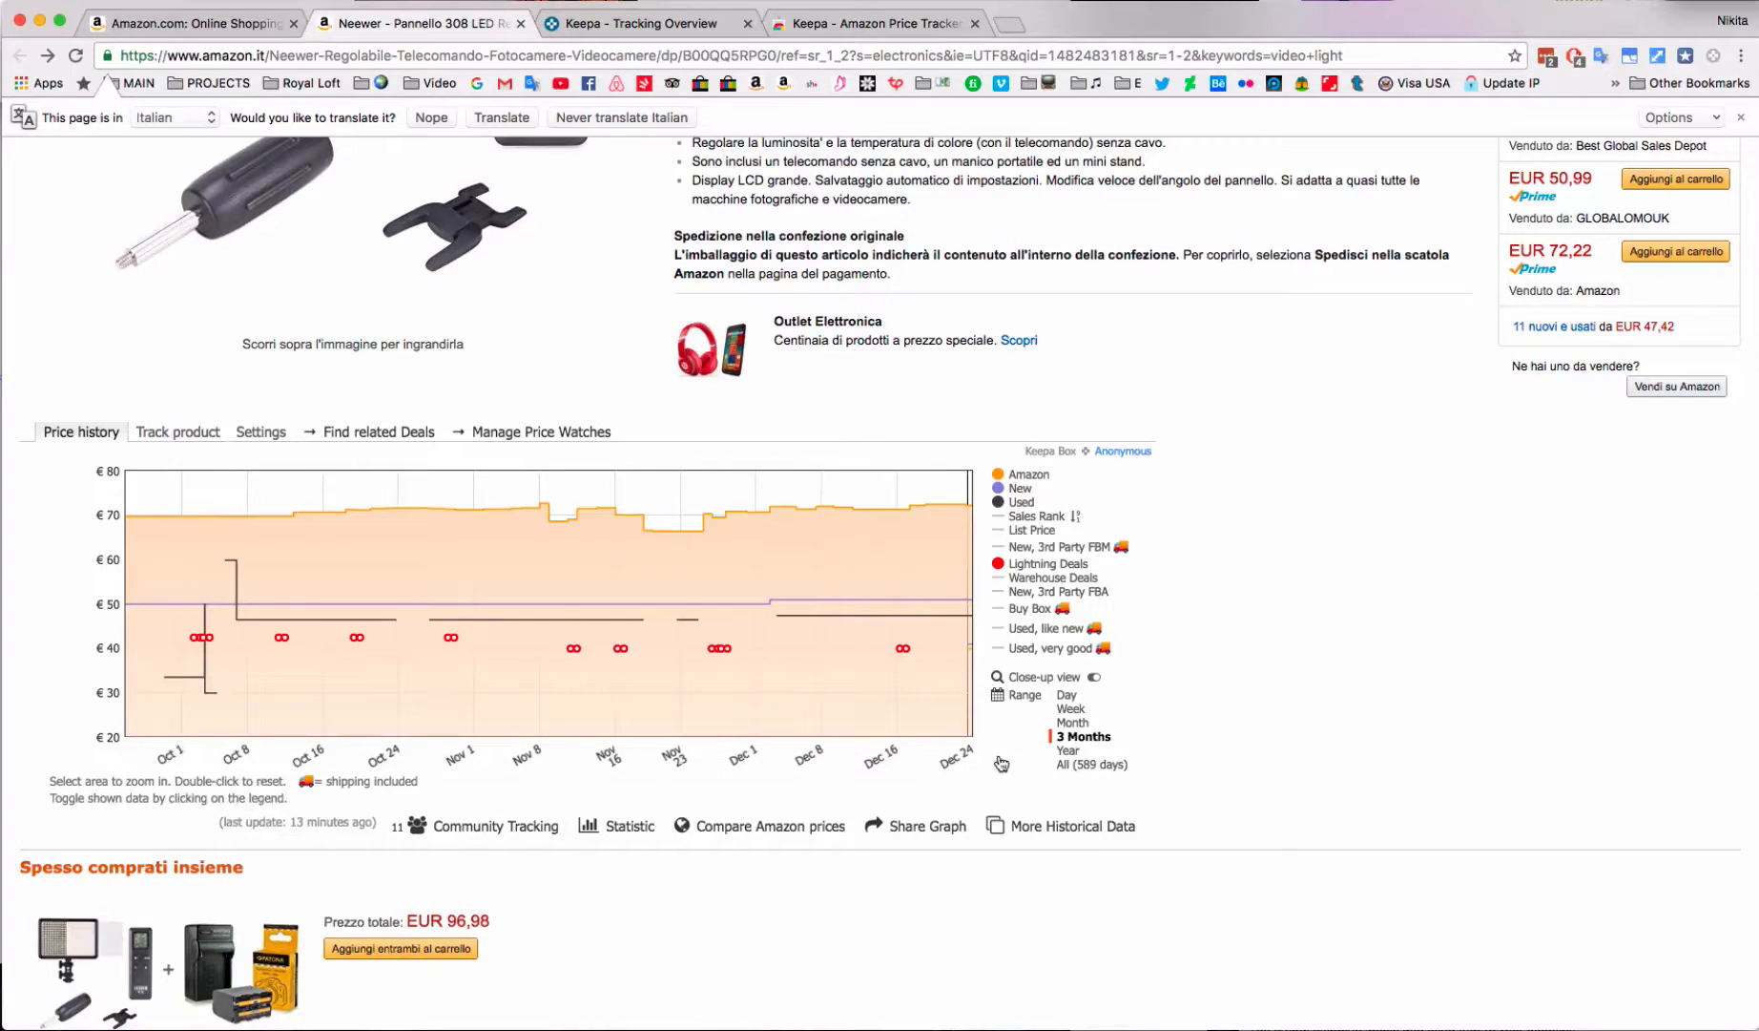
{"action": "scroll", "scroll_direction": "up", "scroll_amount": 3}
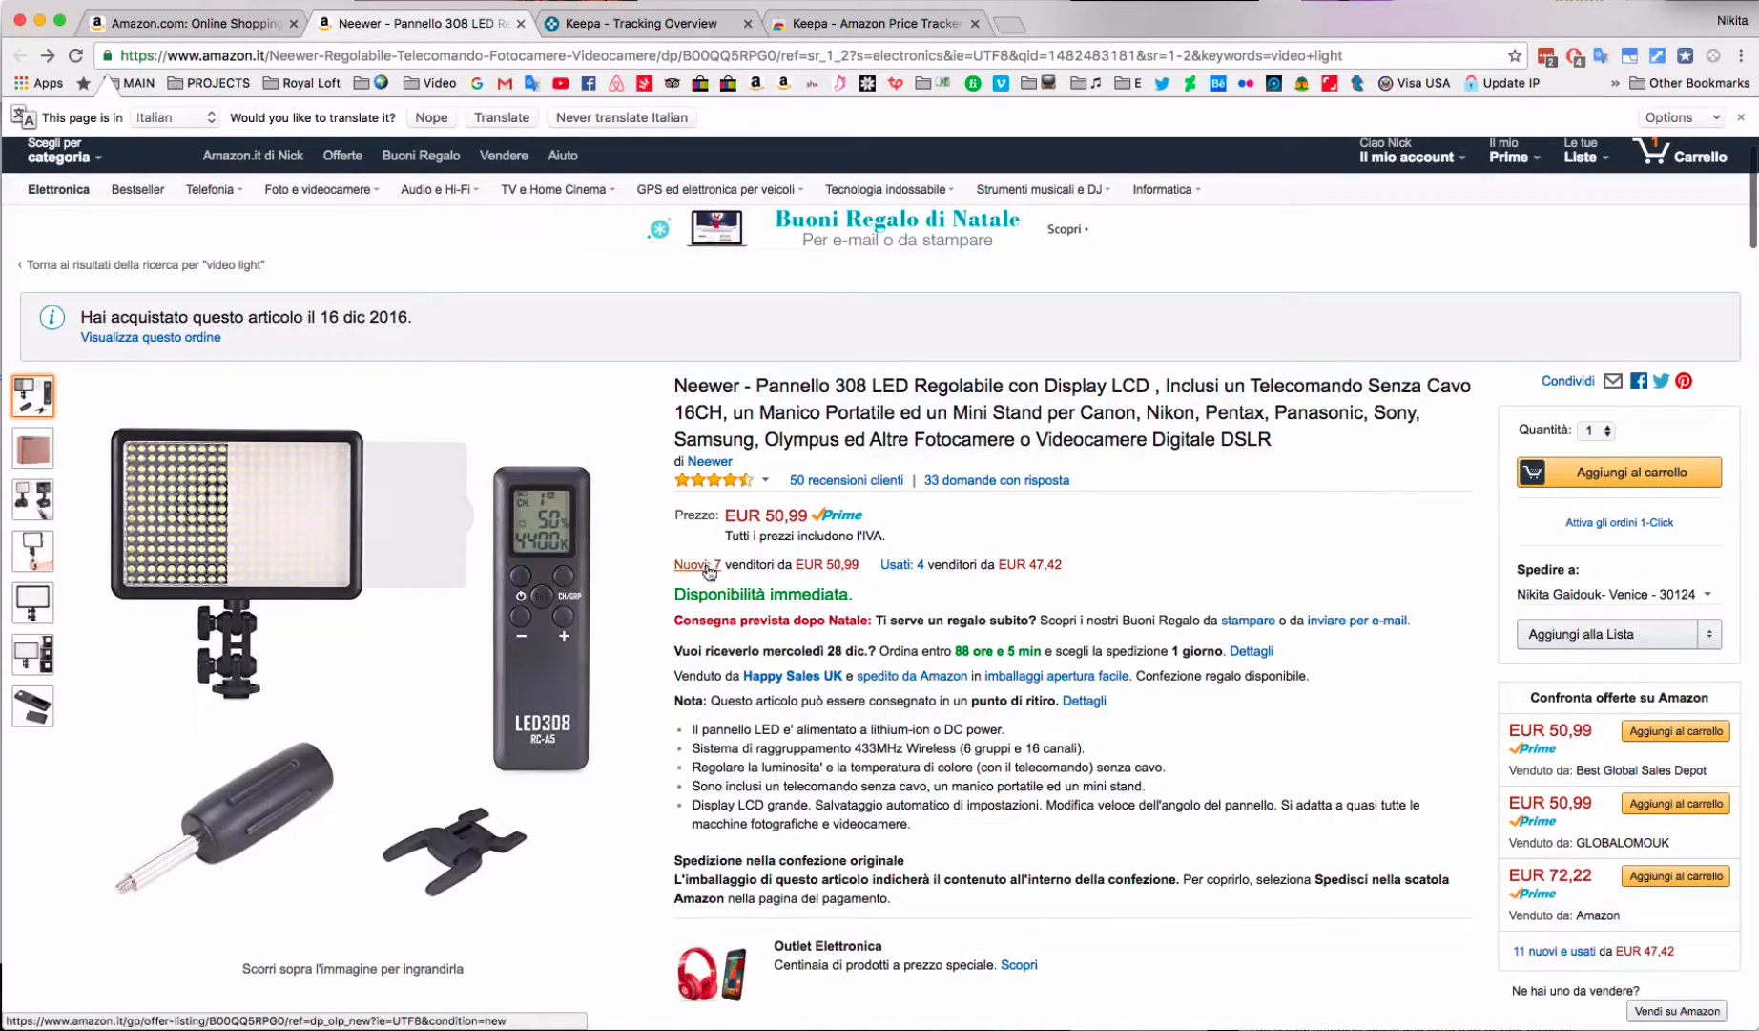
Step: Browse the 7 new-offer sellers: six at €50.99 with Prime, Amazon at €72.22
{"action": "left_click", "coordinate": [691, 564]}
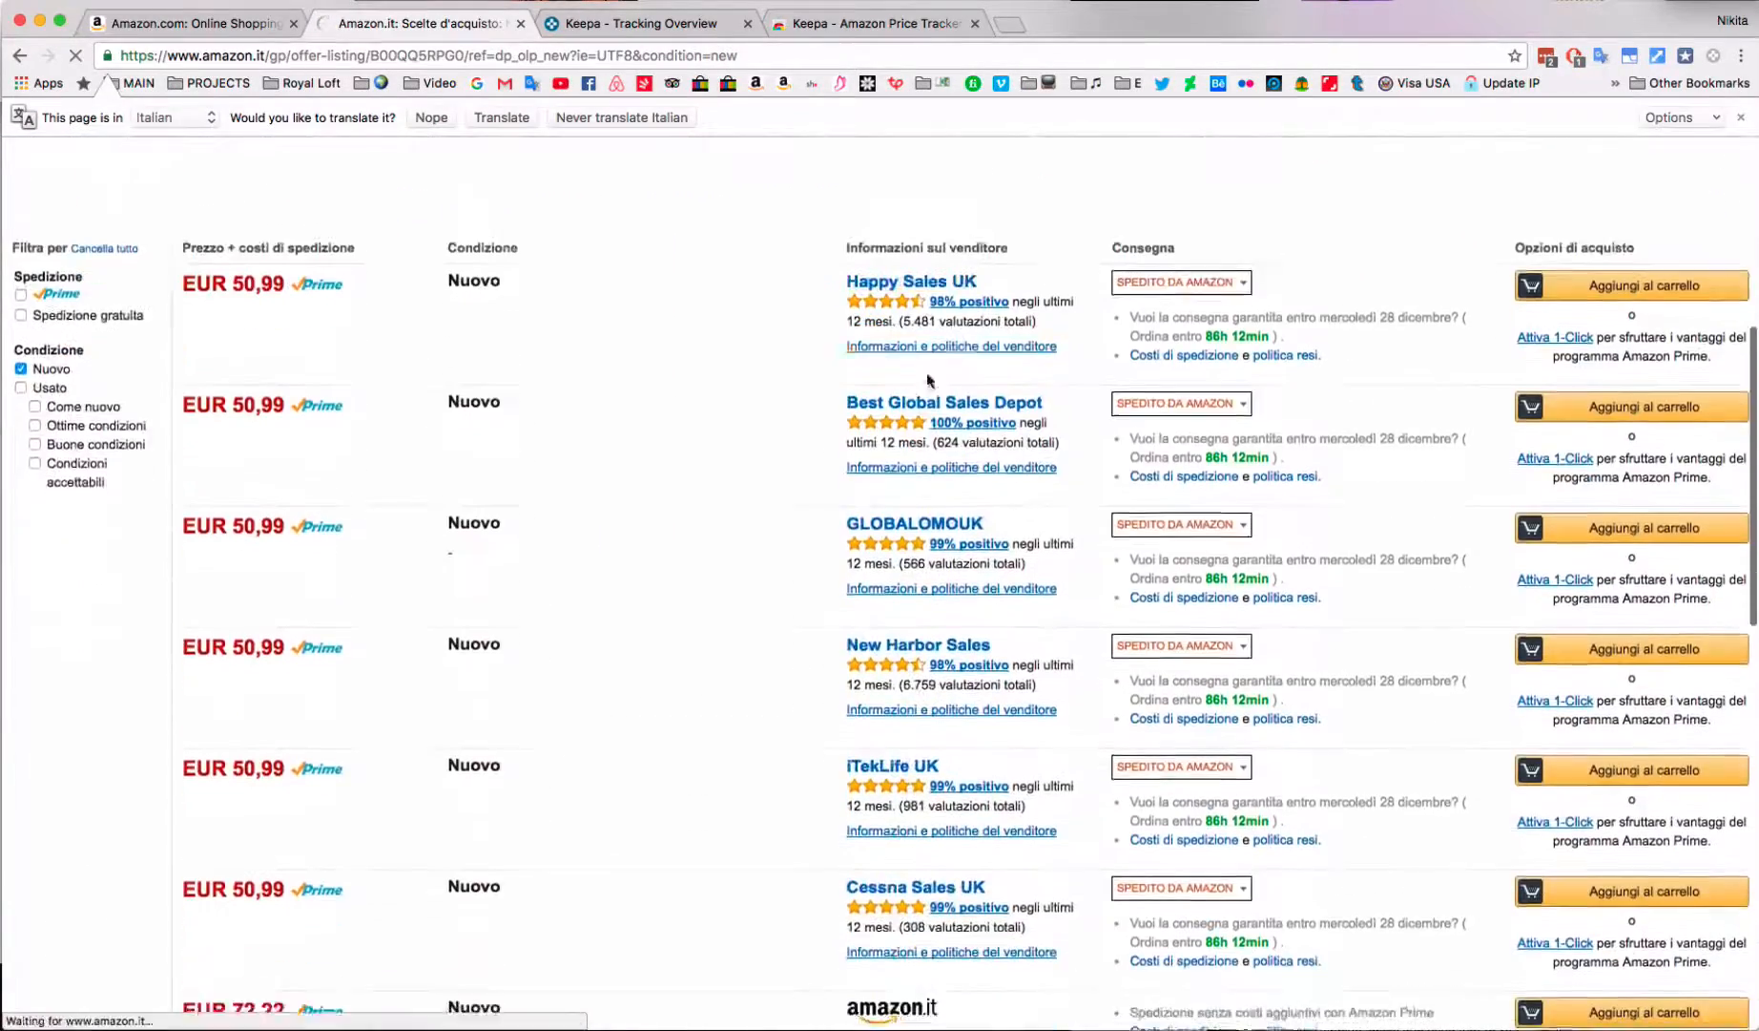
{"action": "scroll", "scroll_direction": "down", "scroll_amount": 3}
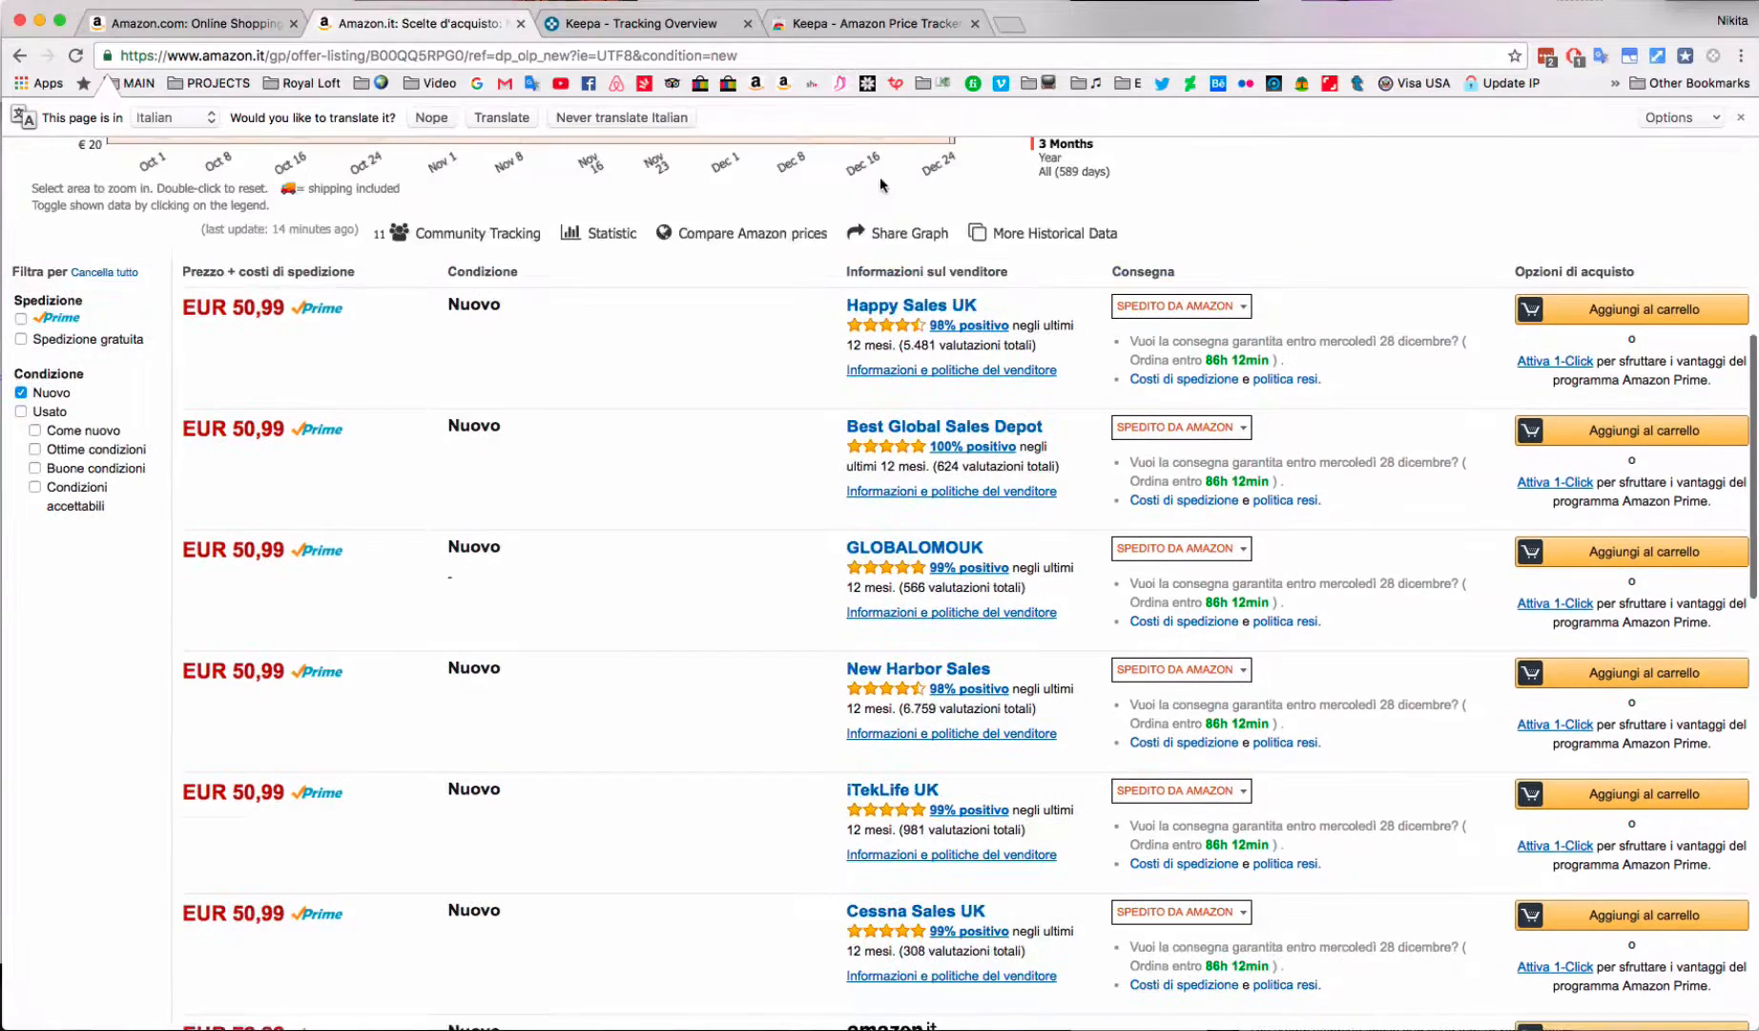
{"action": "scroll", "scroll_direction": "down", "scroll_amount": 3}
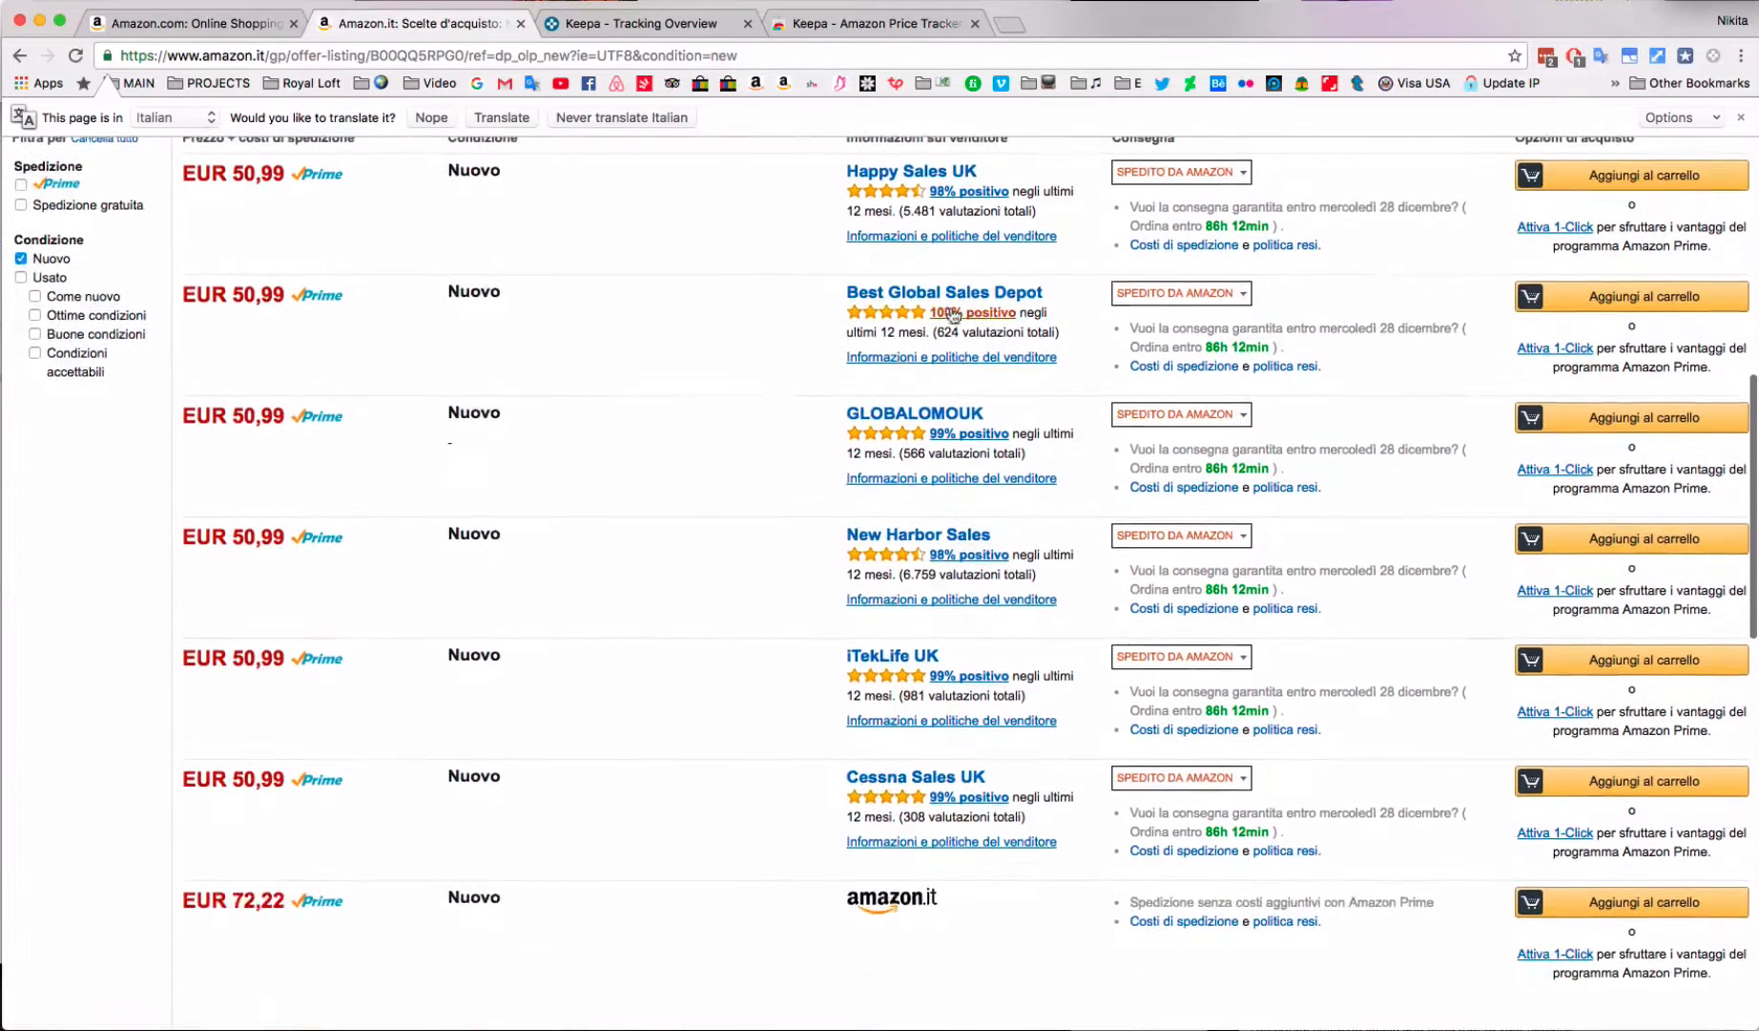
{"action": "scroll", "scroll_direction": "down", "scroll_amount": 3}
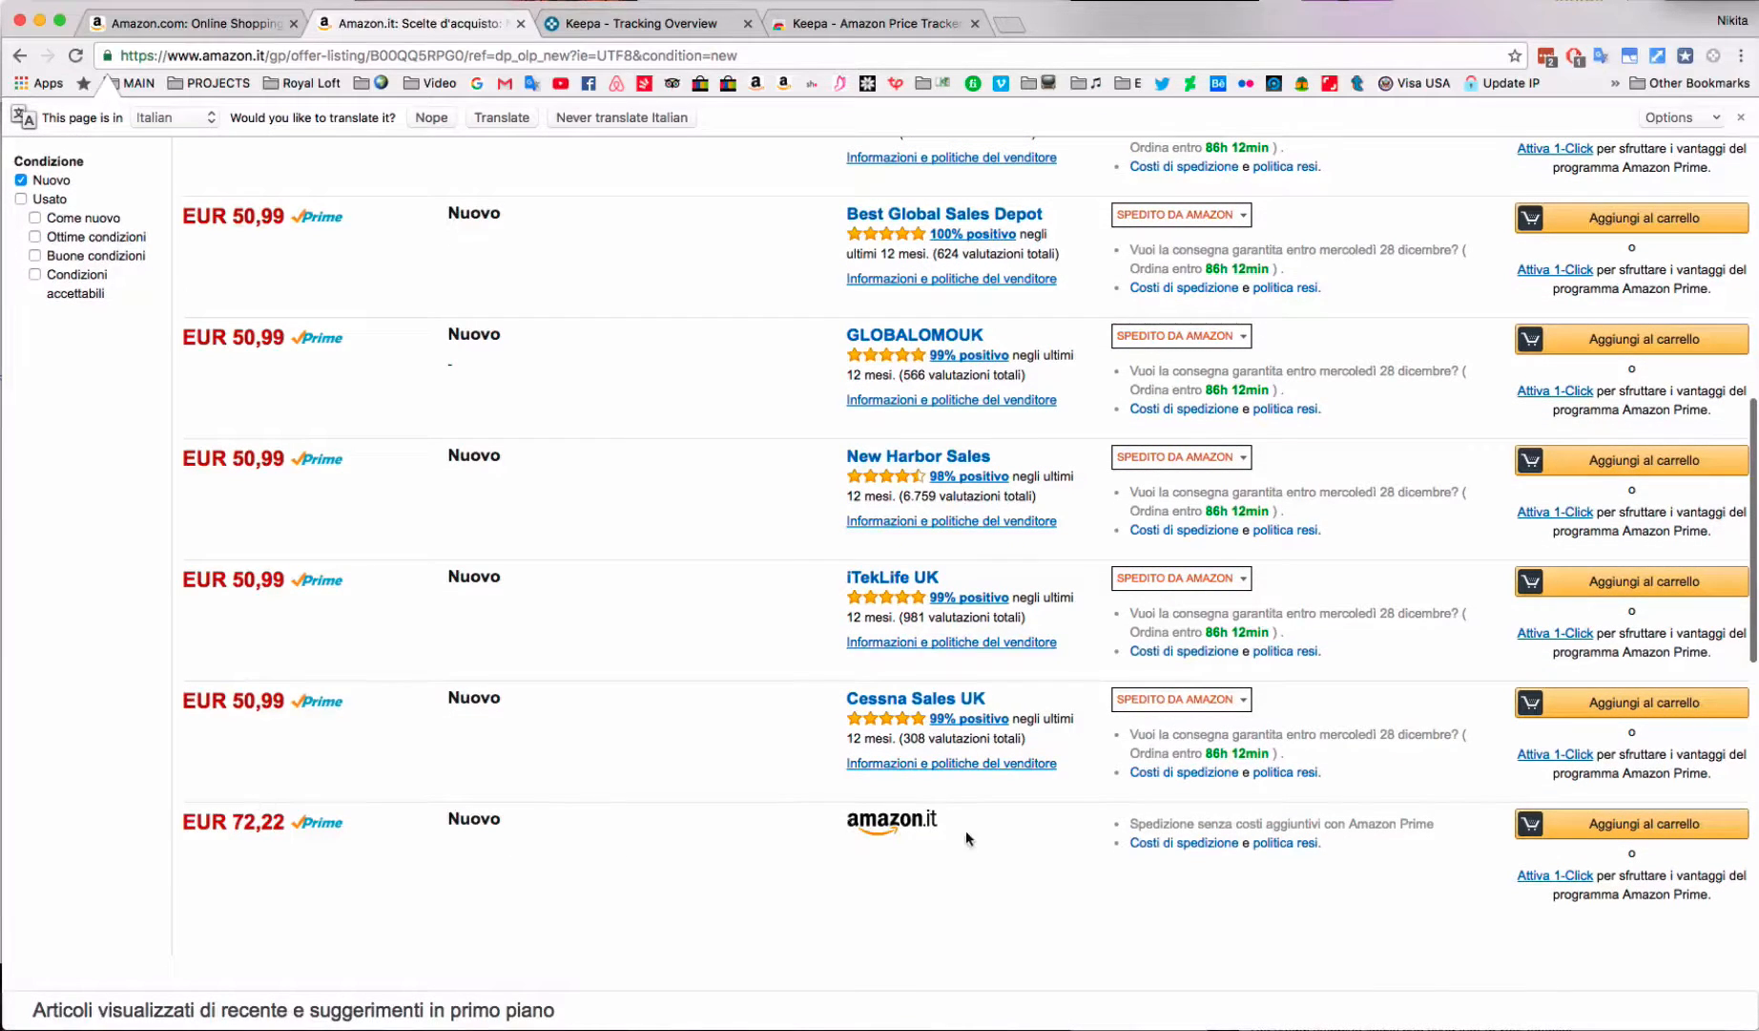
{"action": "mouse_move", "coordinate": [294, 865]}
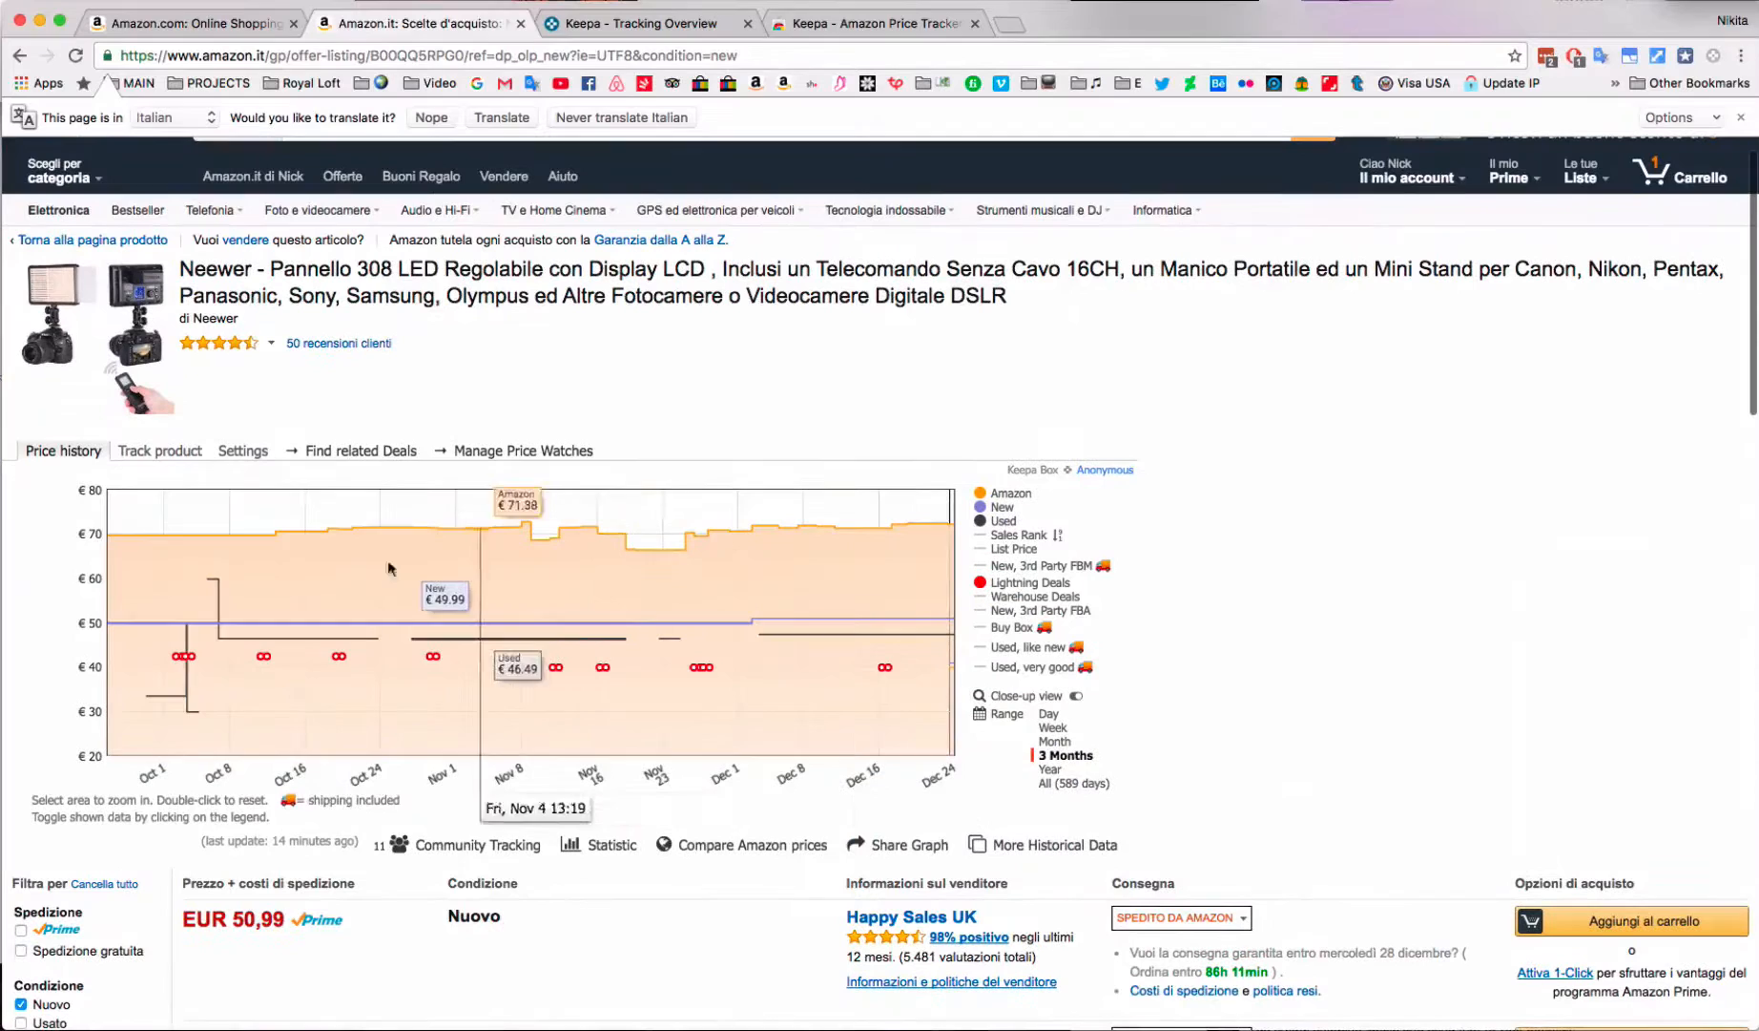
{"action": "mouse_move", "coordinate": [393, 530]}
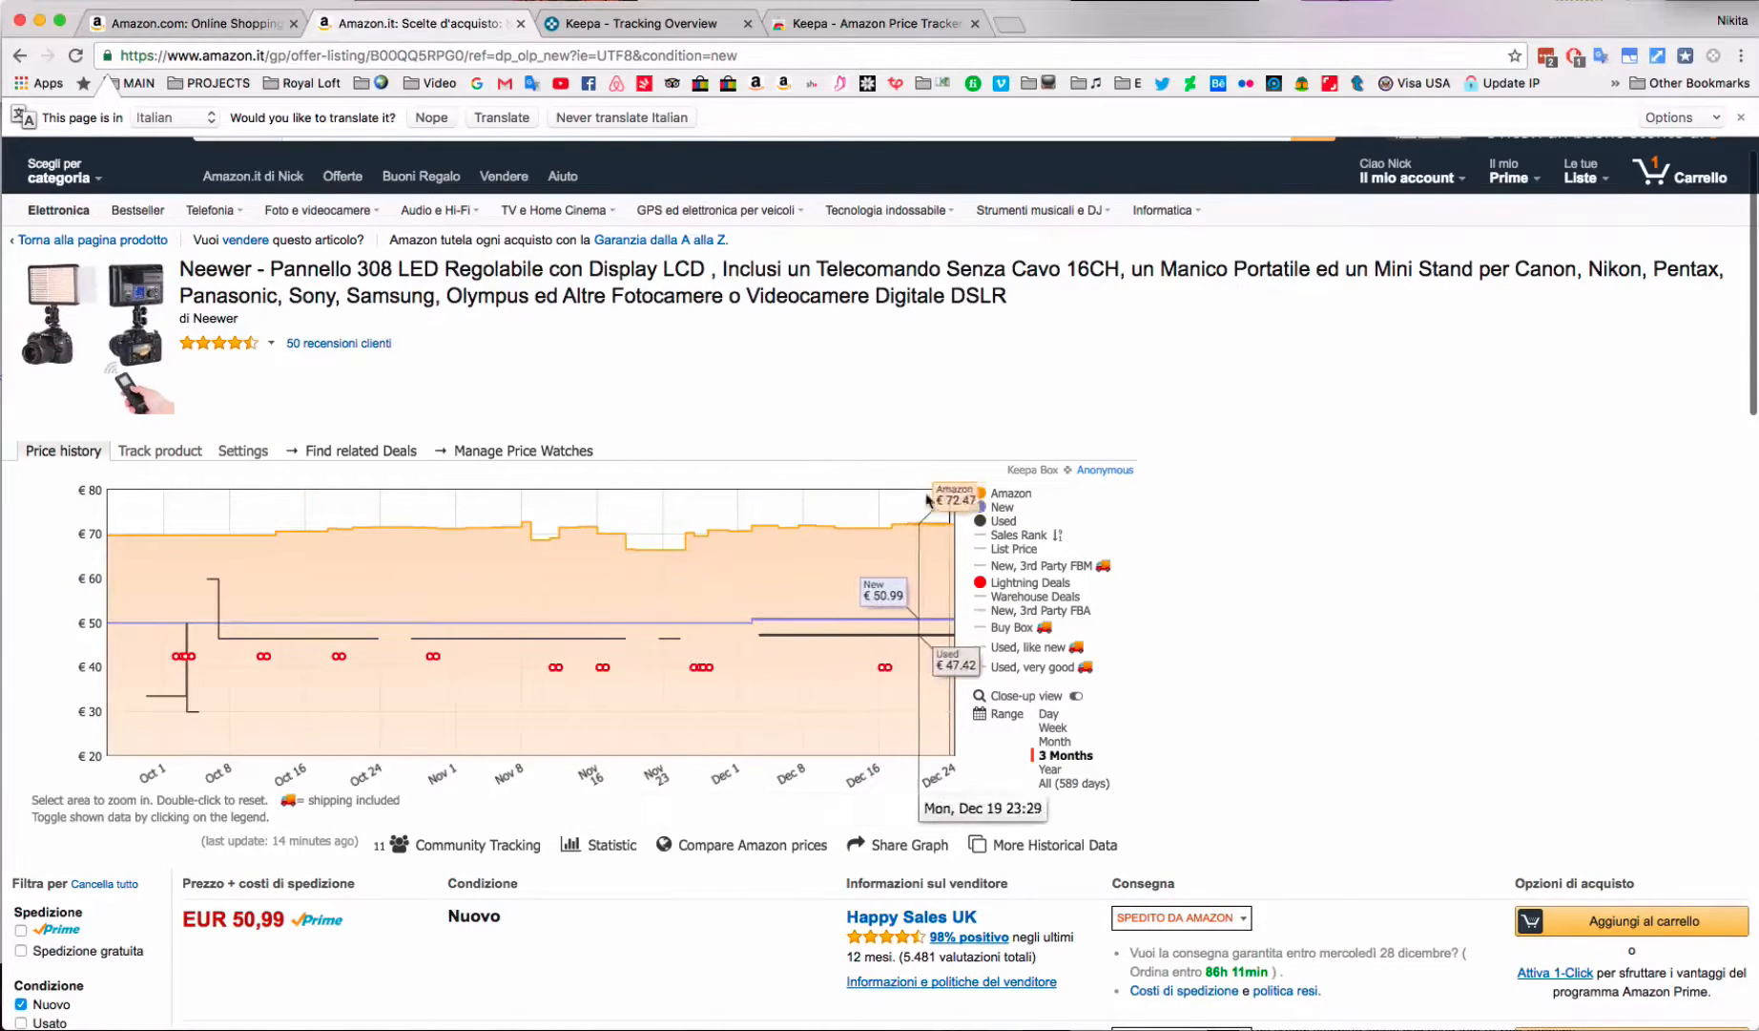
{"action": "mouse_move", "coordinate": [129, 632]}
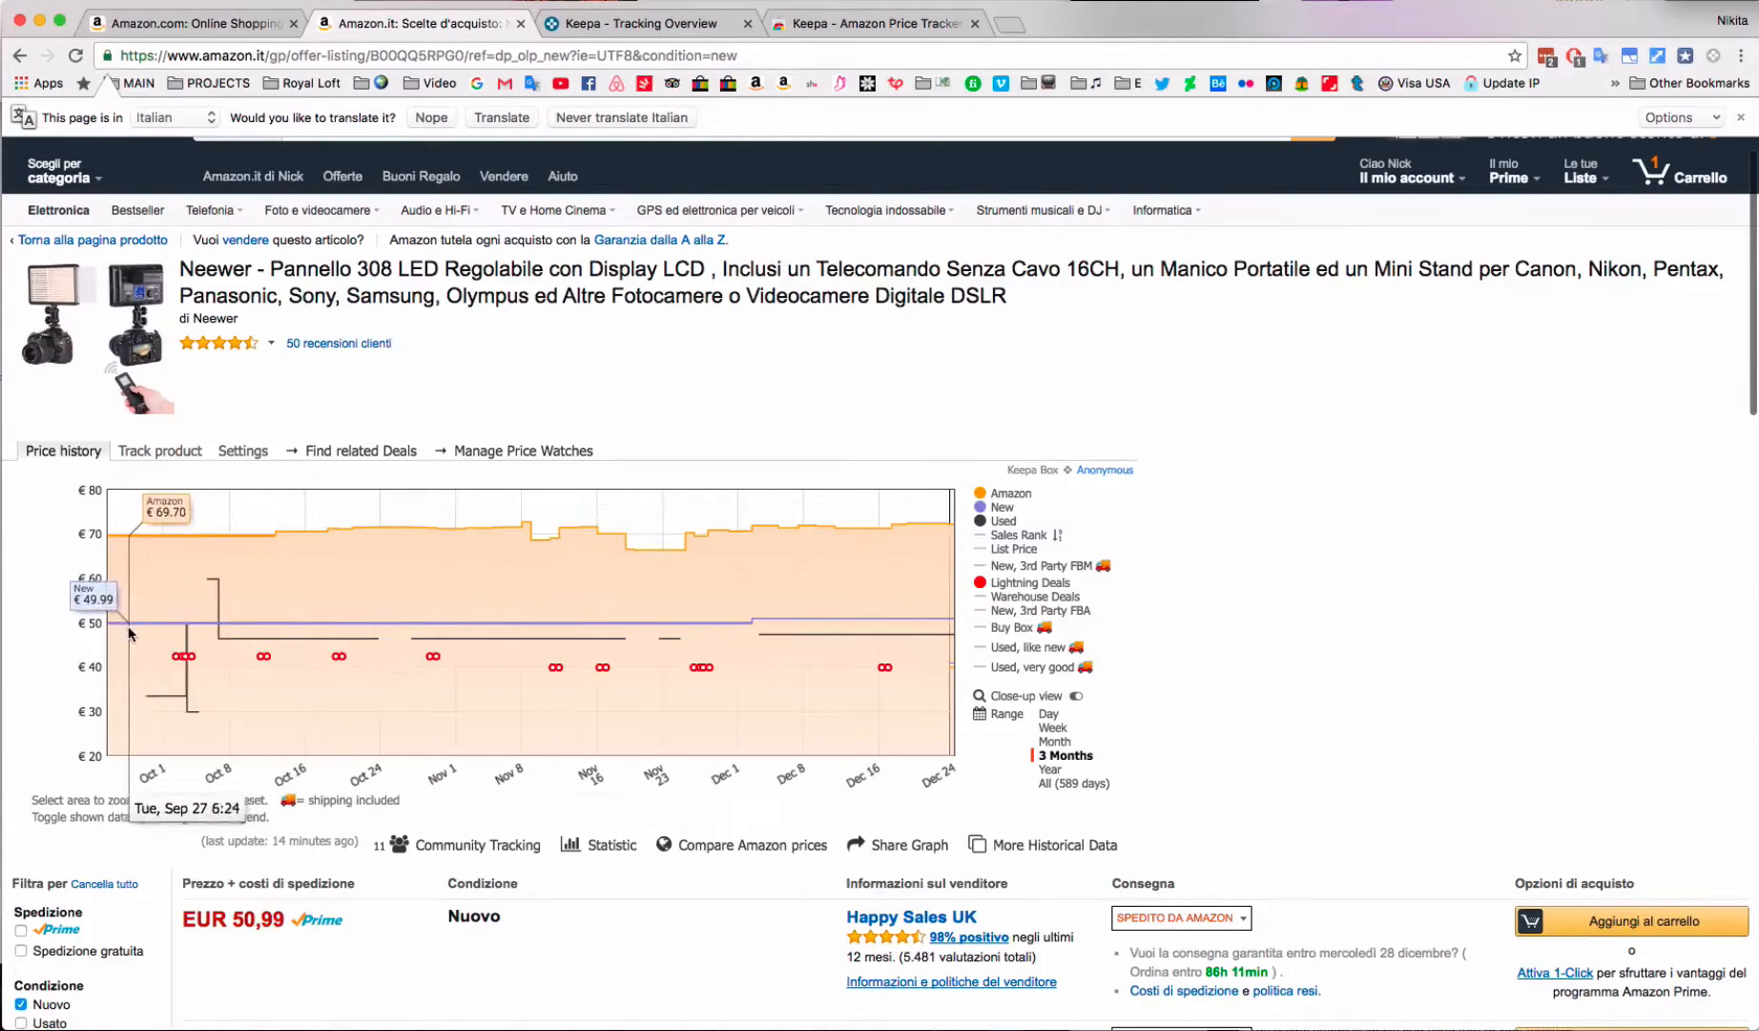
{"action": "mouse_move", "coordinate": [739, 636]}
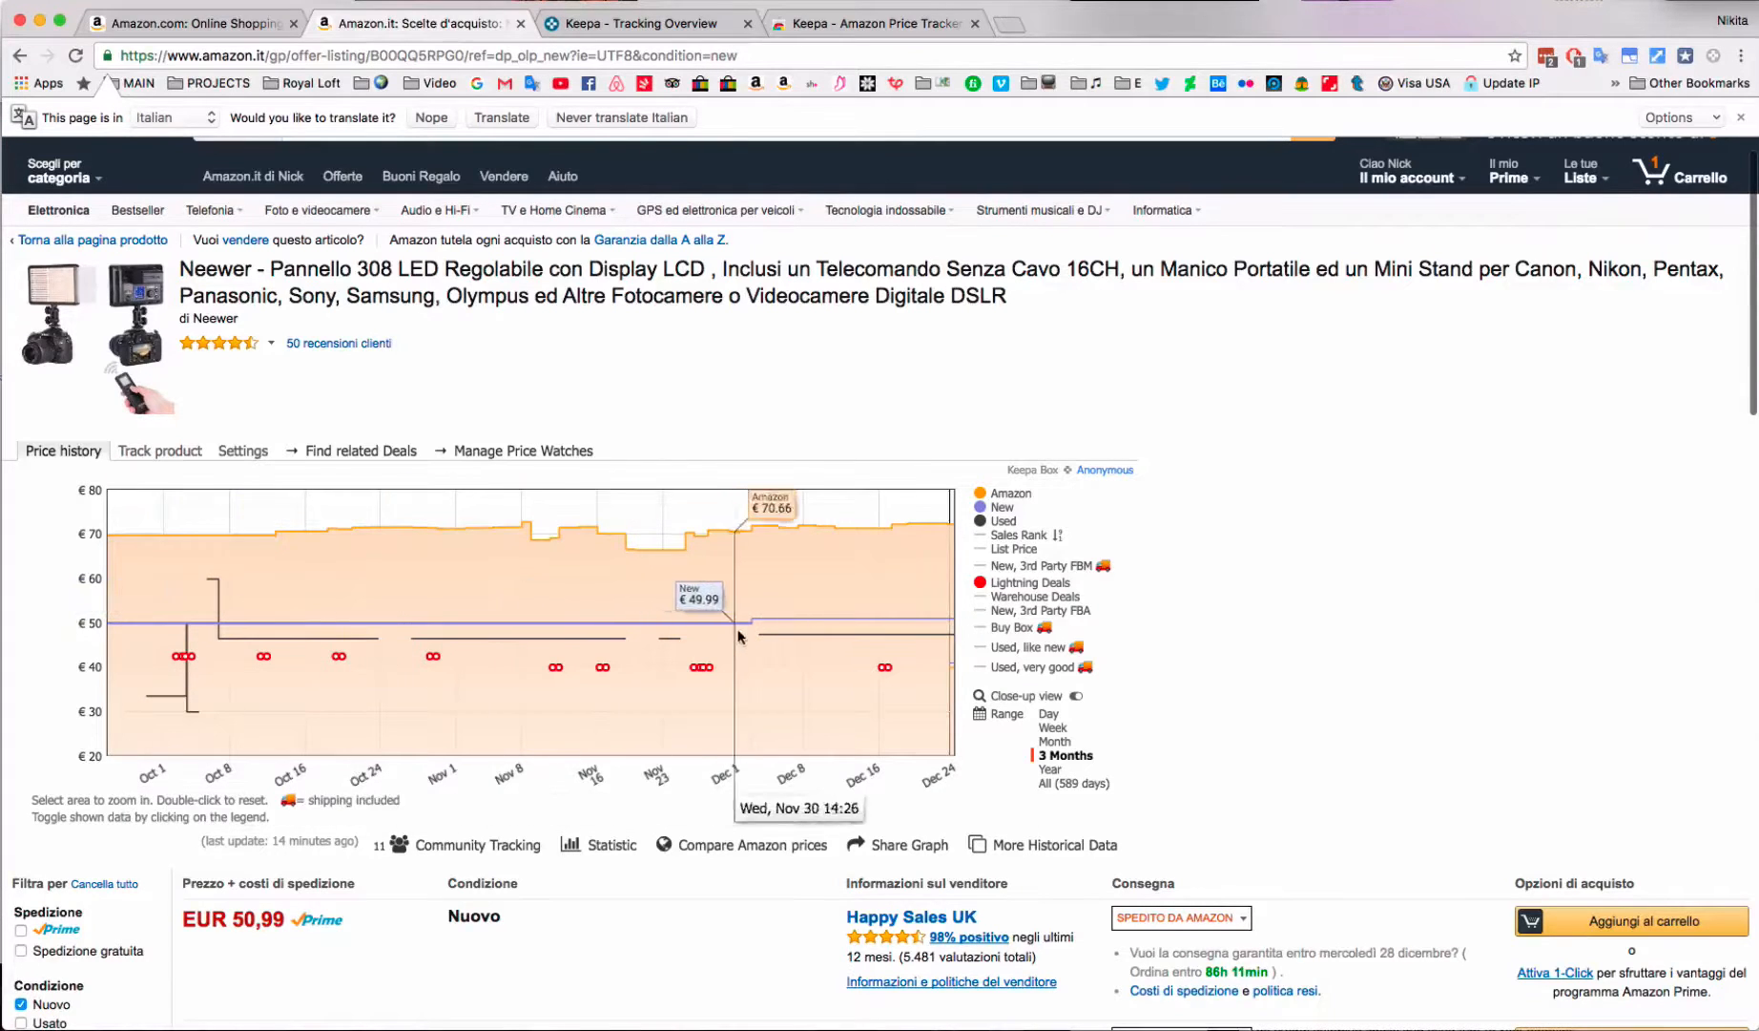
{"action": "mouse_move", "coordinate": [763, 624]}
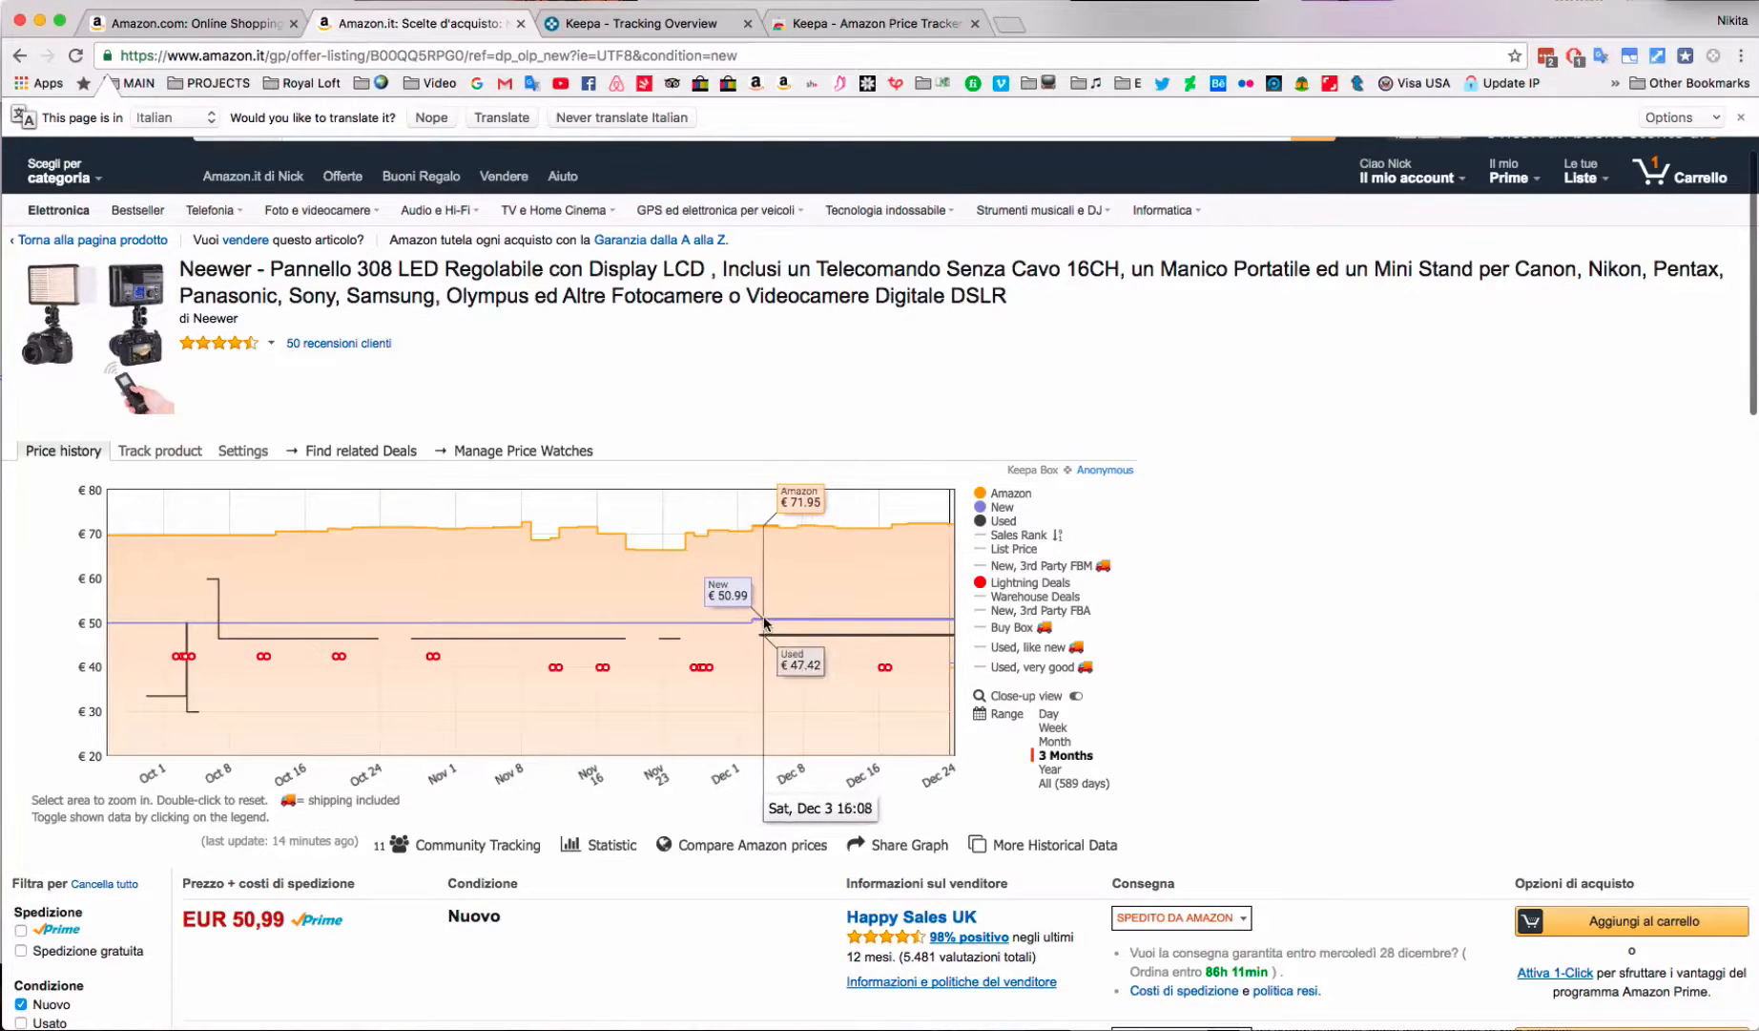
{"action": "mouse_move", "coordinate": [830, 609]}
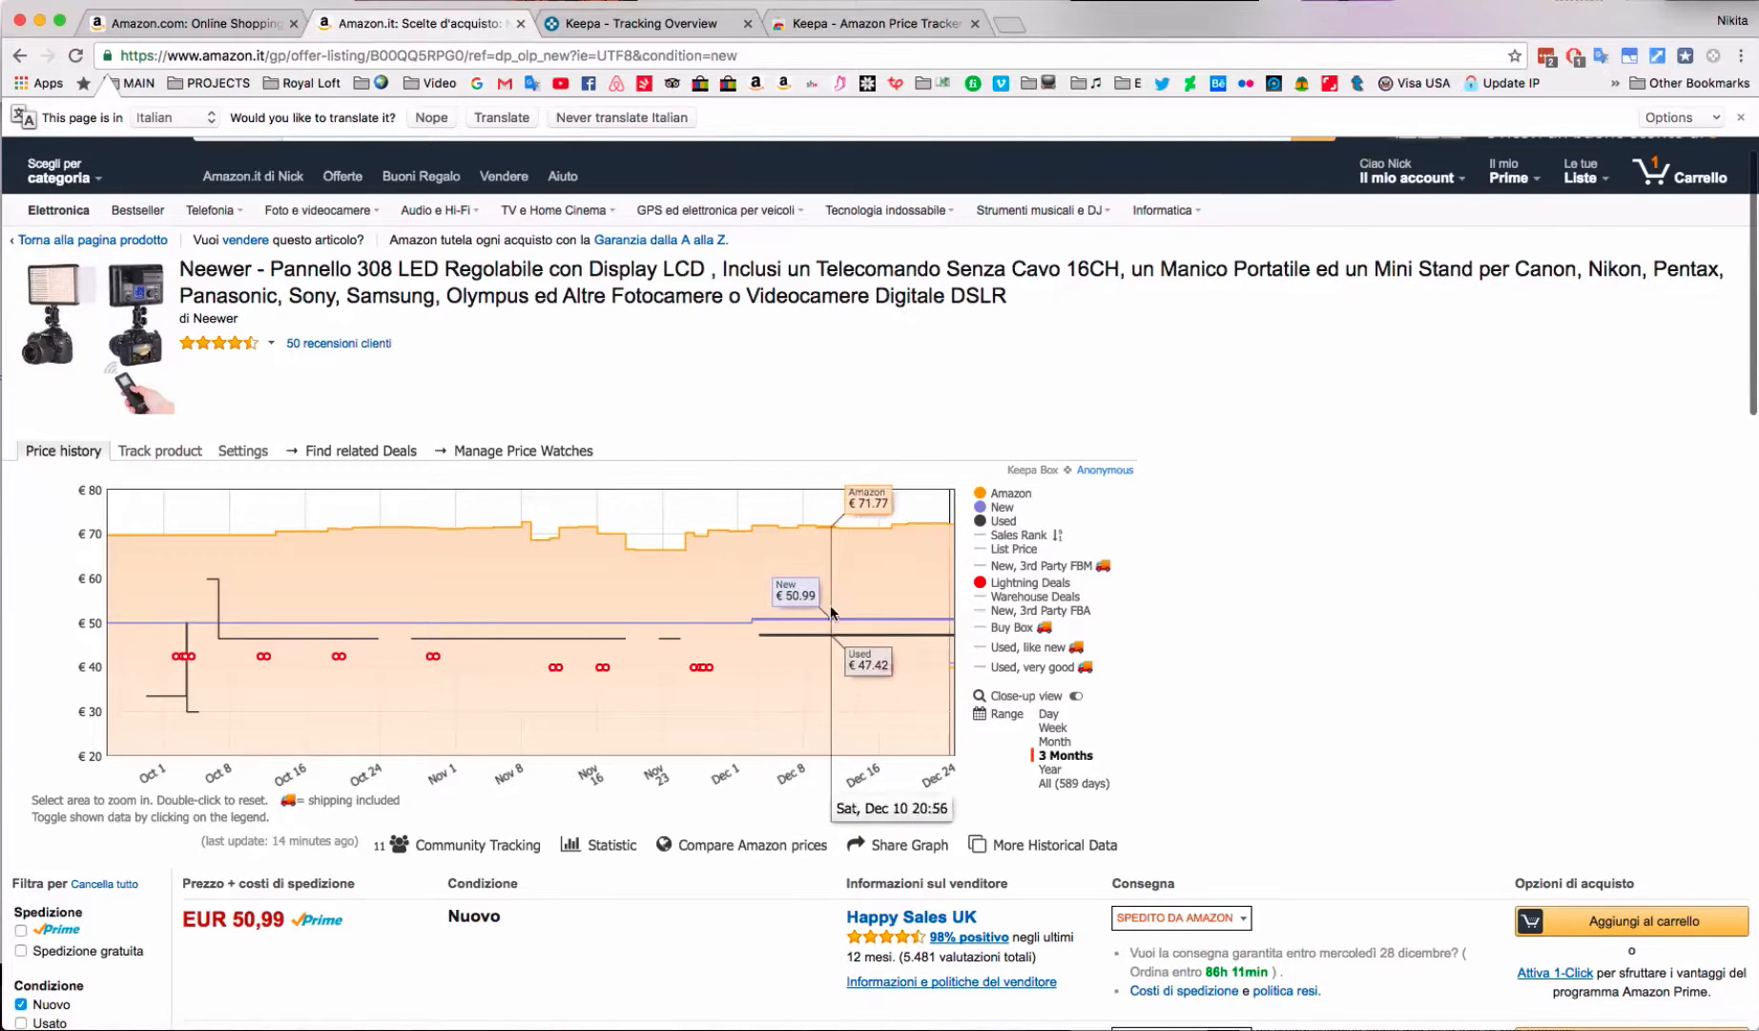
{"action": "left_click", "coordinate": [1011, 493]}
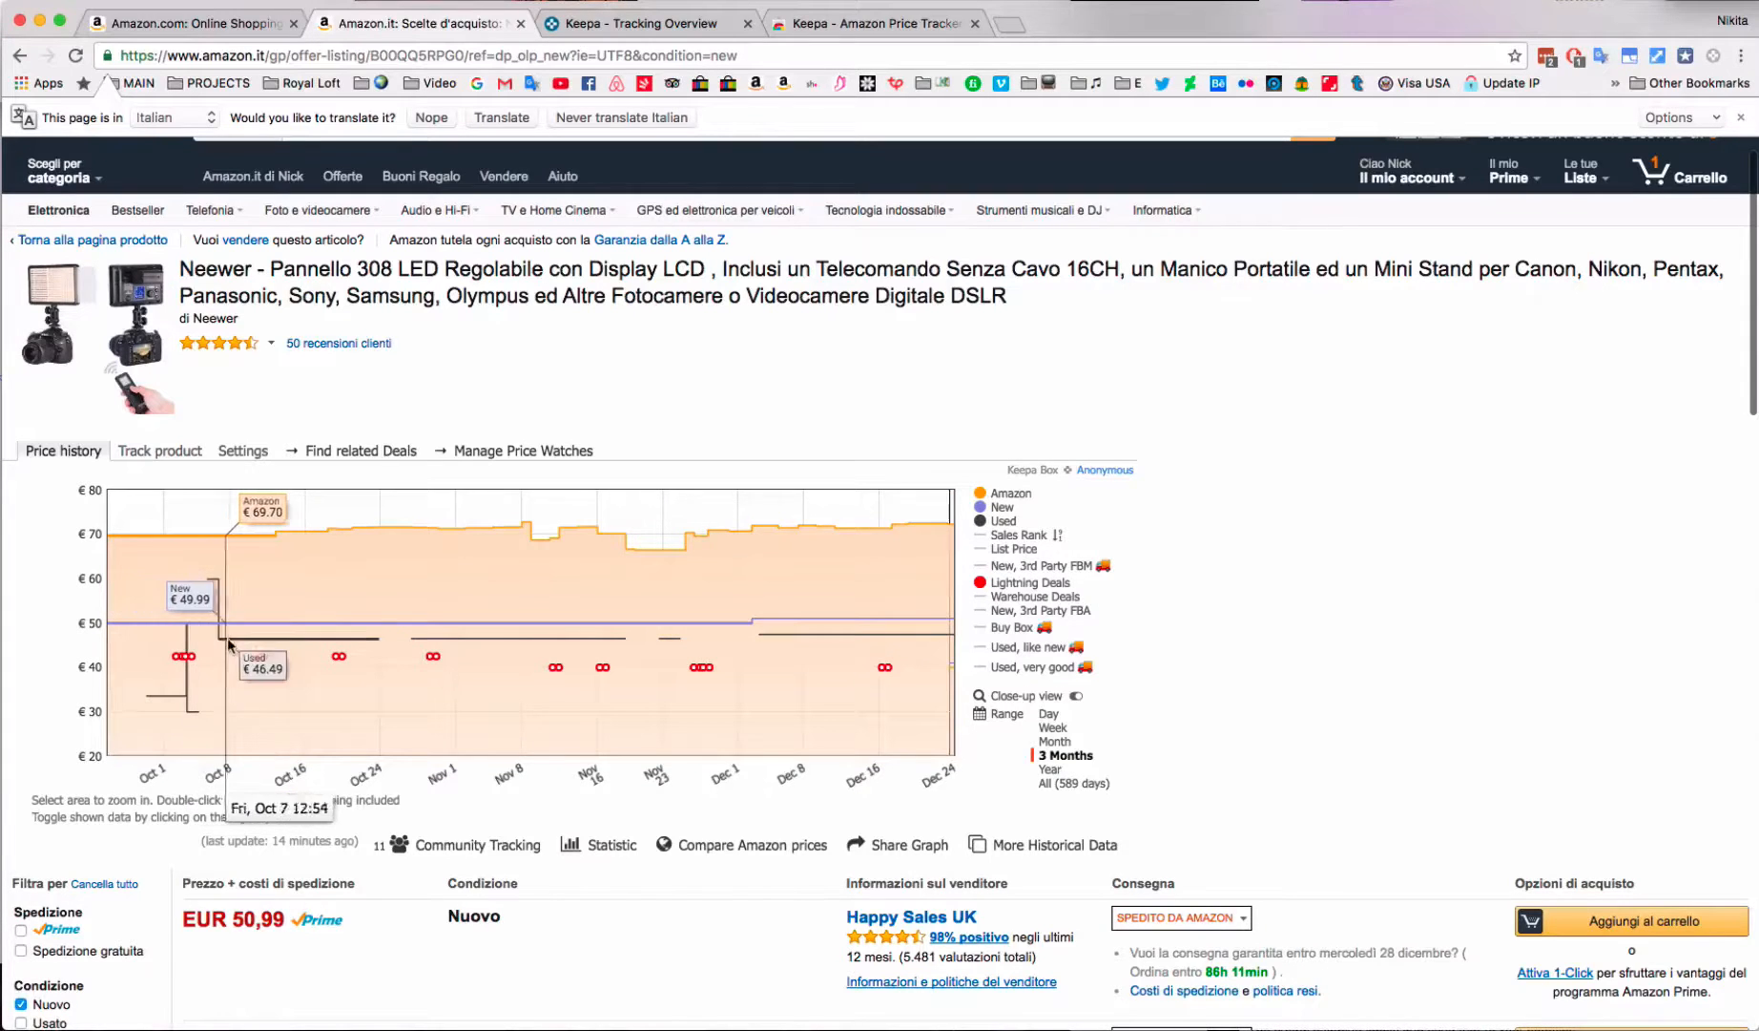
{"action": "mouse_move", "coordinate": [357, 641]}
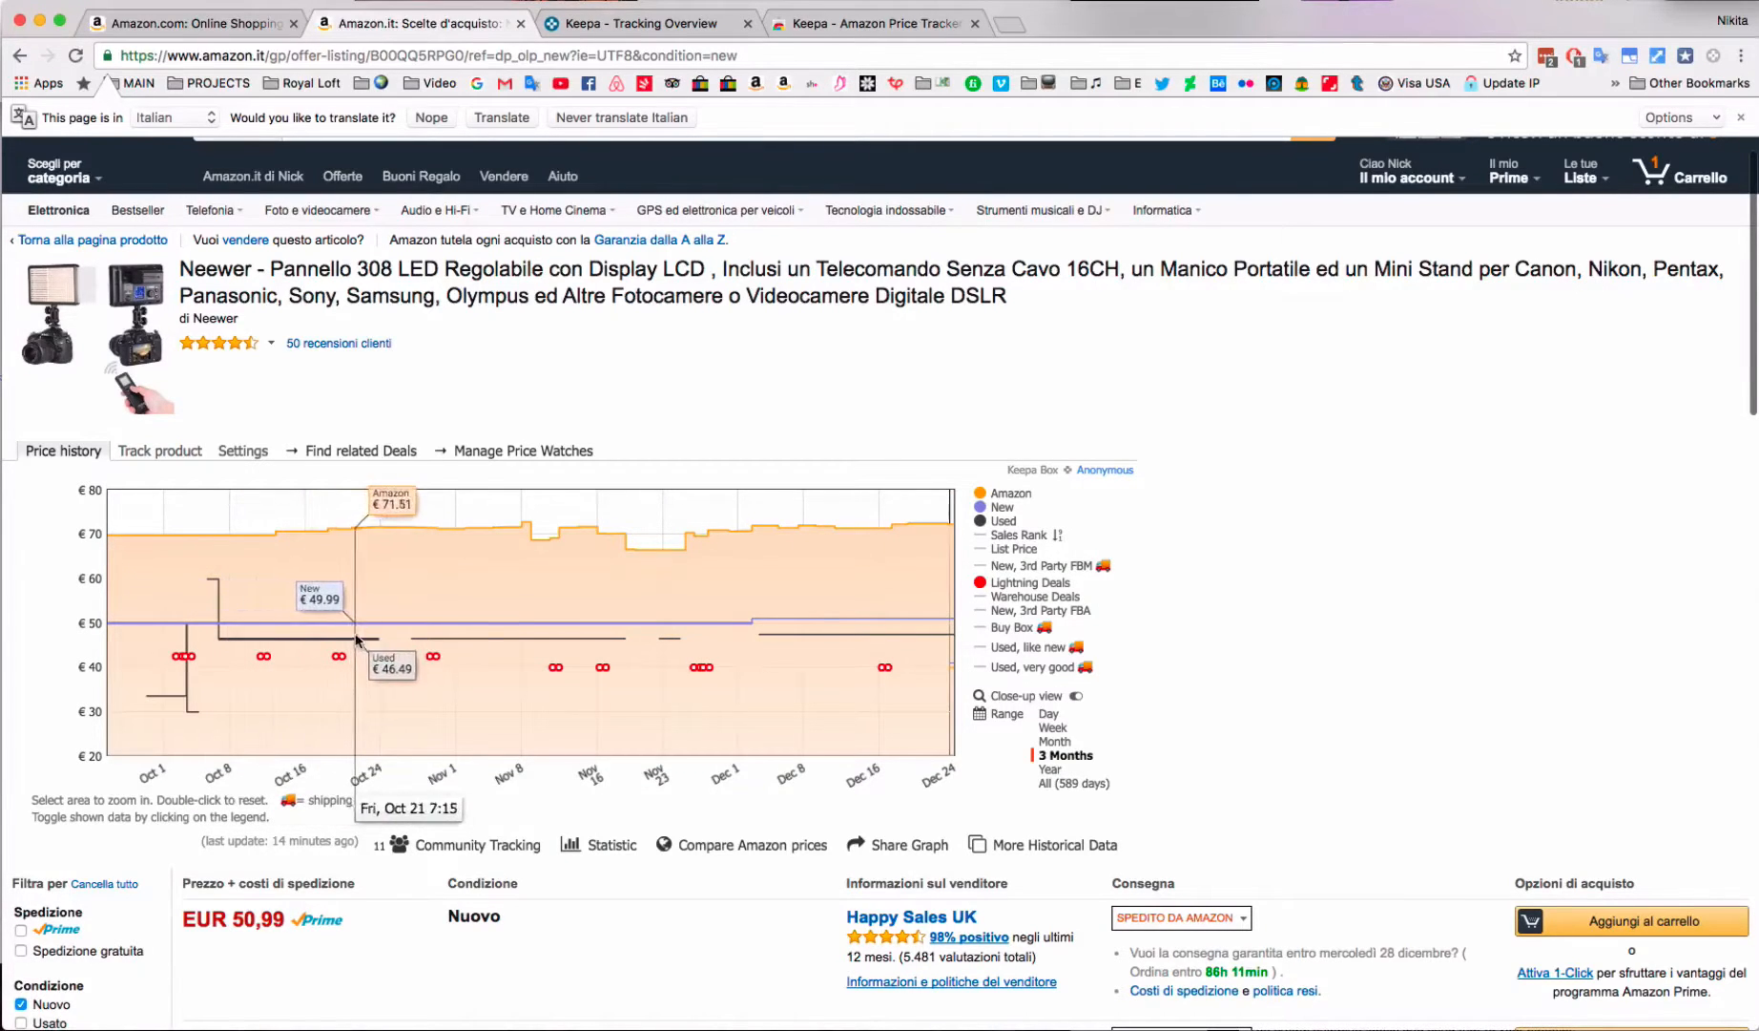
{"action": "mouse_move", "coordinate": [493, 643]}
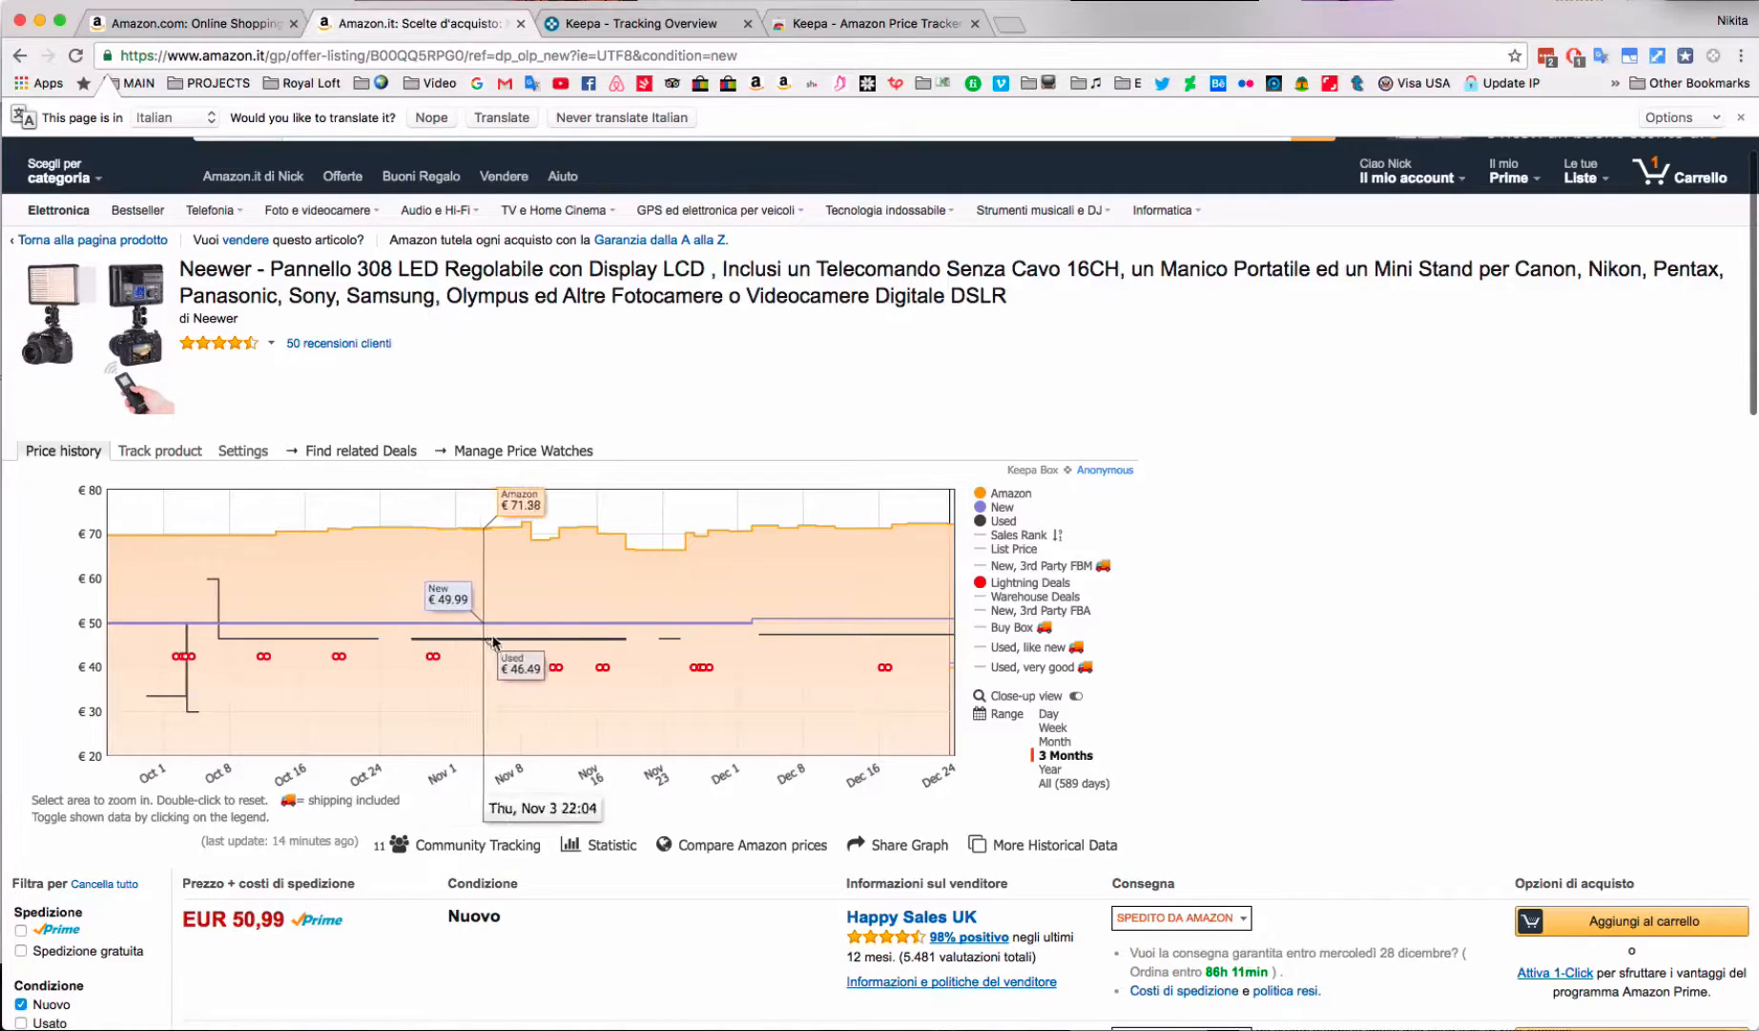
{"action": "mouse_move", "coordinate": [610, 648]}
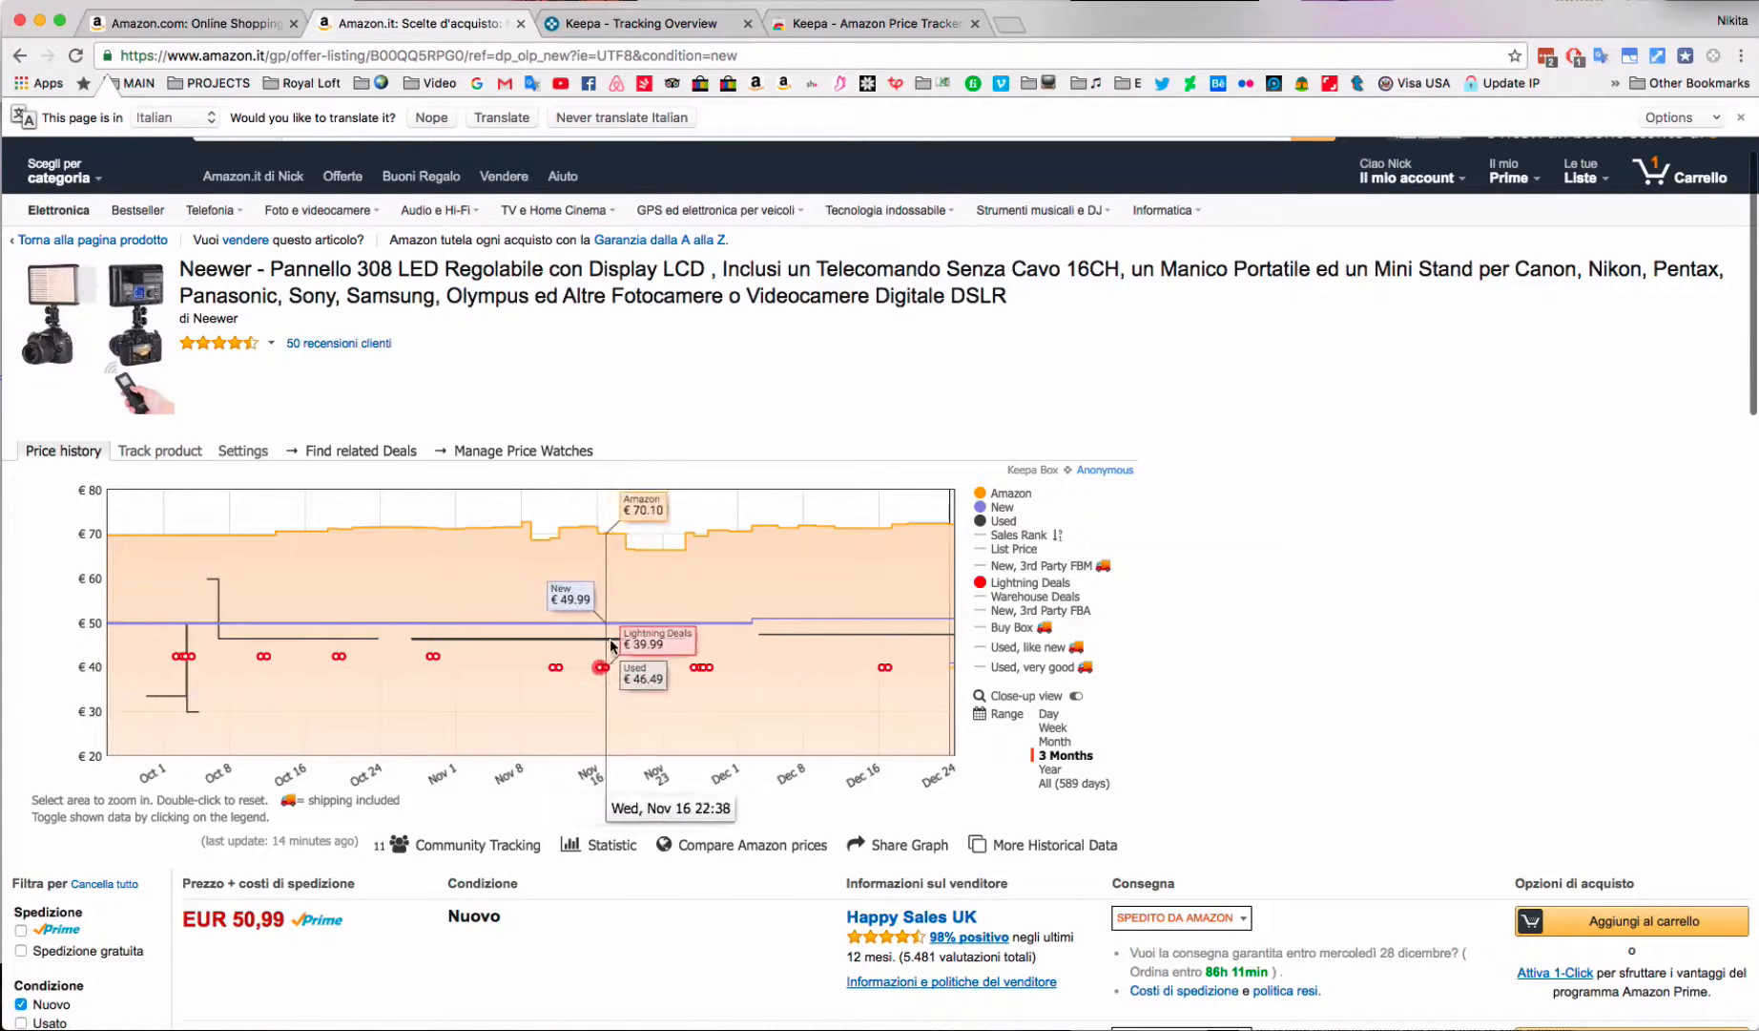
{"action": "mouse_move", "coordinate": [662, 642]}
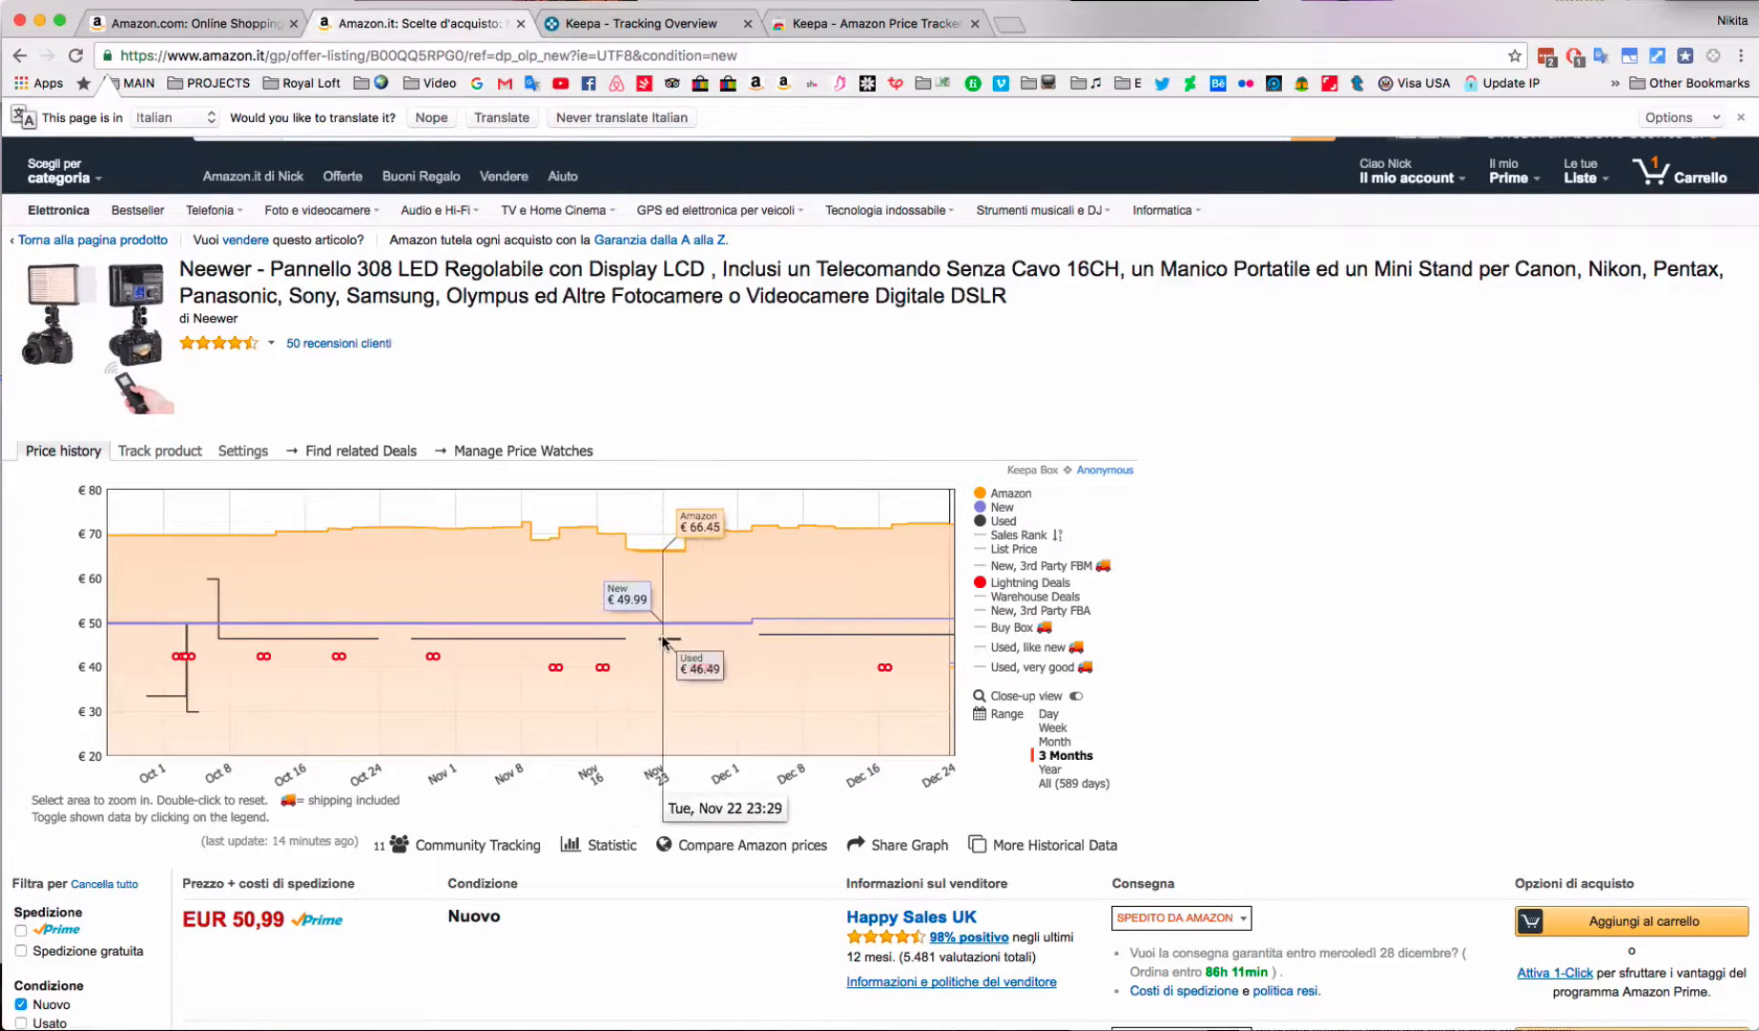
{"action": "mouse_move", "coordinate": [682, 648]}
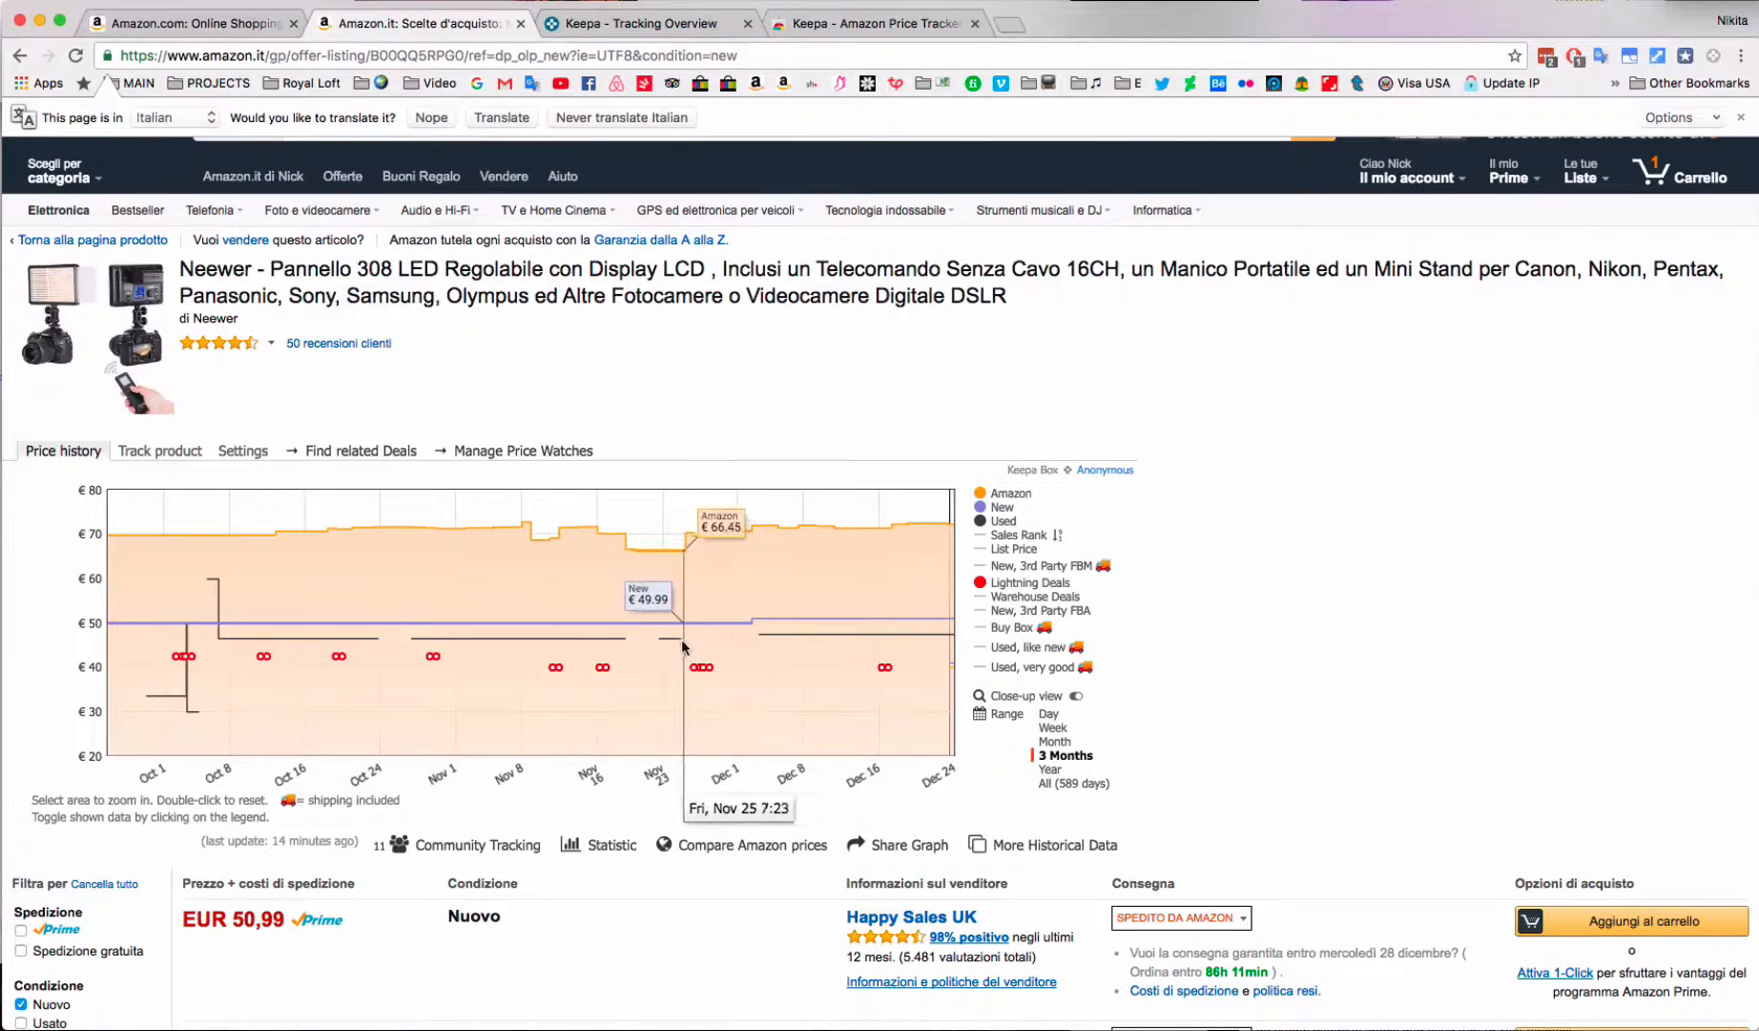
{"action": "mouse_move", "coordinate": [754, 638]}
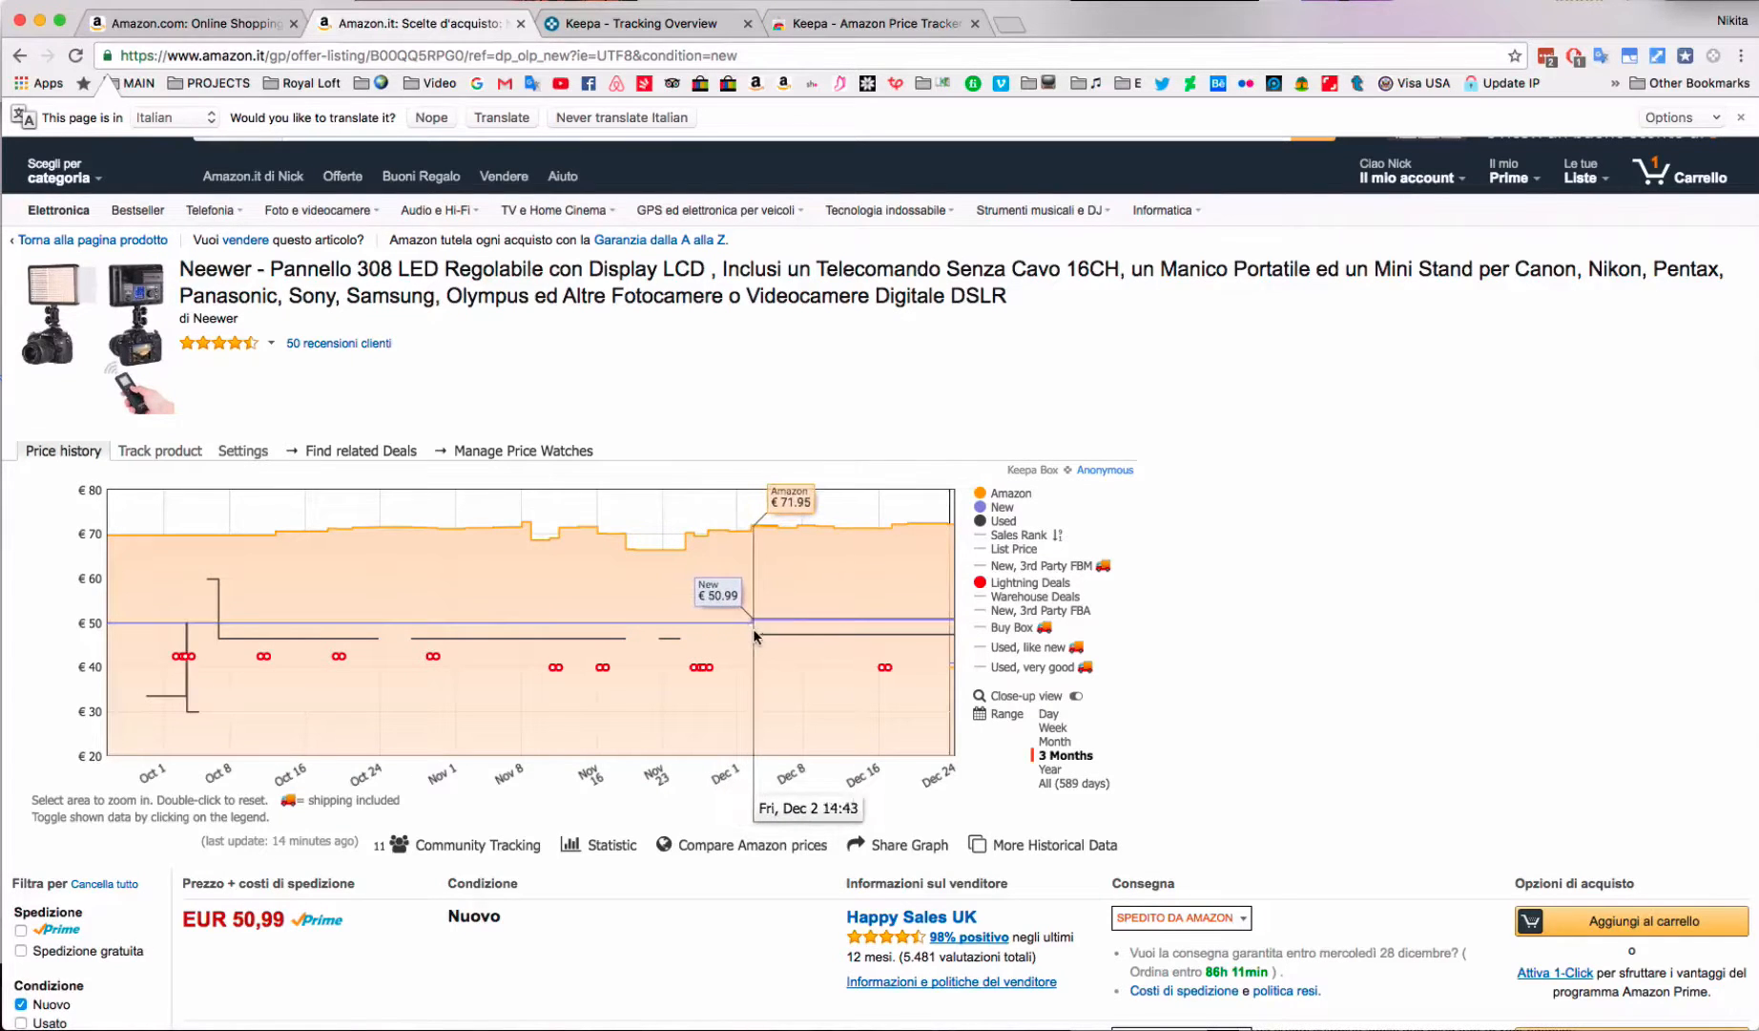
{"action": "mouse_move", "coordinate": [785, 640]}
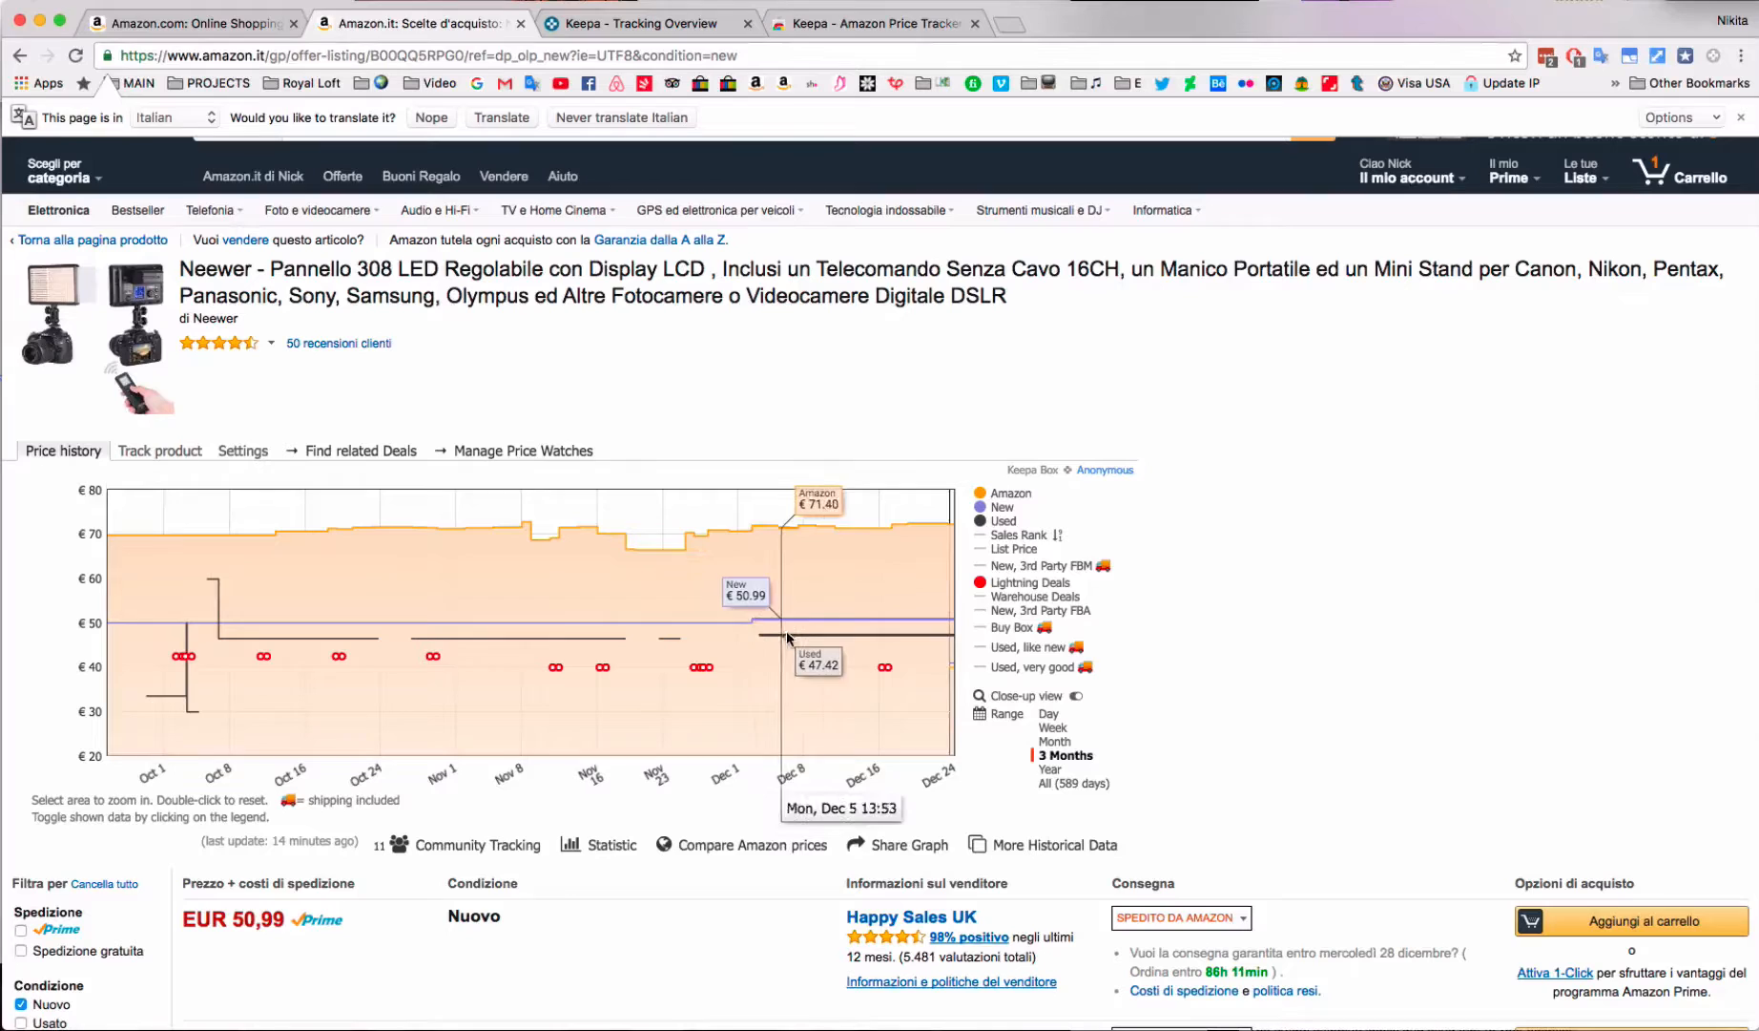
{"action": "mouse_move", "coordinate": [1306, 478]}
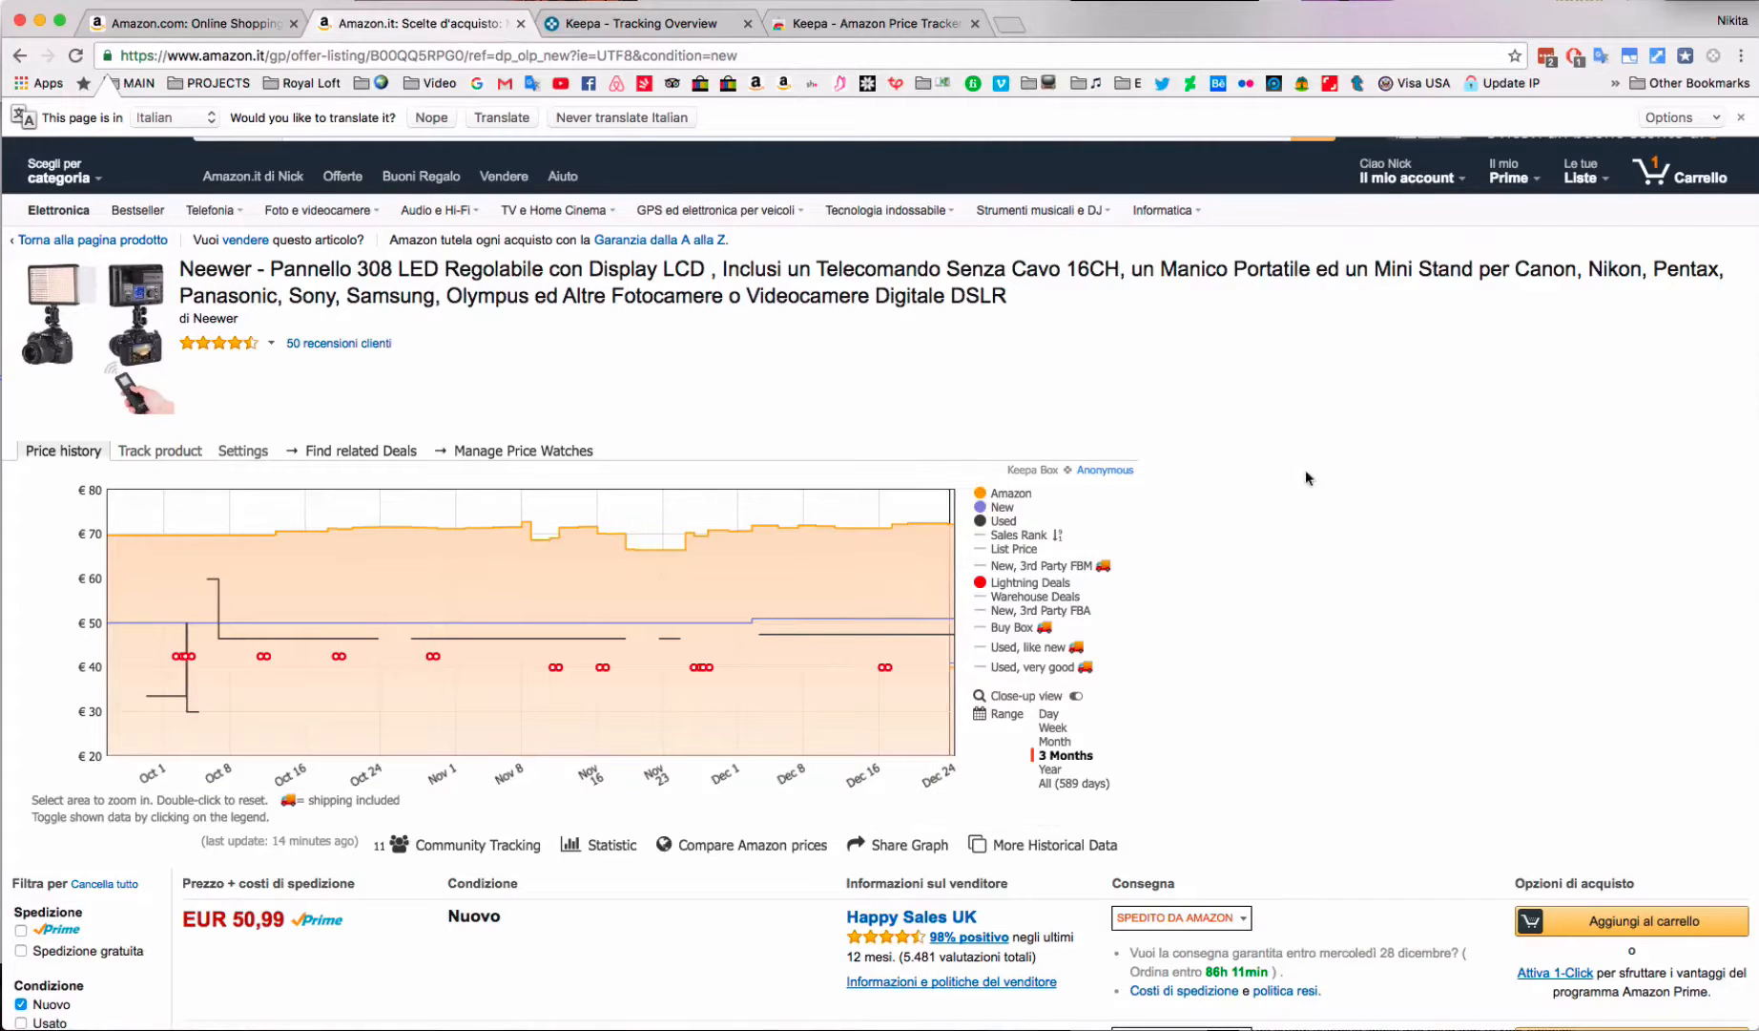
{"action": "mouse_move", "coordinate": [1179, 345]}
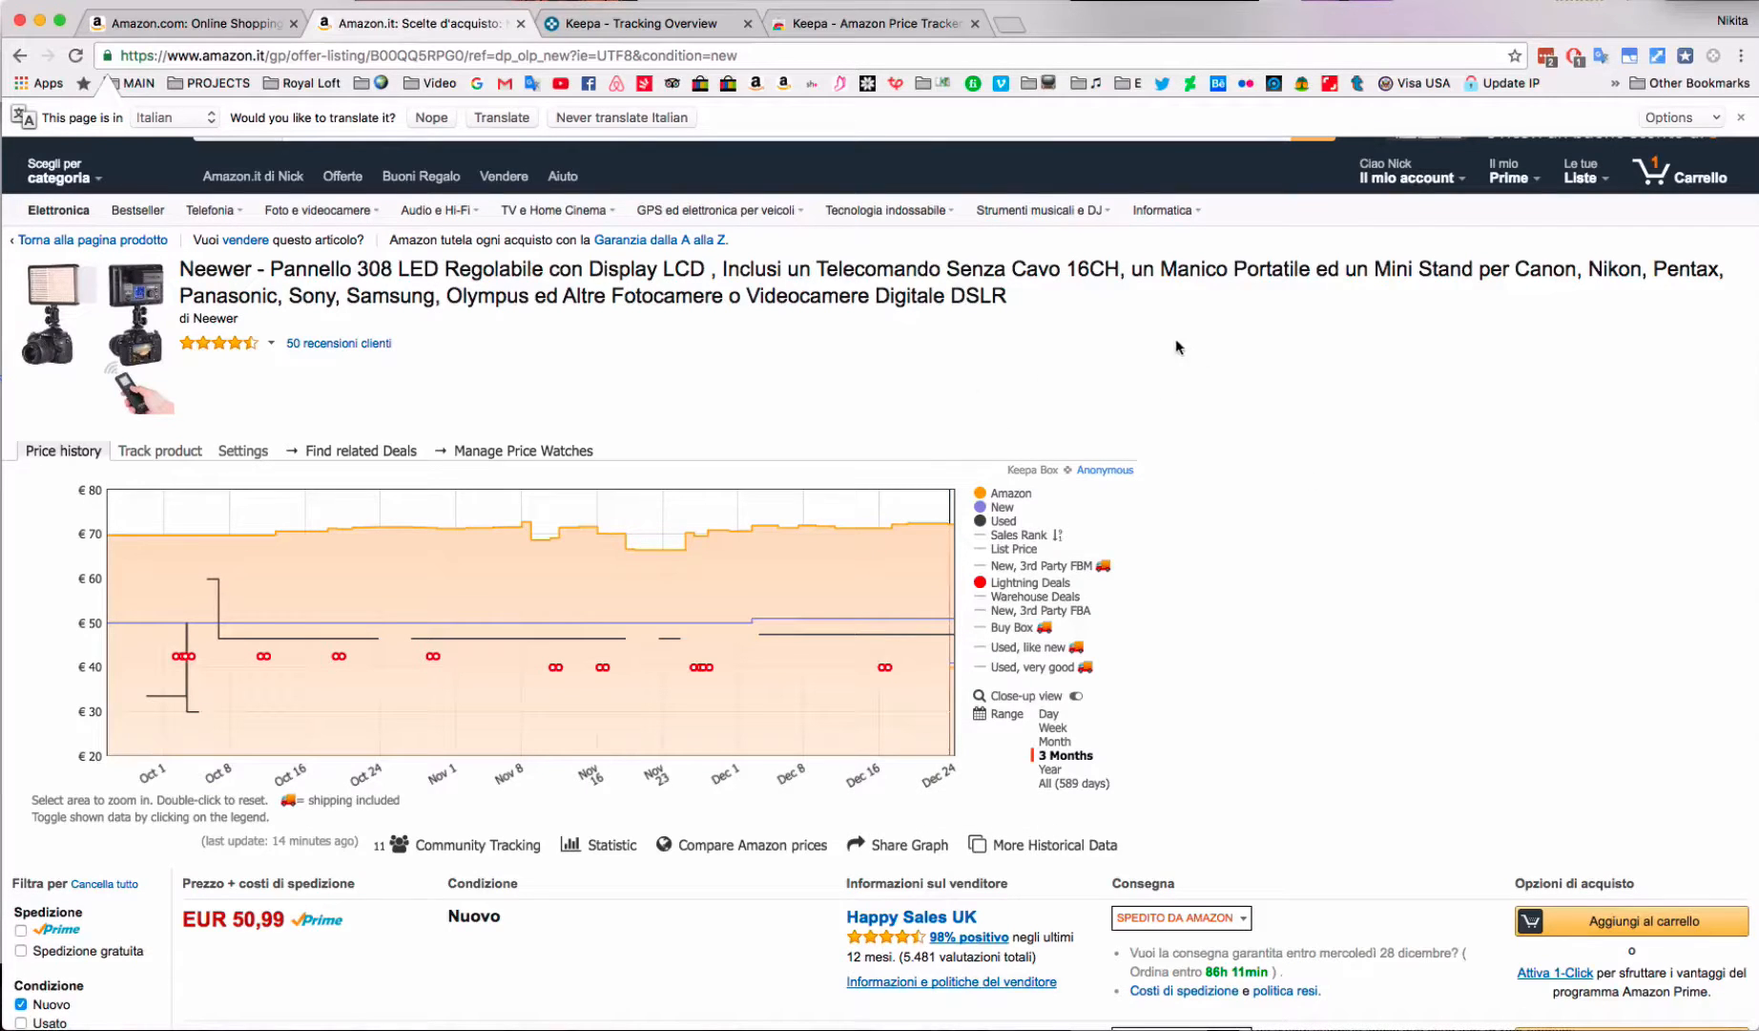
{"action": "mouse_move", "coordinate": [1335, 335]}
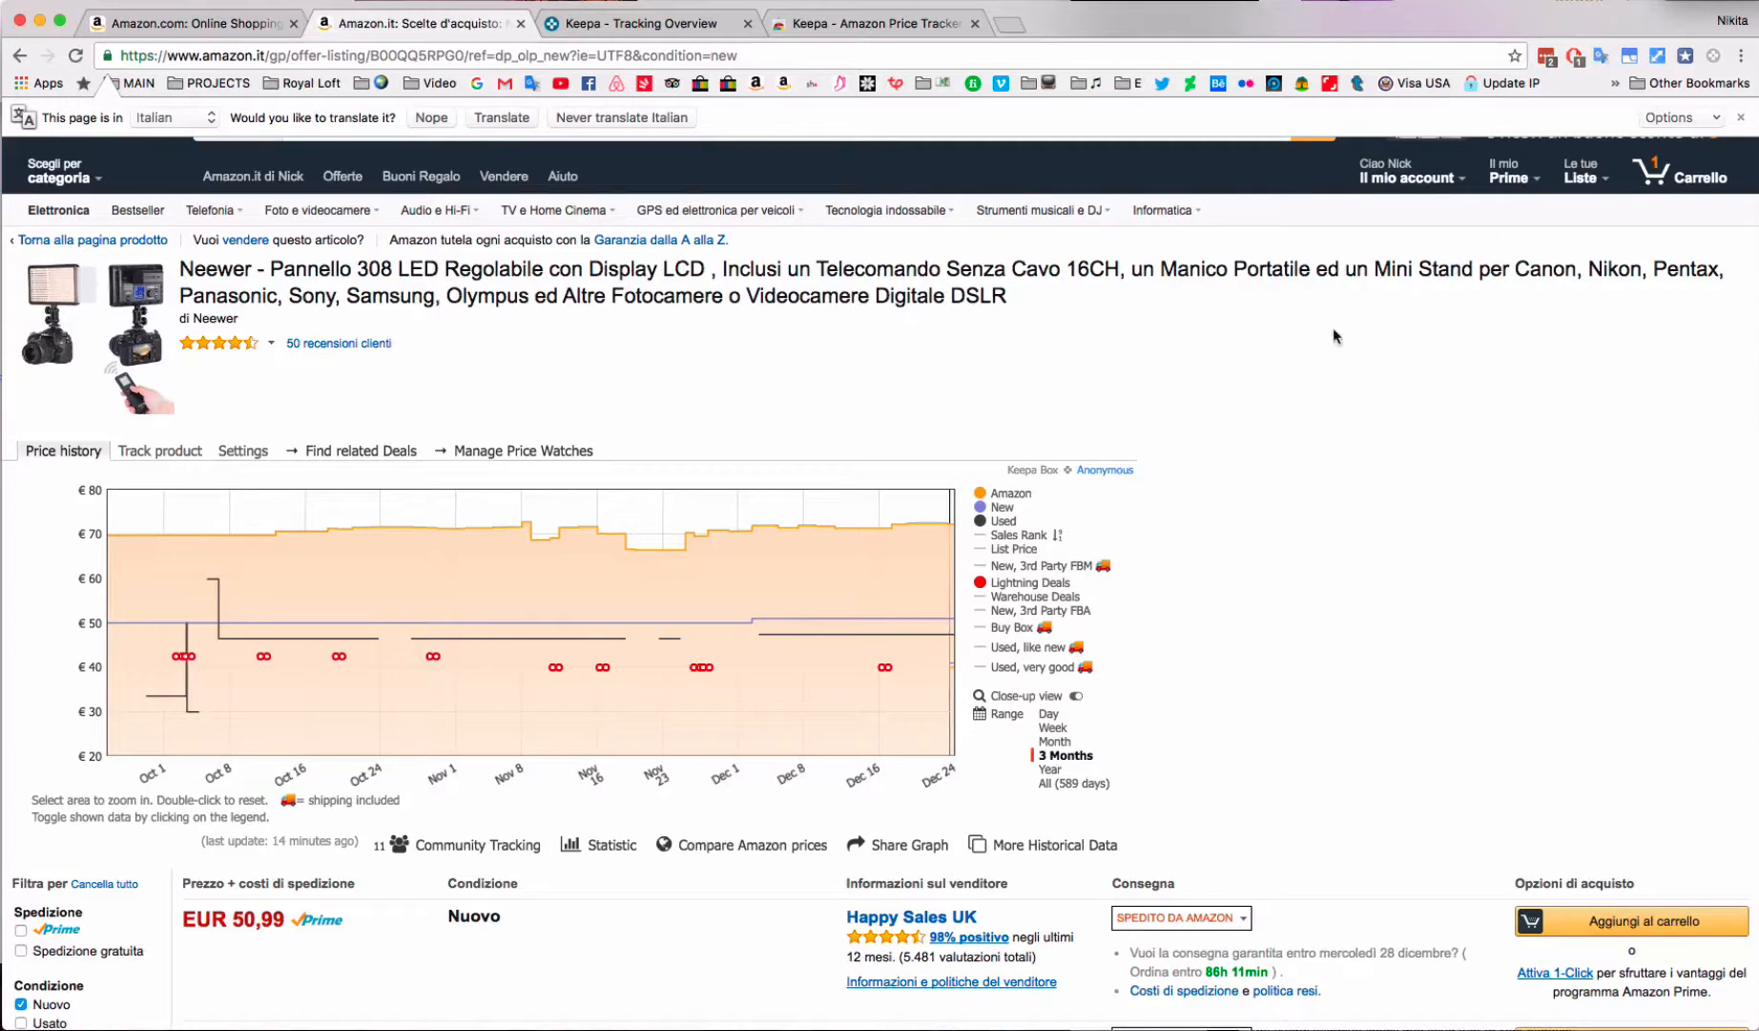
{"action": "left_click", "coordinate": [91, 240]}
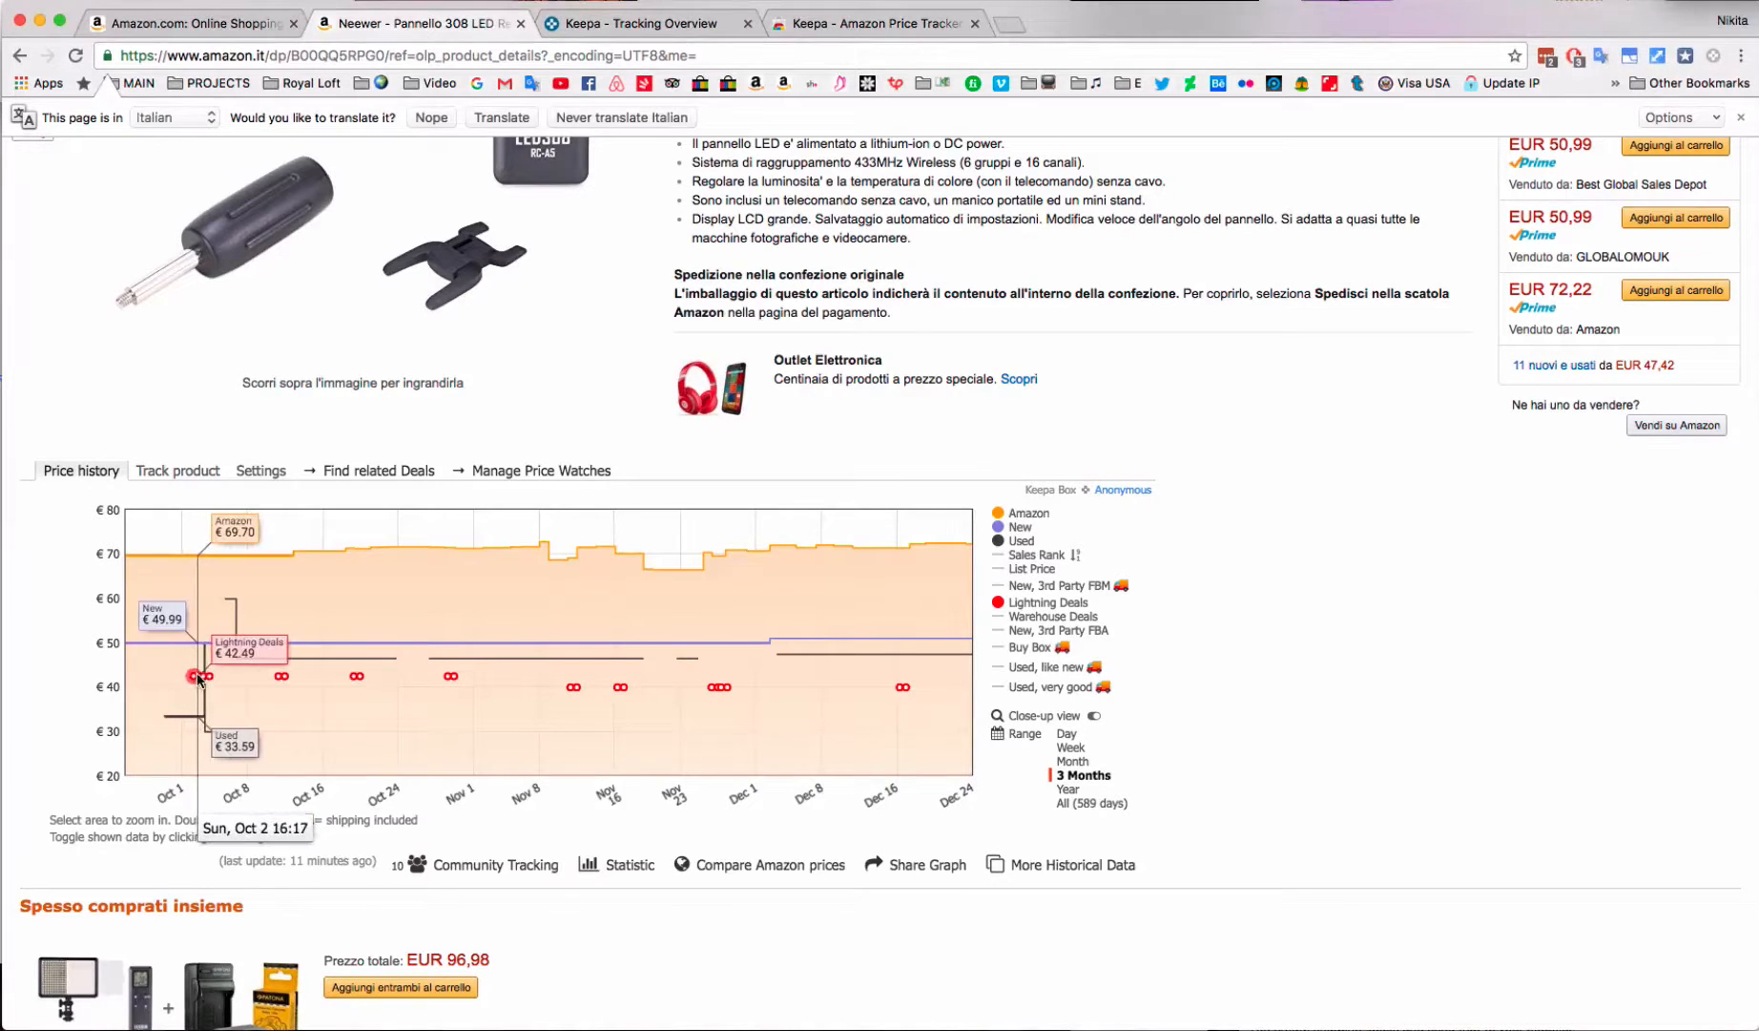
{"action": "mouse_move", "coordinate": [199, 683]}
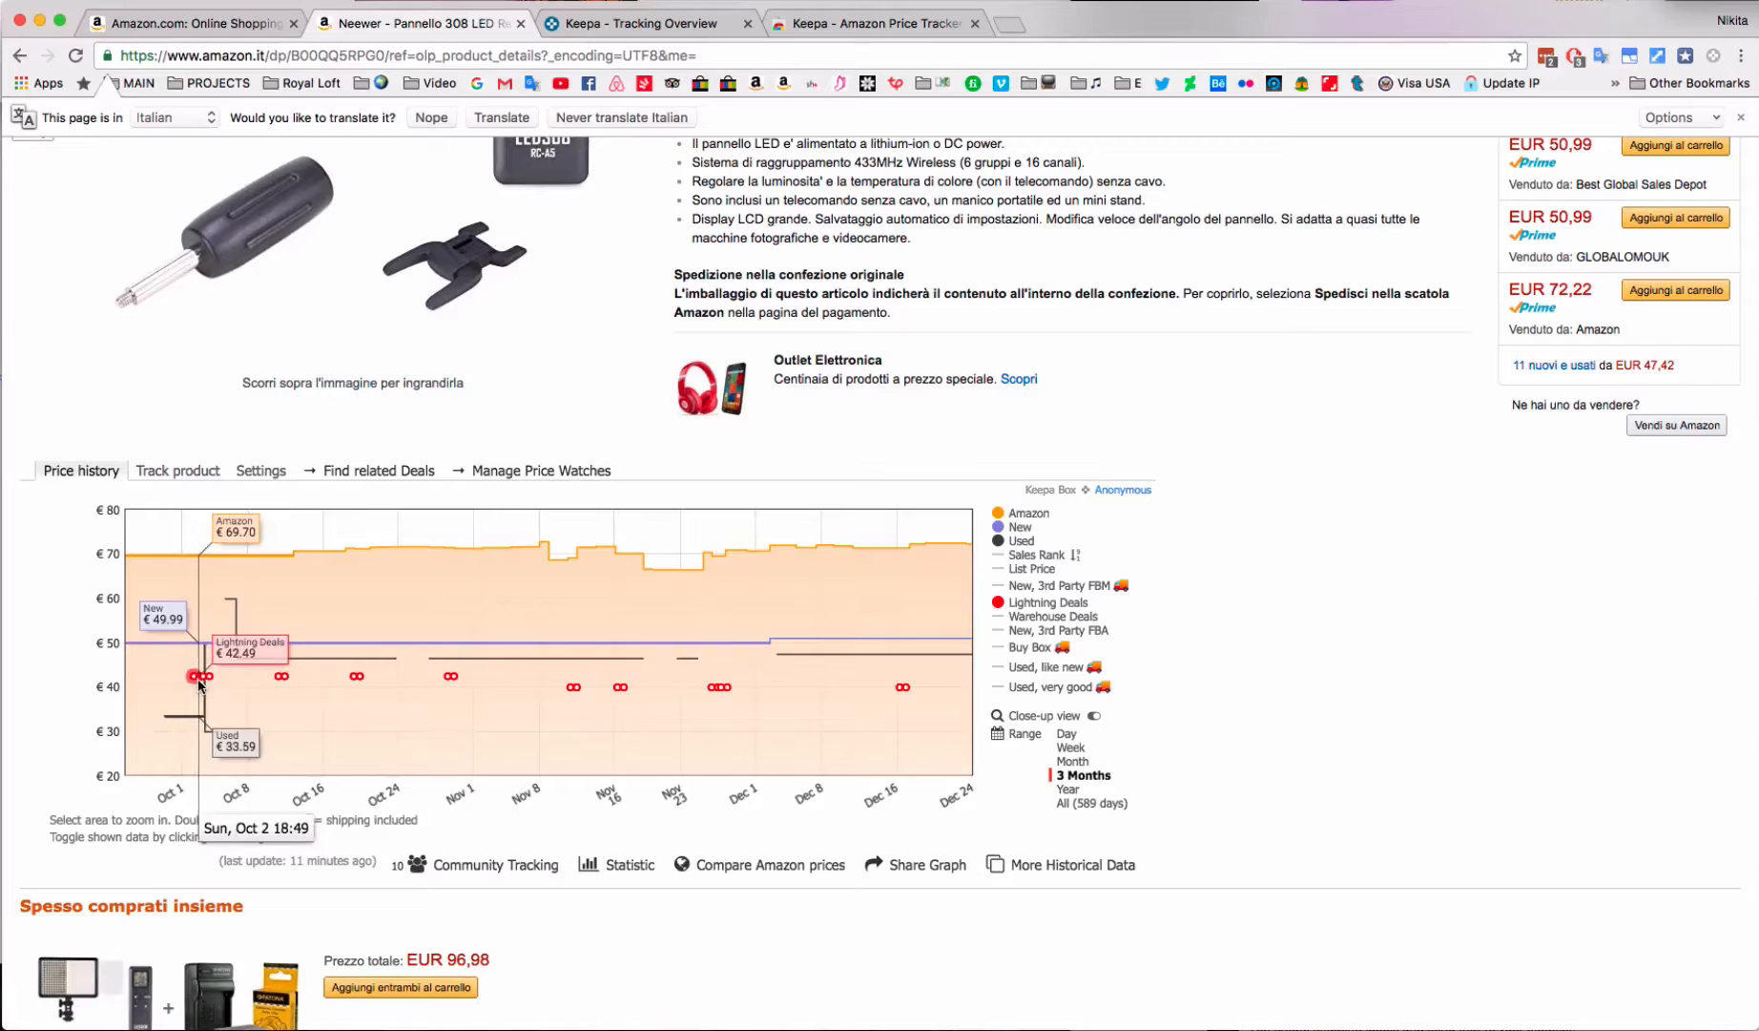
{"action": "mouse_move", "coordinate": [447, 679]}
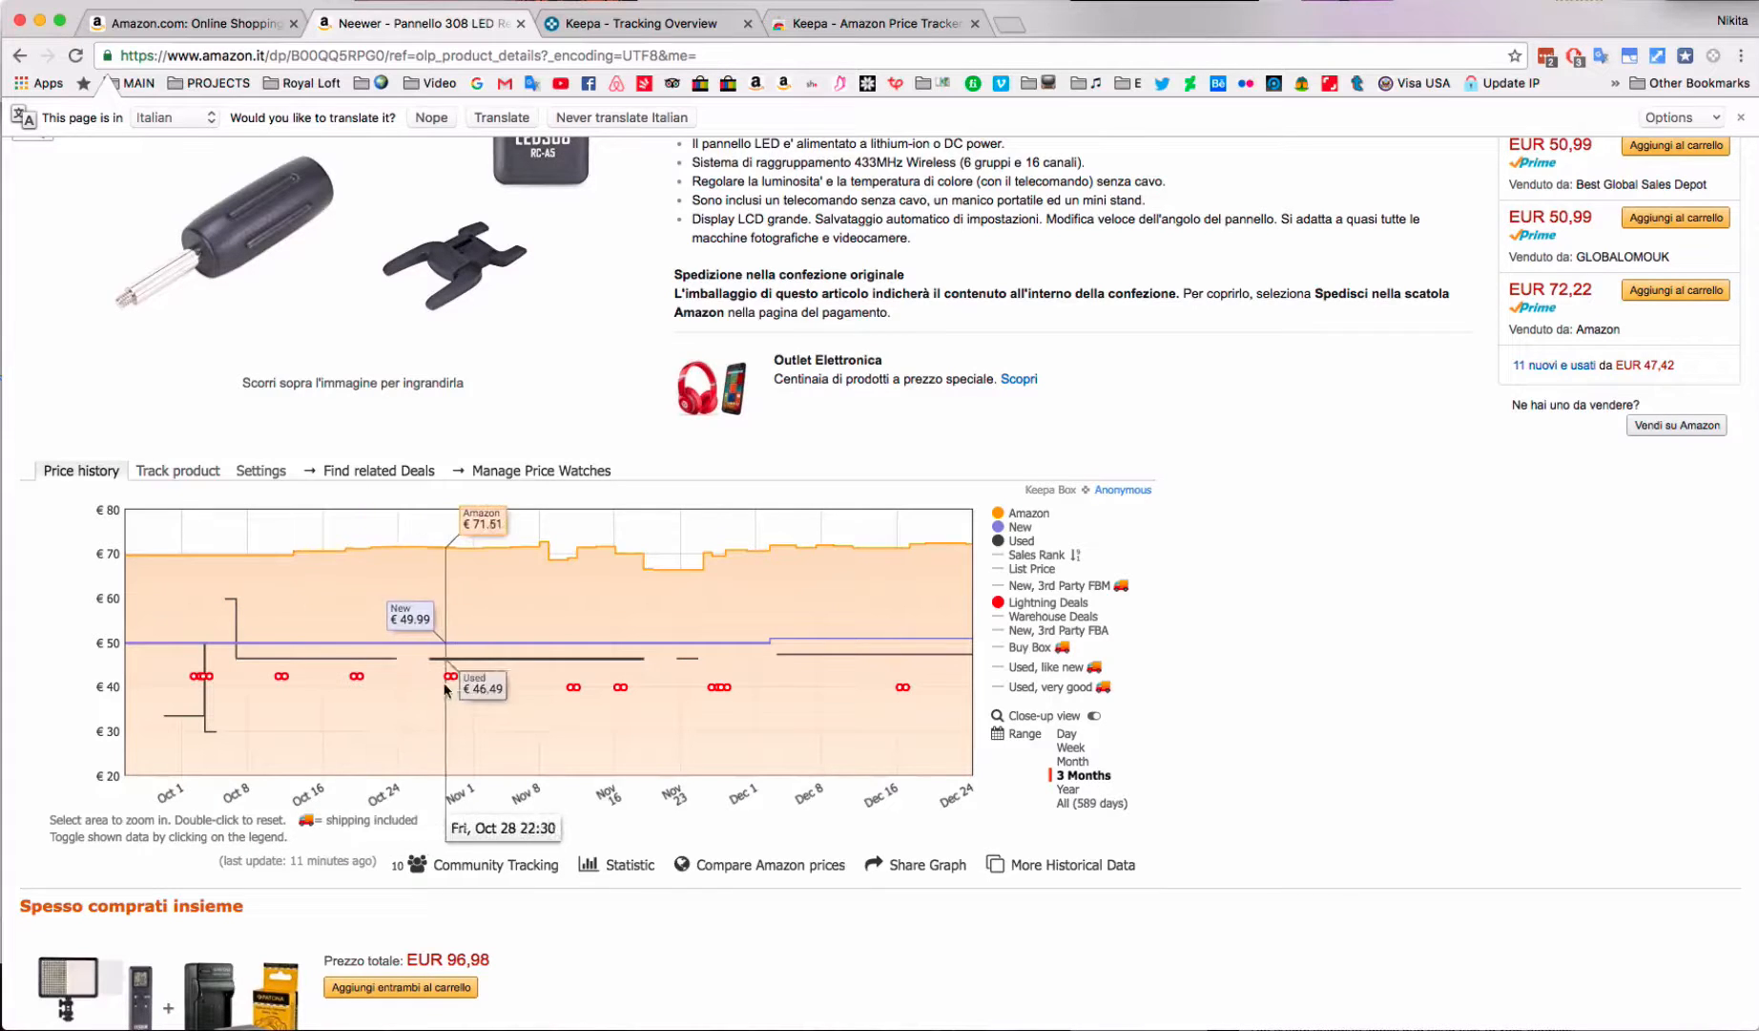
{"action": "mouse_move", "coordinate": [567, 687]}
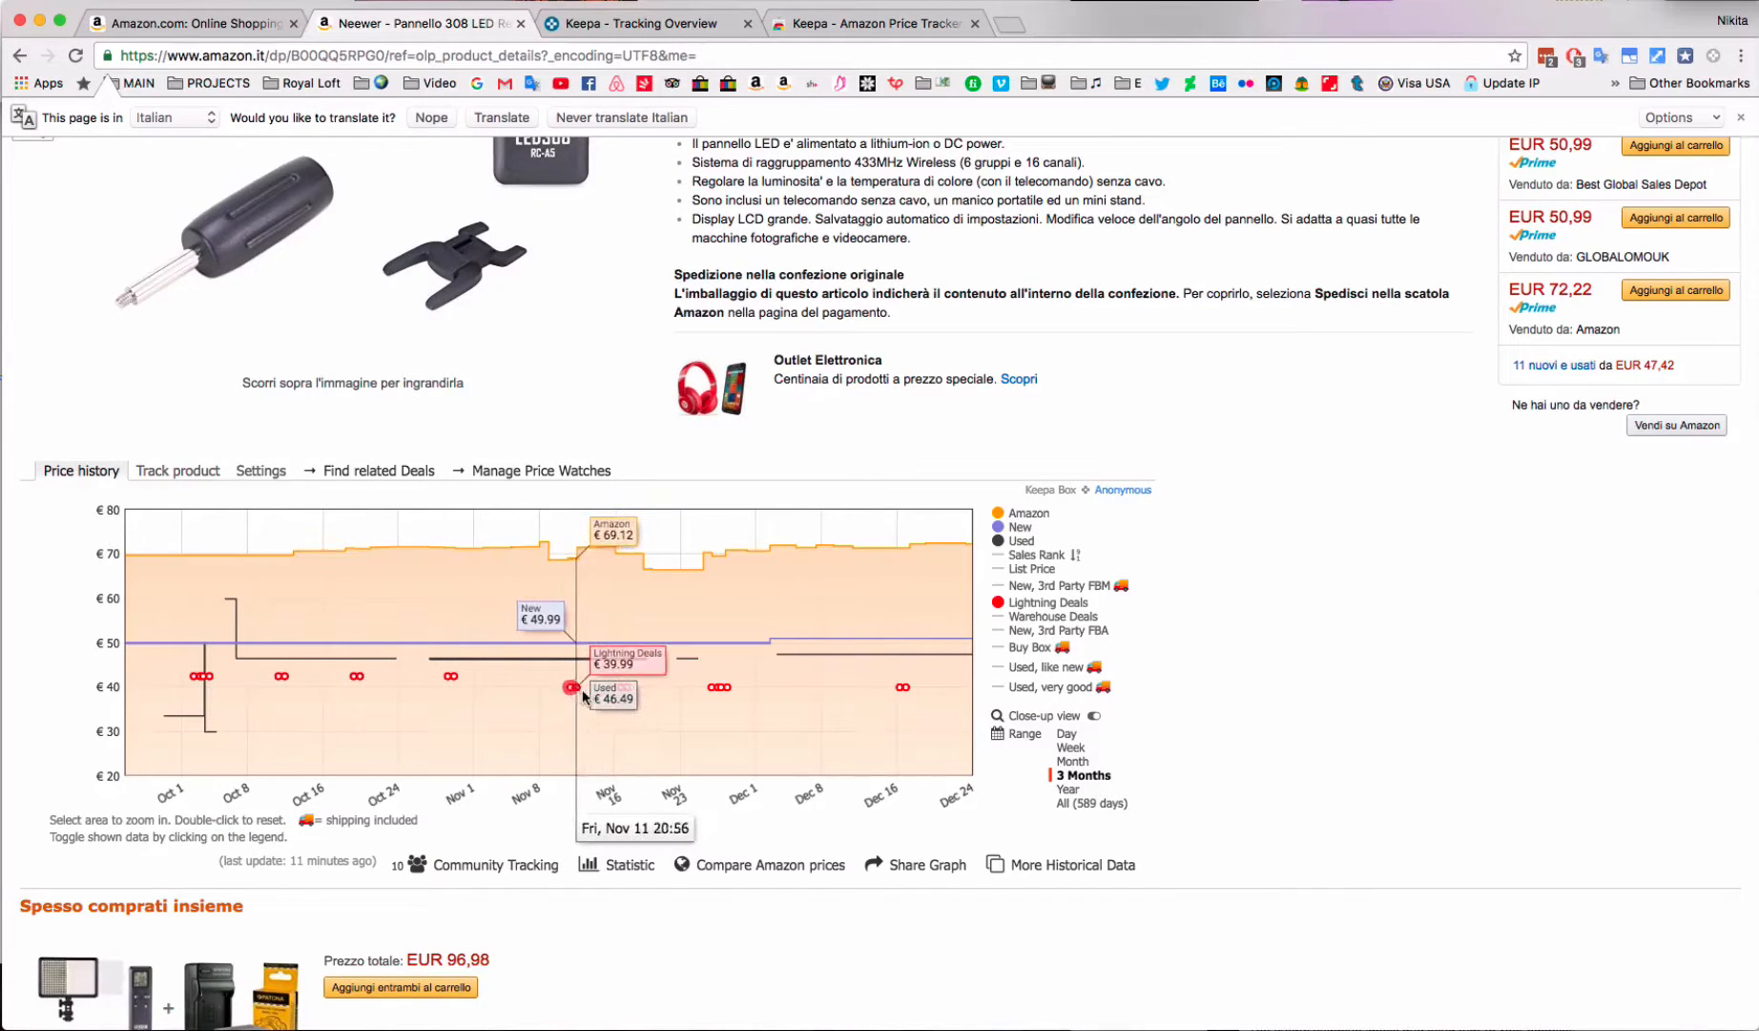
{"action": "mouse_move", "coordinate": [904, 687]}
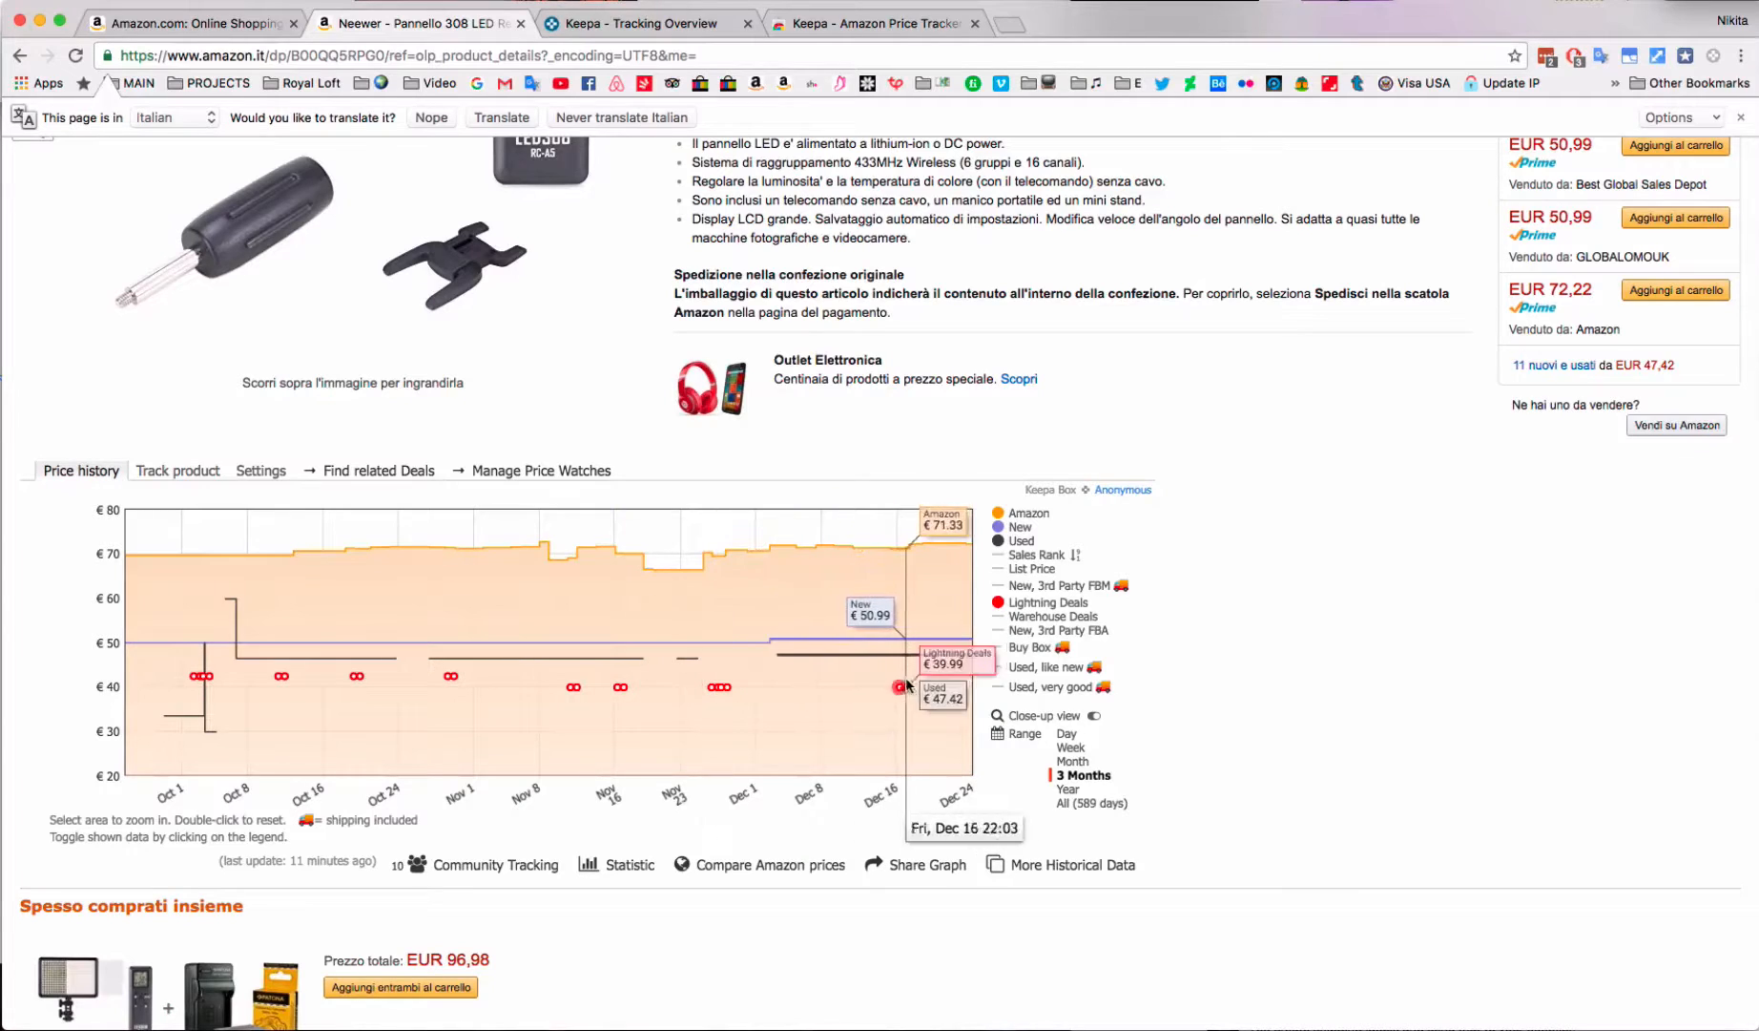
{"action": "mouse_move", "coordinate": [279, 686]}
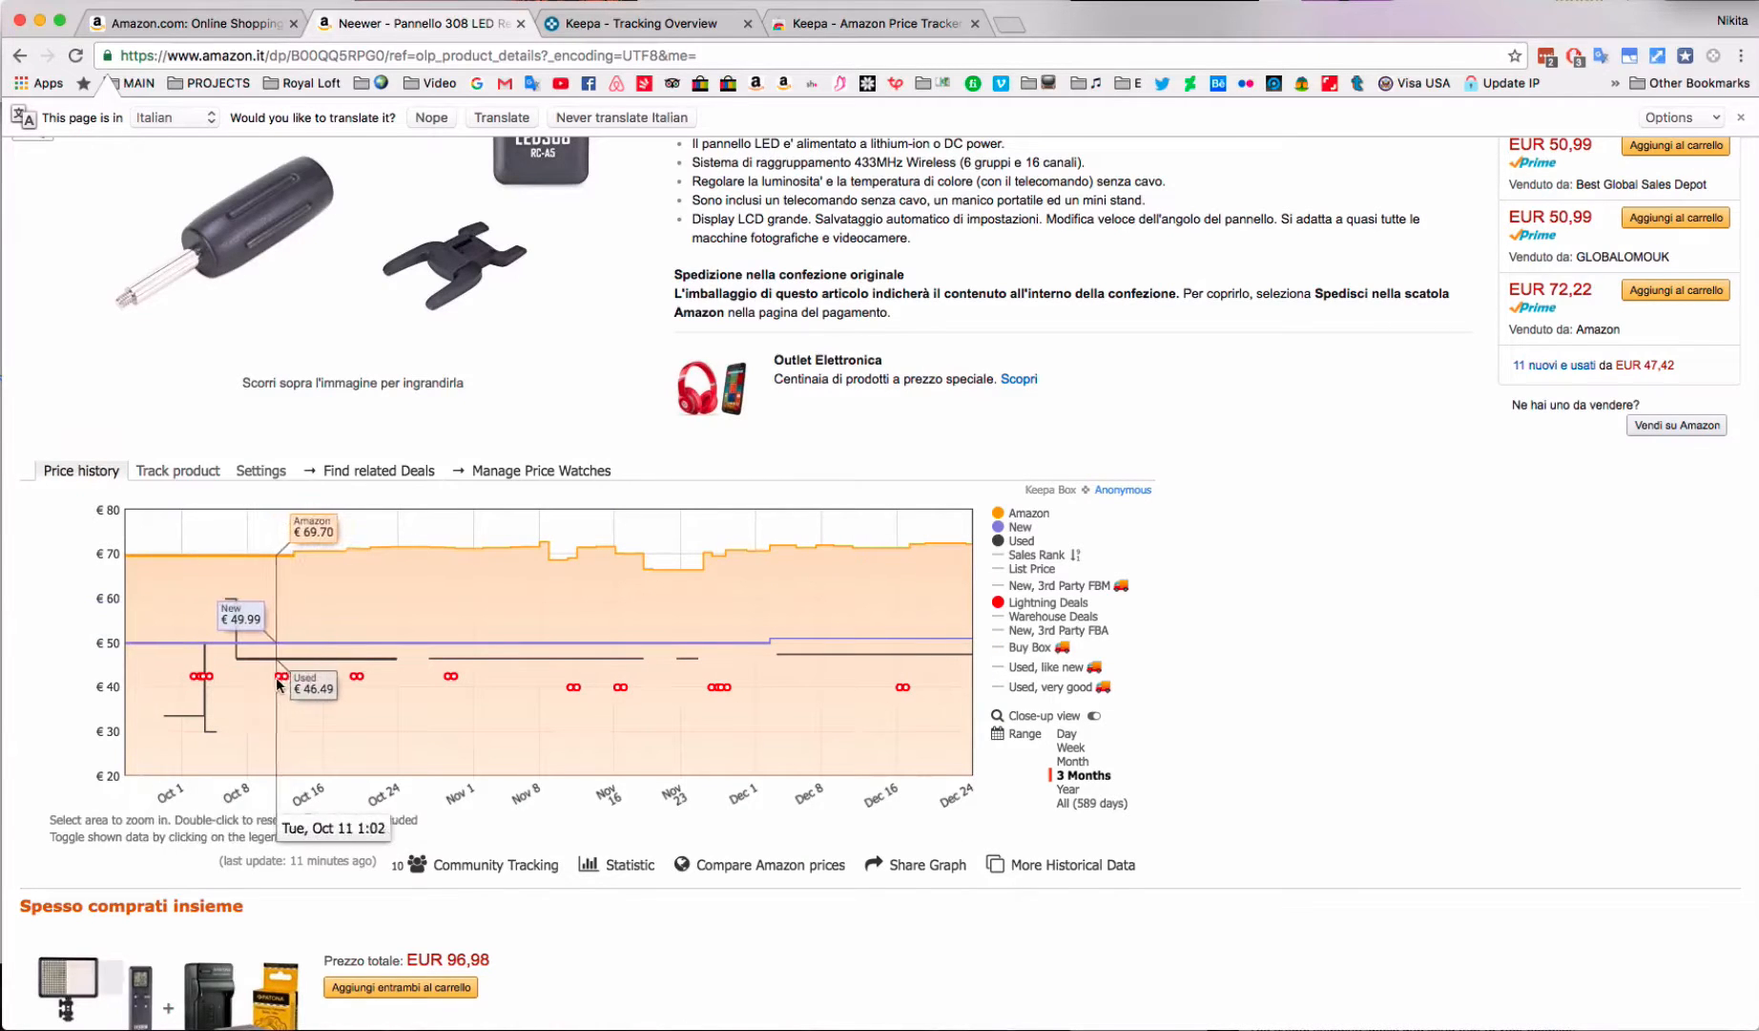
{"action": "mouse_move", "coordinate": [542, 694]}
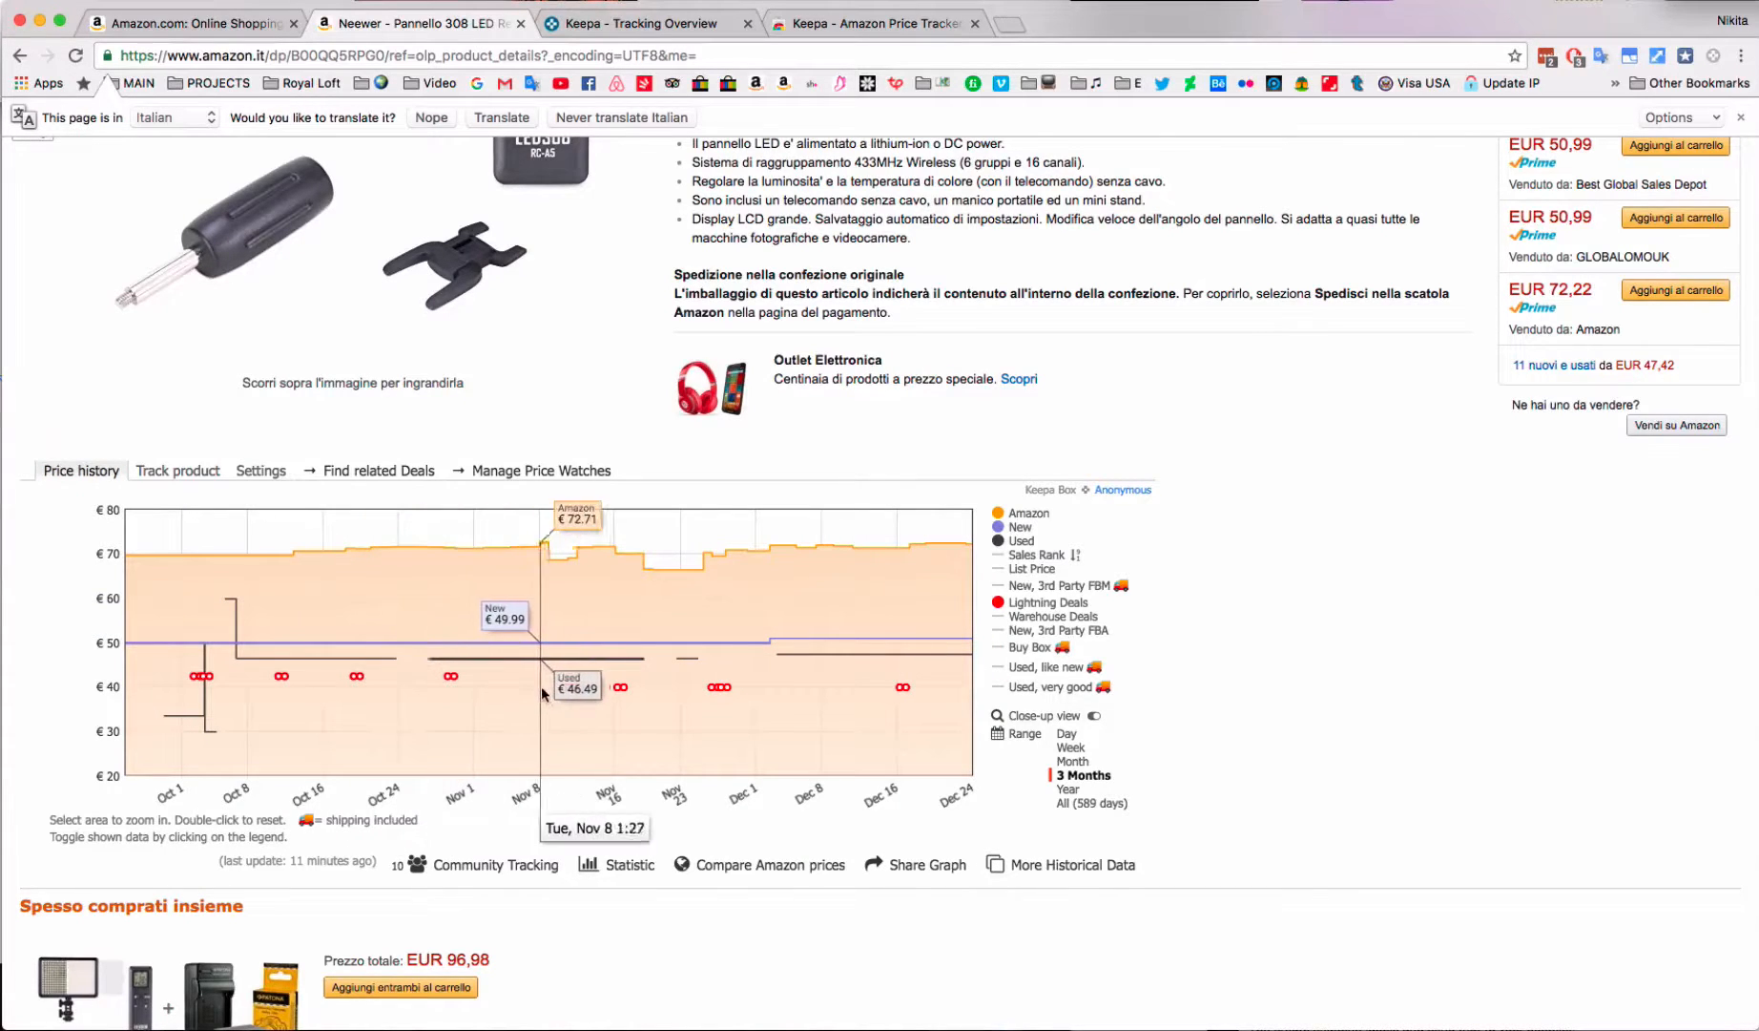
{"action": "mouse_move", "coordinate": [904, 687]}
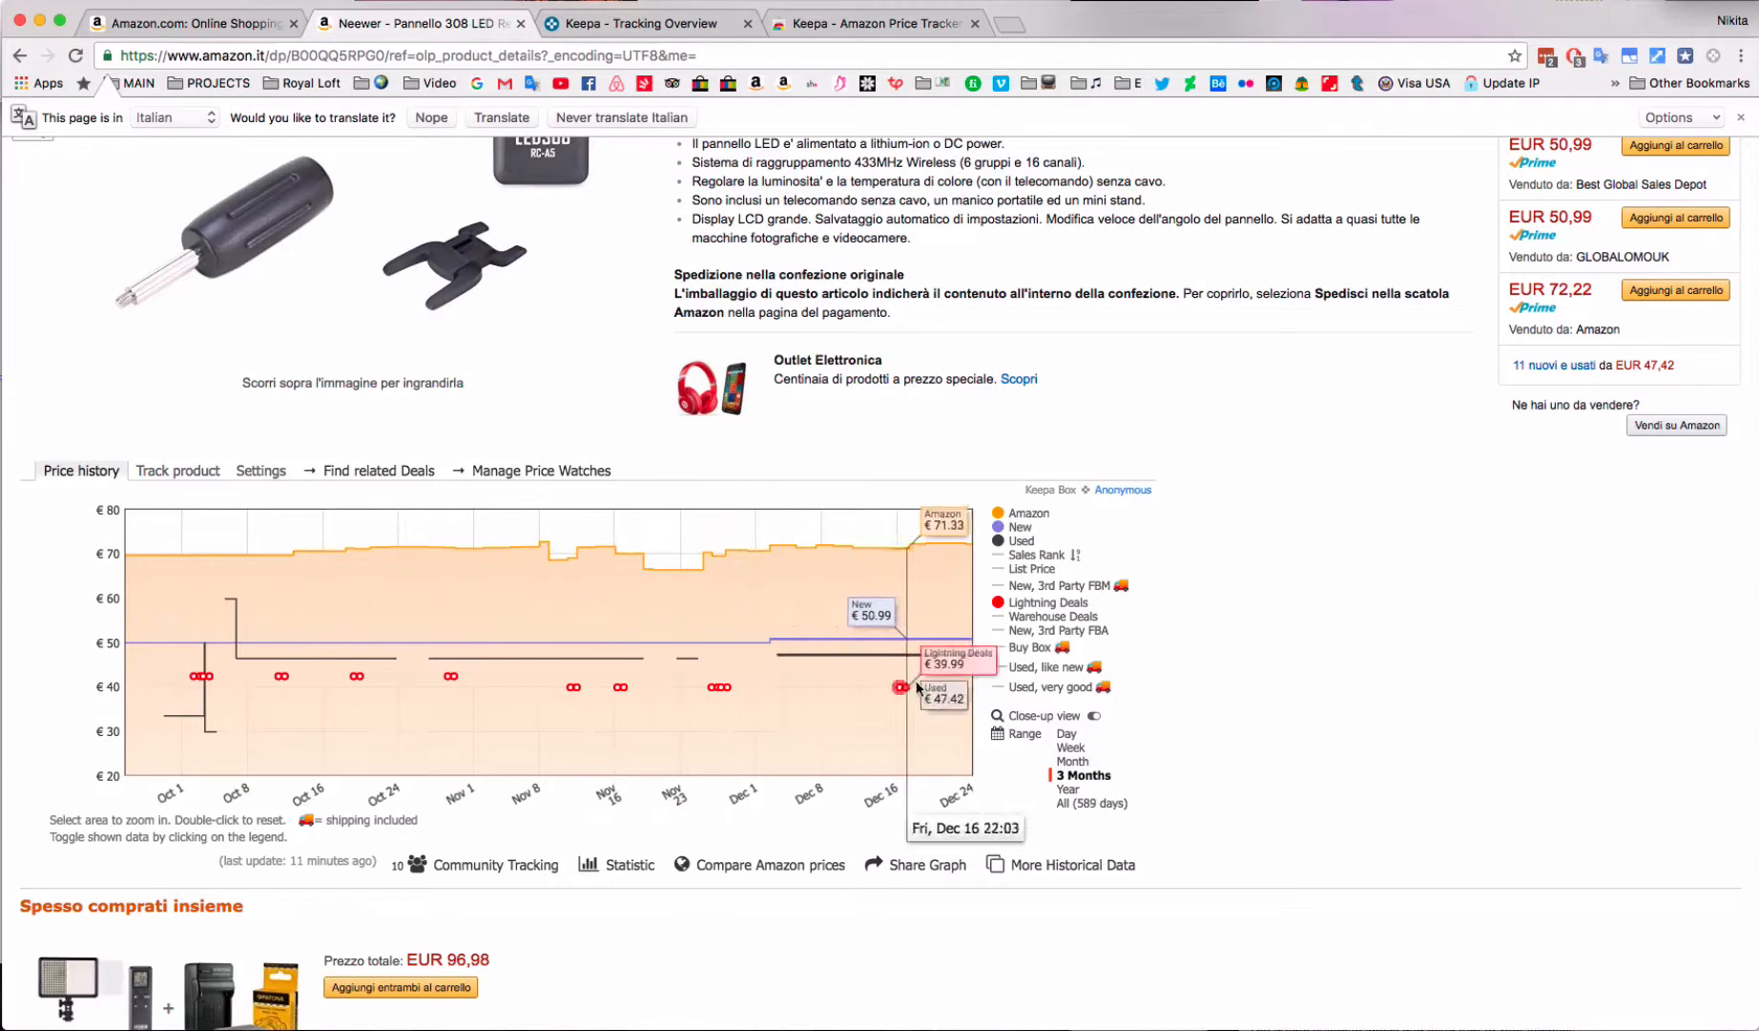
{"action": "mouse_move", "coordinate": [1273, 693]}
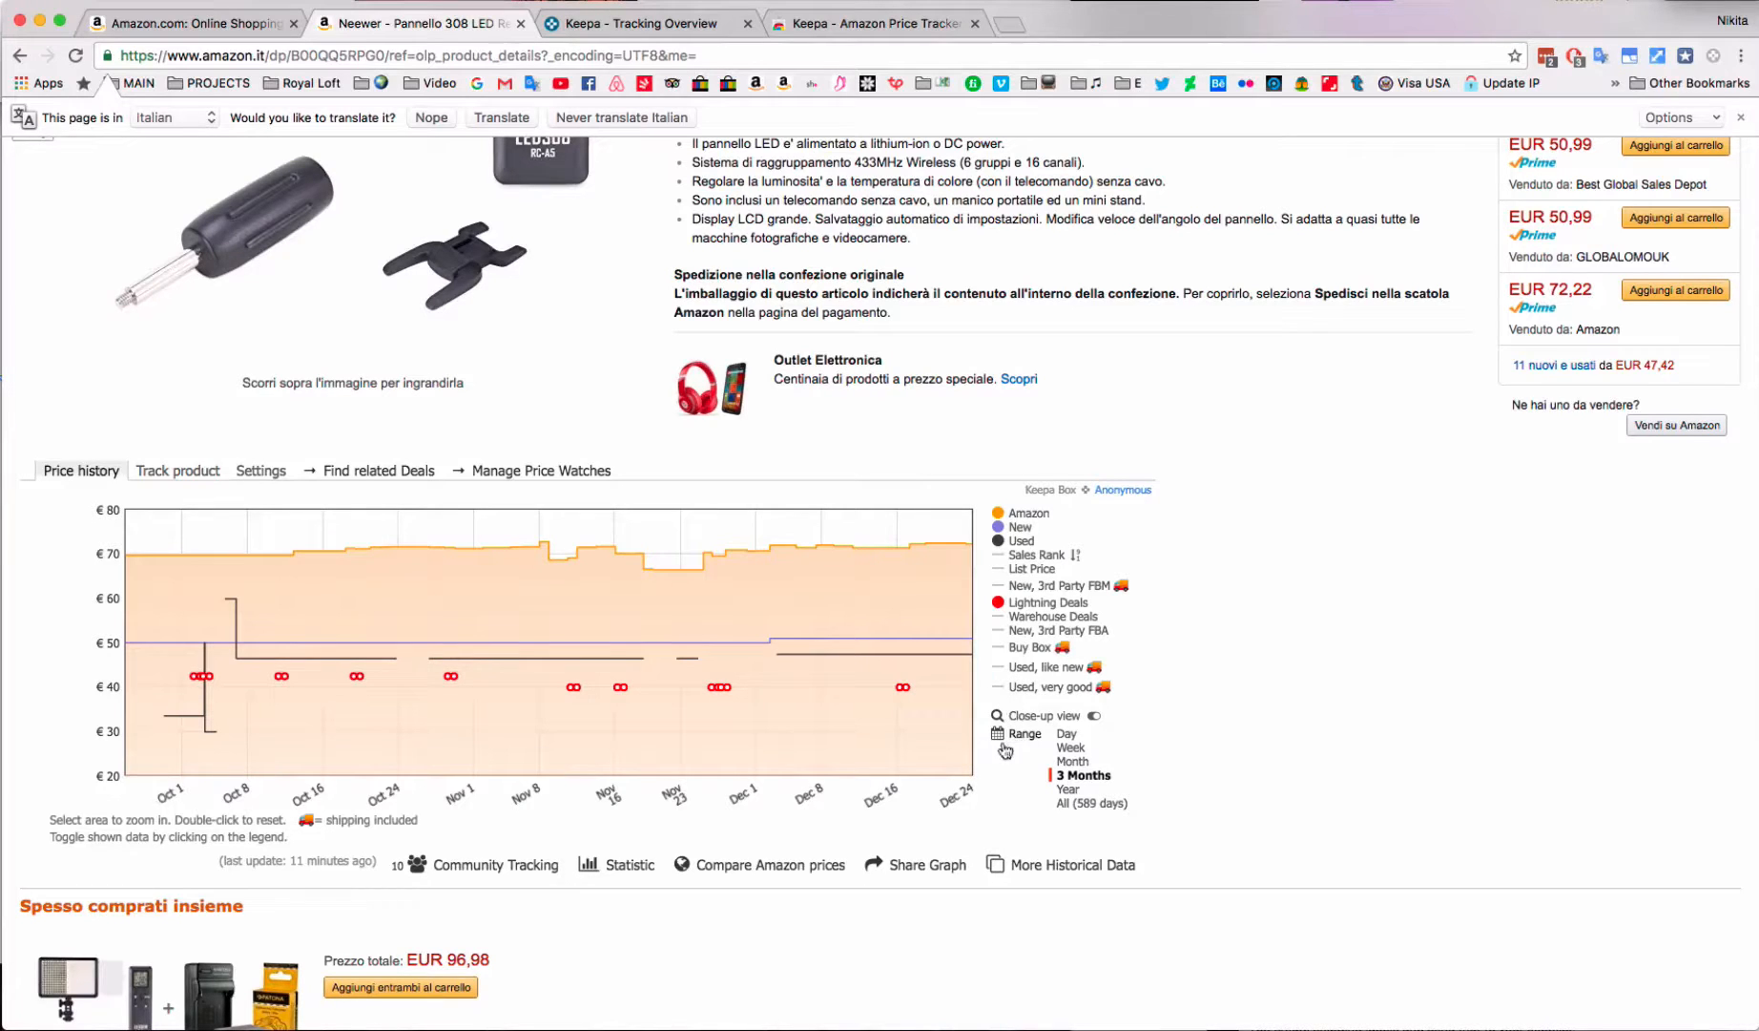
{"action": "mouse_move", "coordinate": [904, 689]}
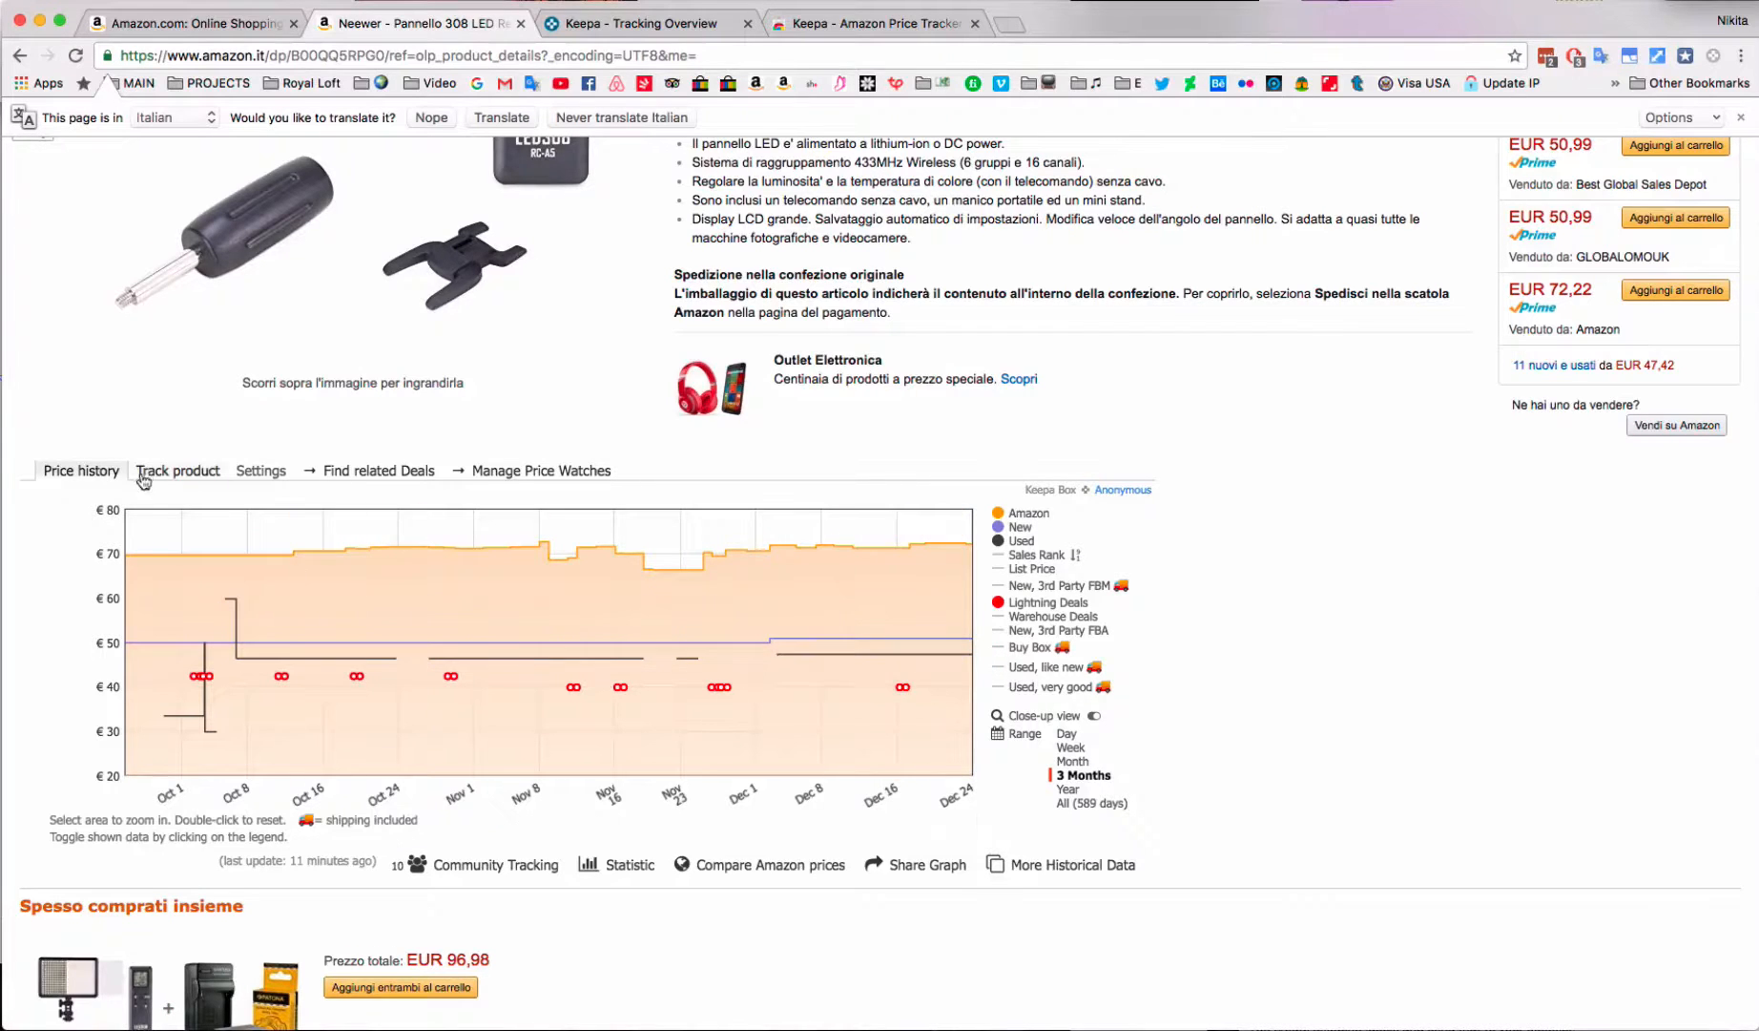
Step: Open Keepa's track-product form for the Neewer LED panel
{"action": "left_click", "coordinate": [177, 471]}
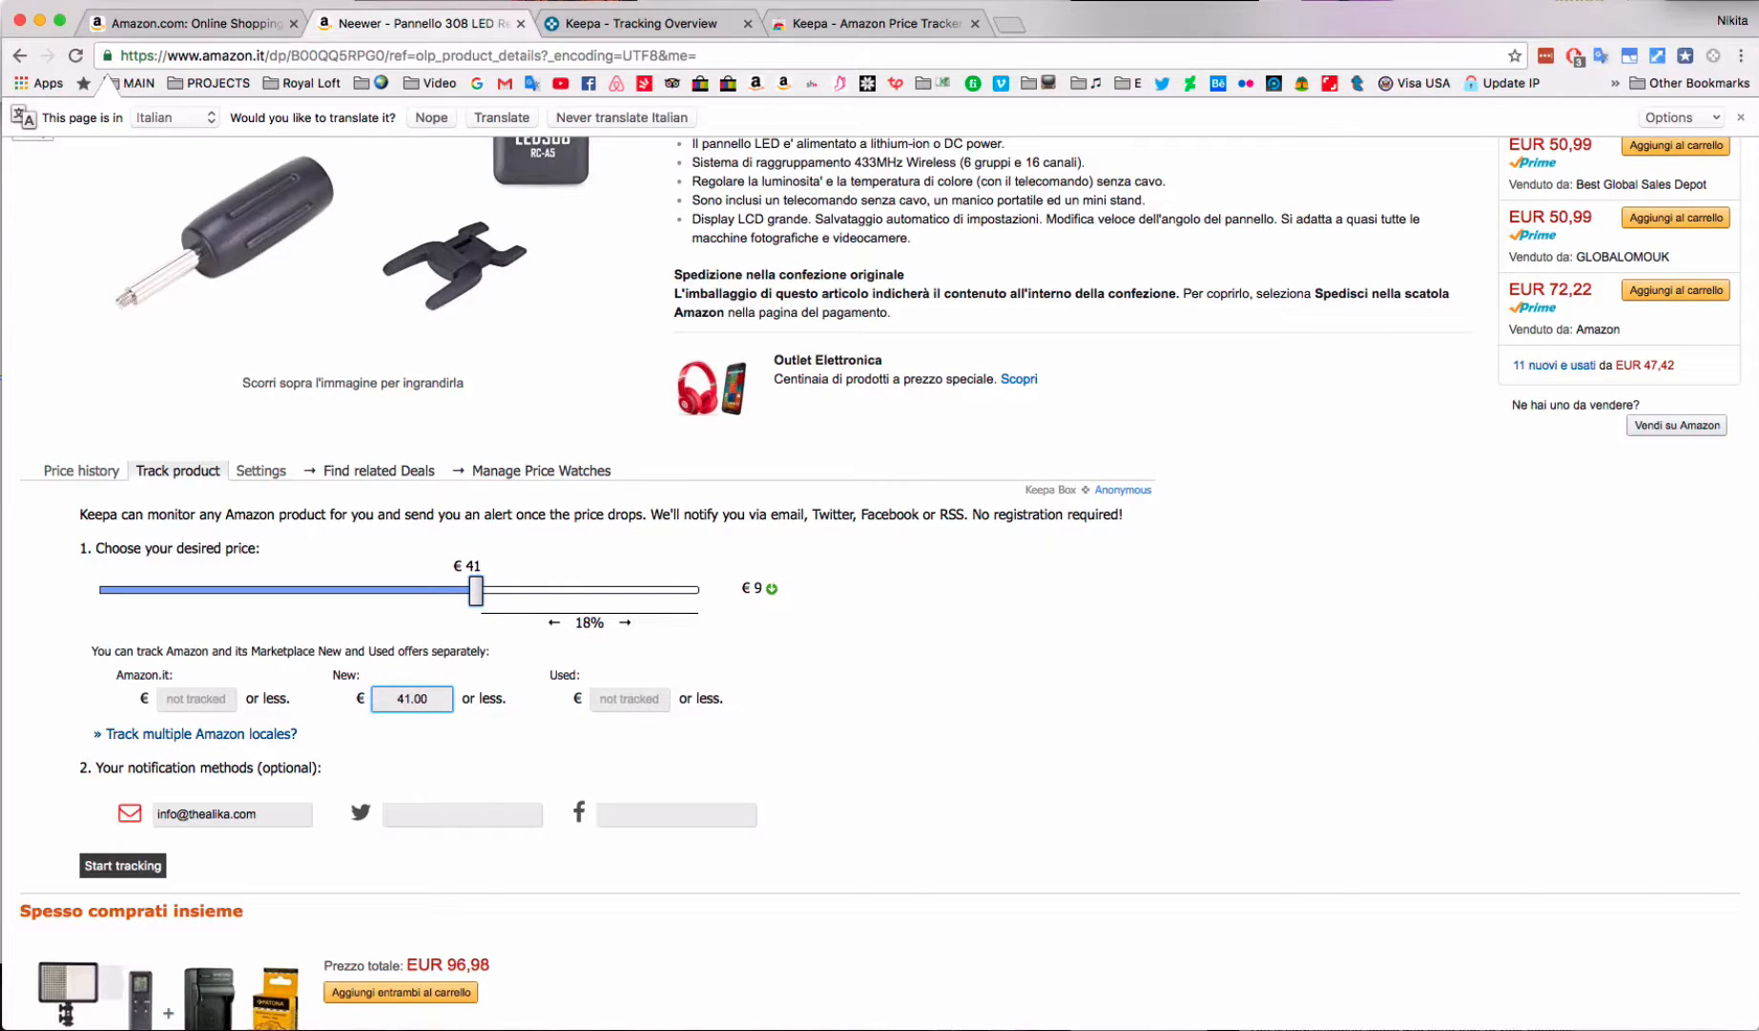
Step: Start tracking the Neewer panel with a €41 New price email alert
{"action": "left_click", "coordinate": [122, 865]}
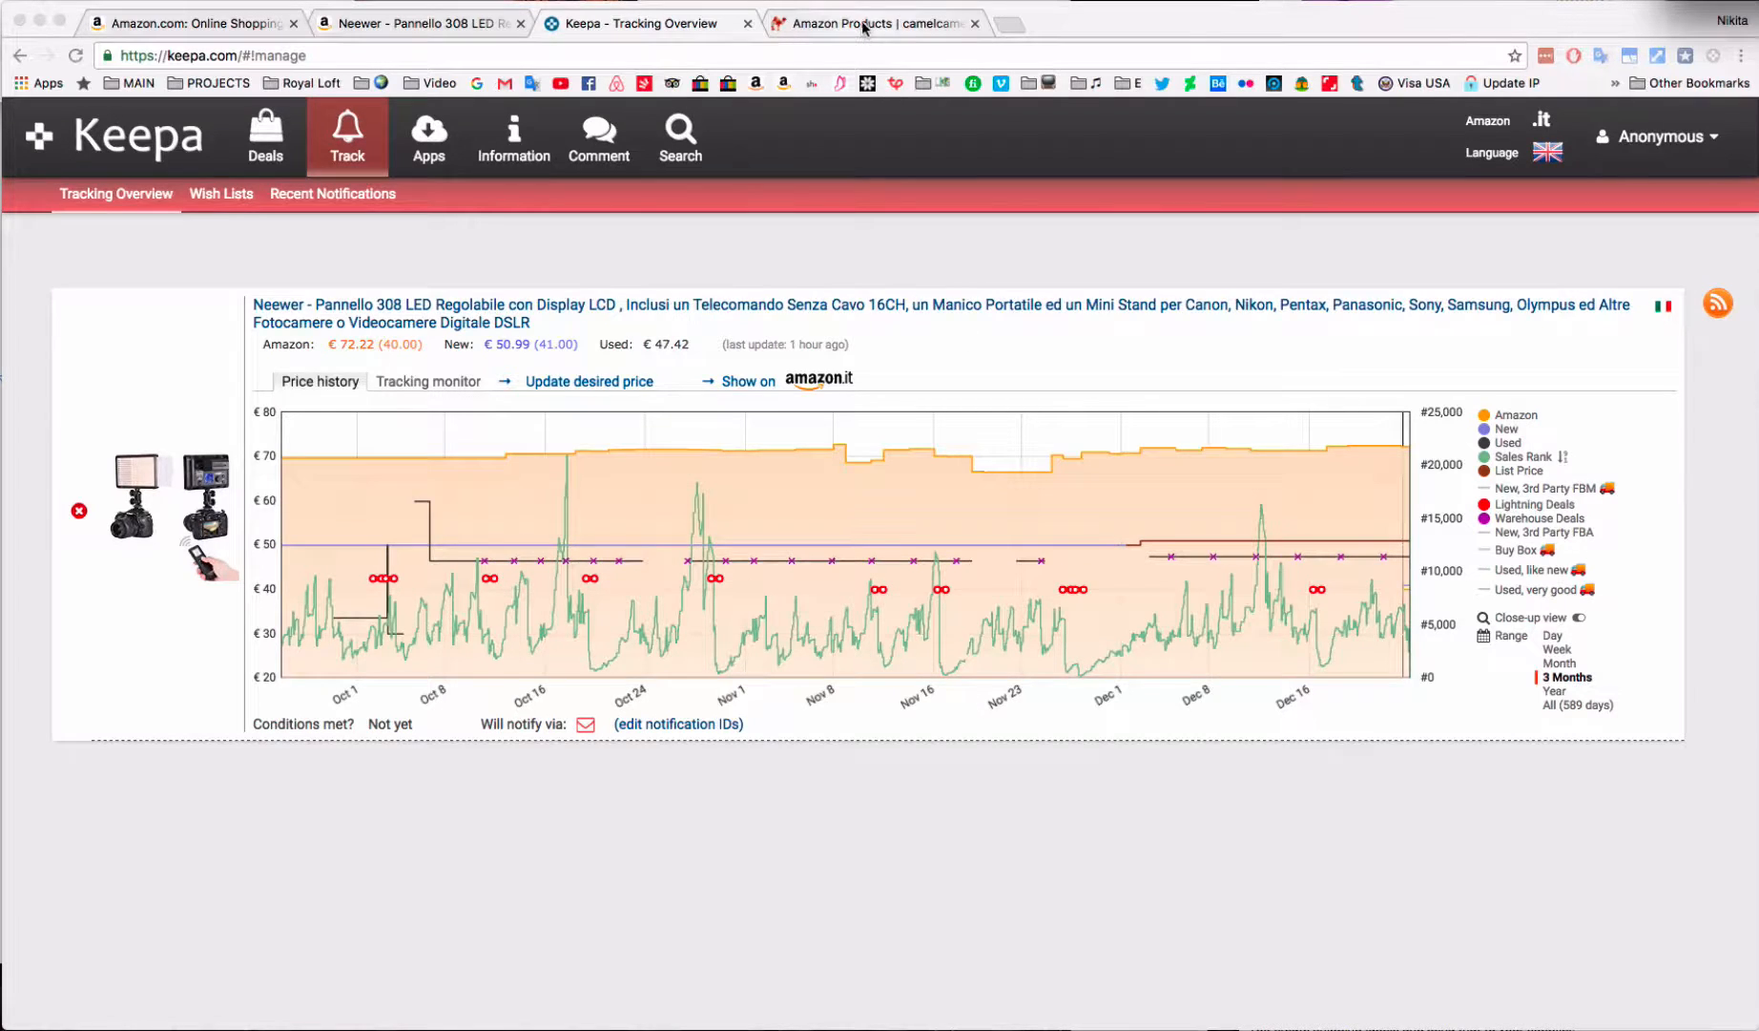
{"action": "left_click", "coordinate": [875, 22]}
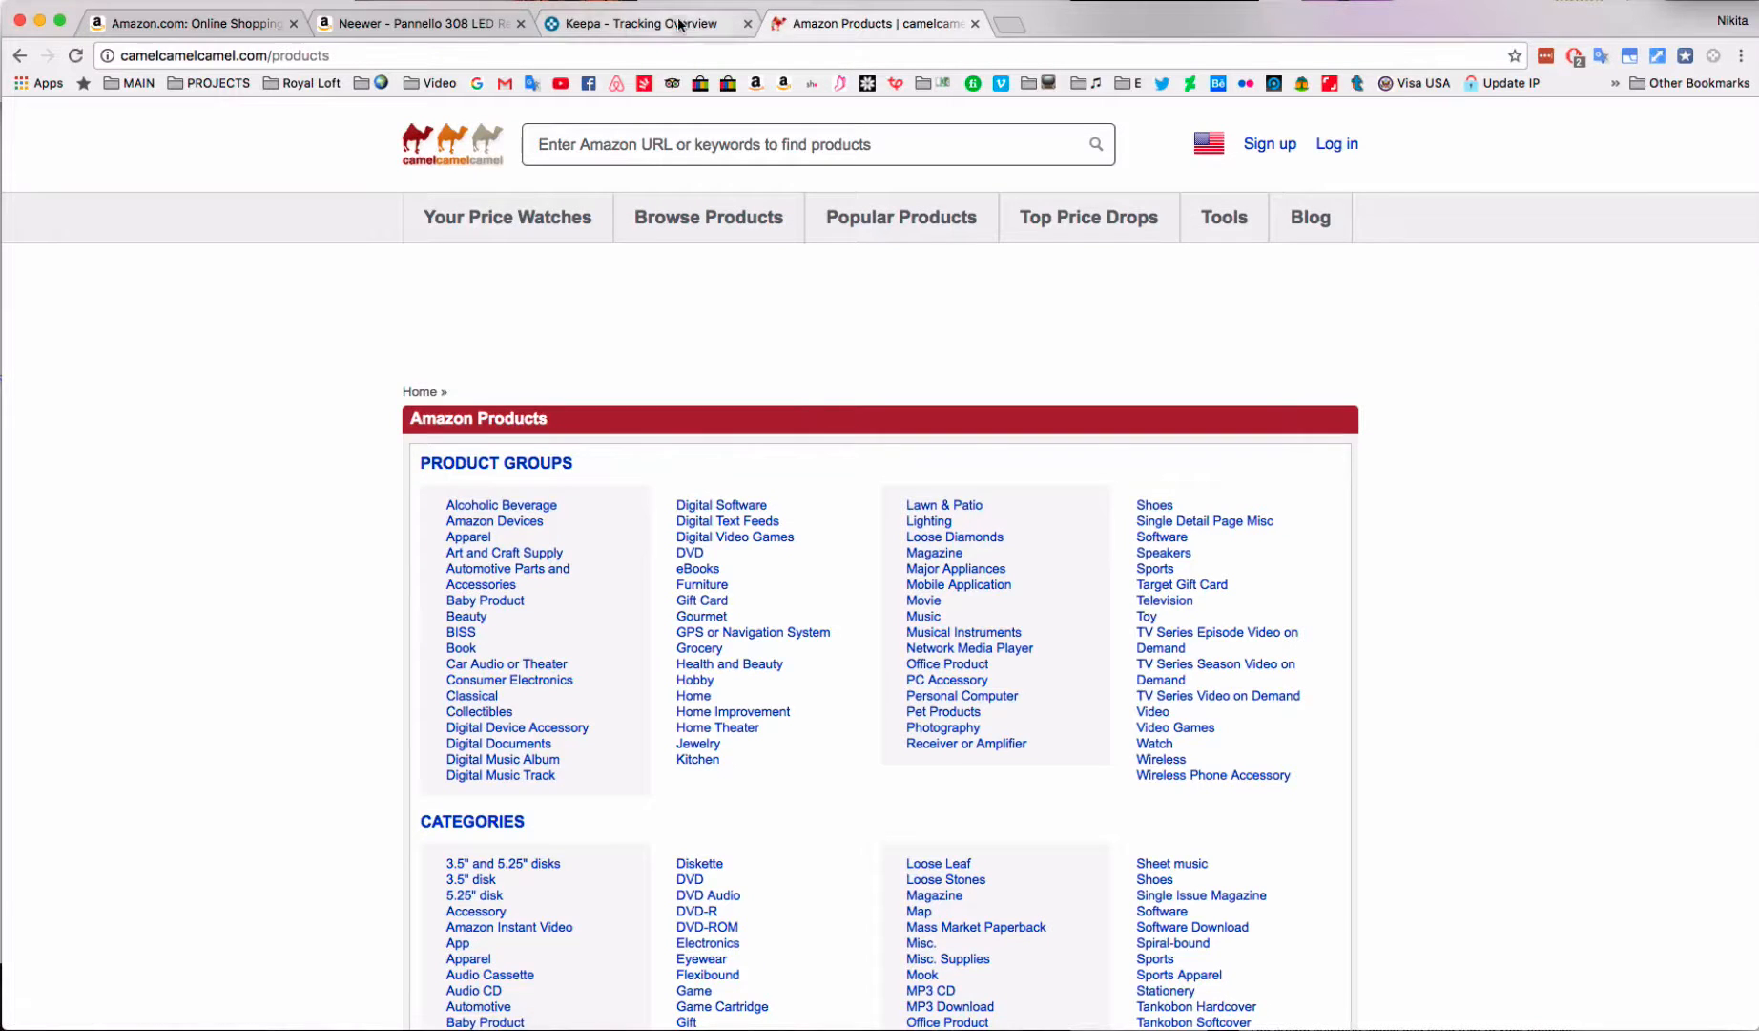
{"action": "left_click", "coordinate": [645, 23]}
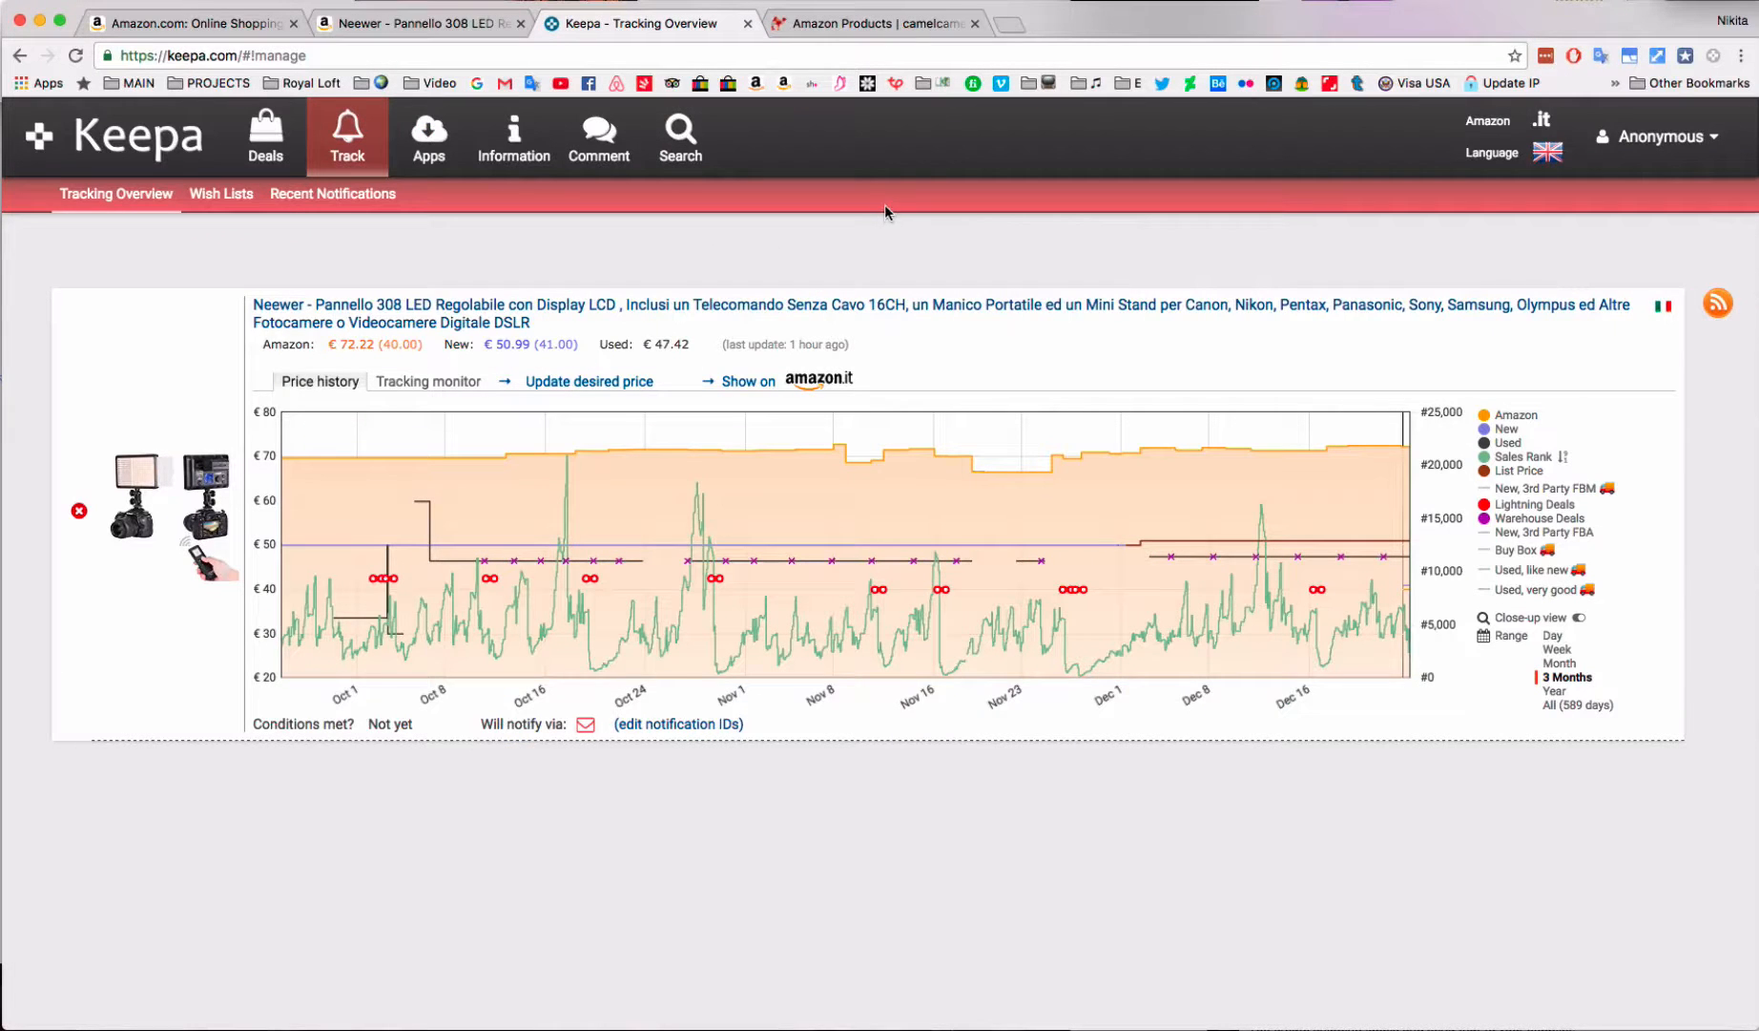
{"action": "mouse_move", "coordinate": [891, 174]}
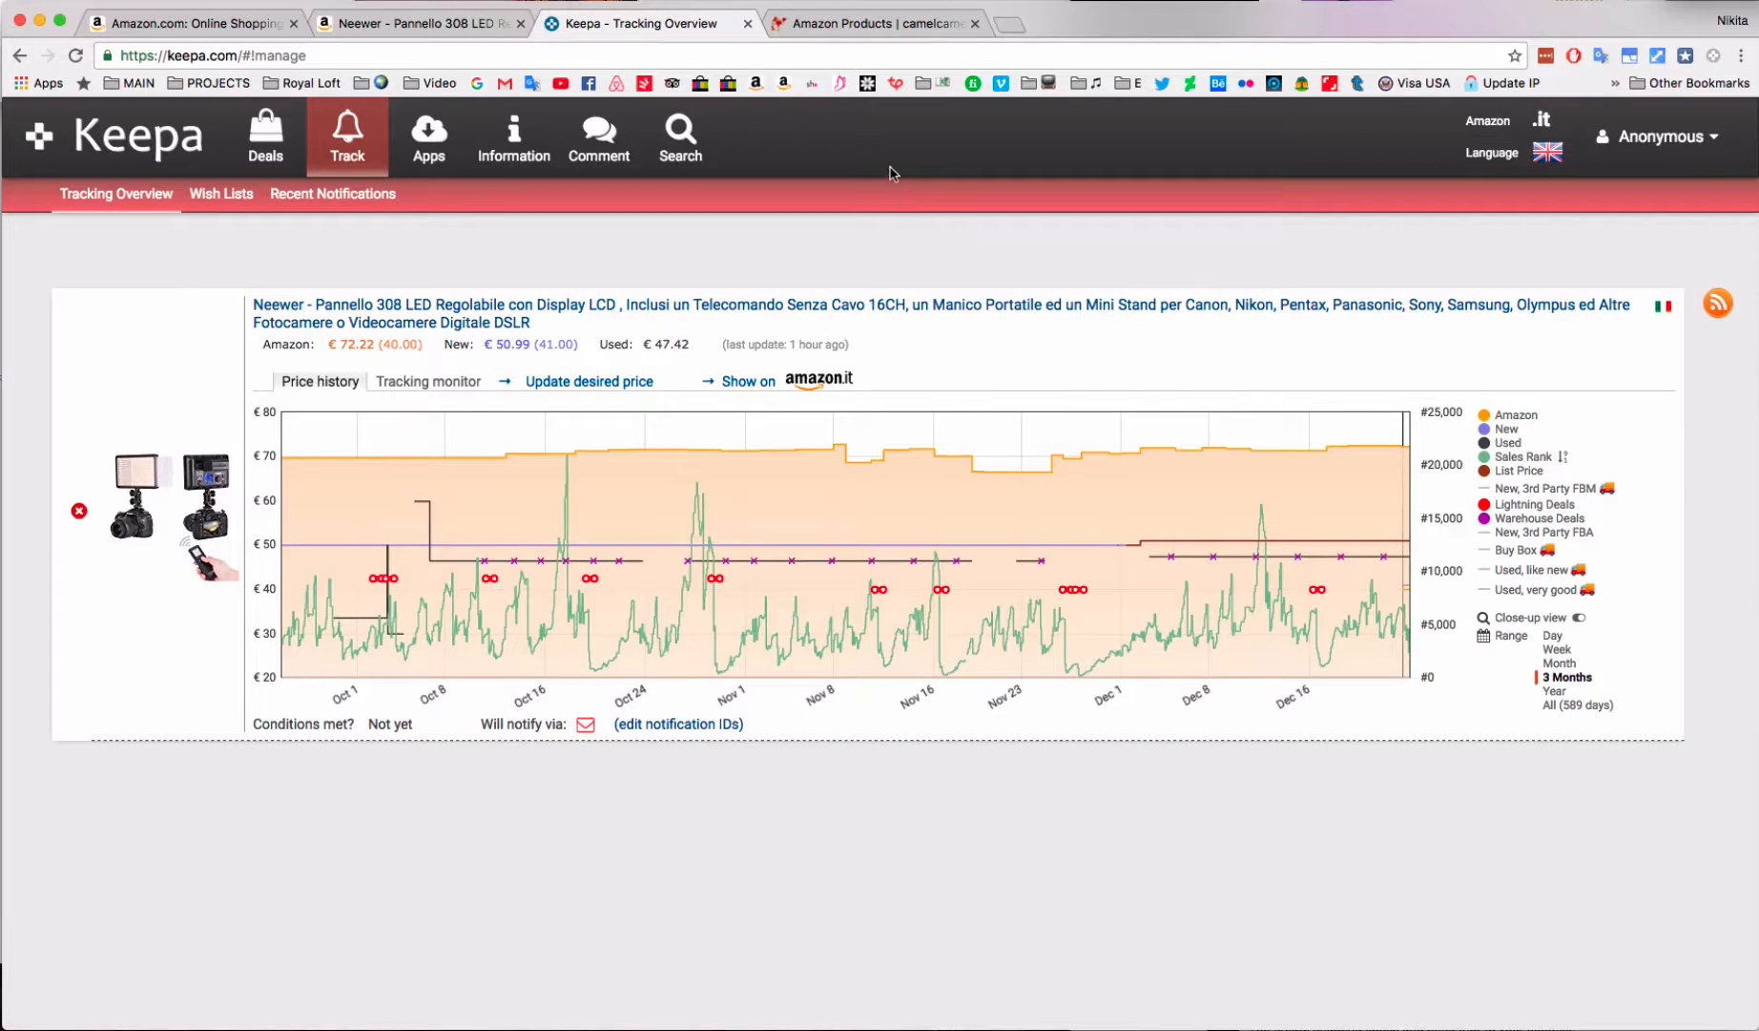
{"action": "mouse_move", "coordinate": [974, 183]}
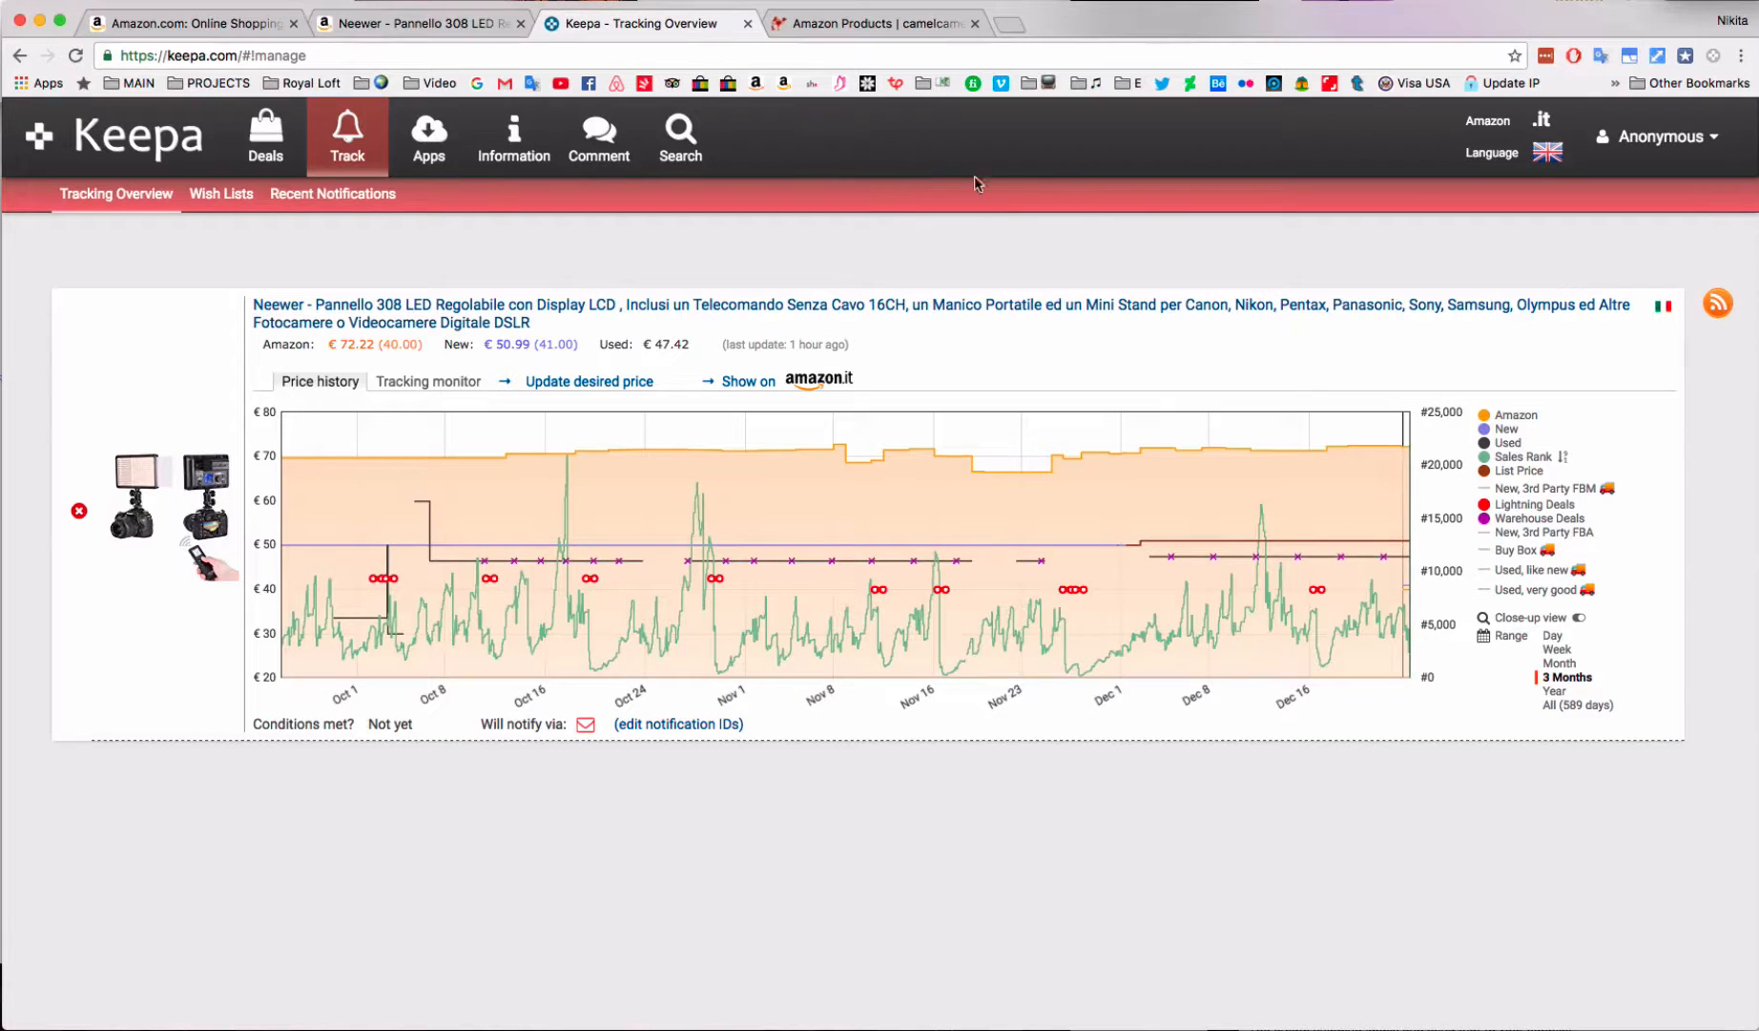